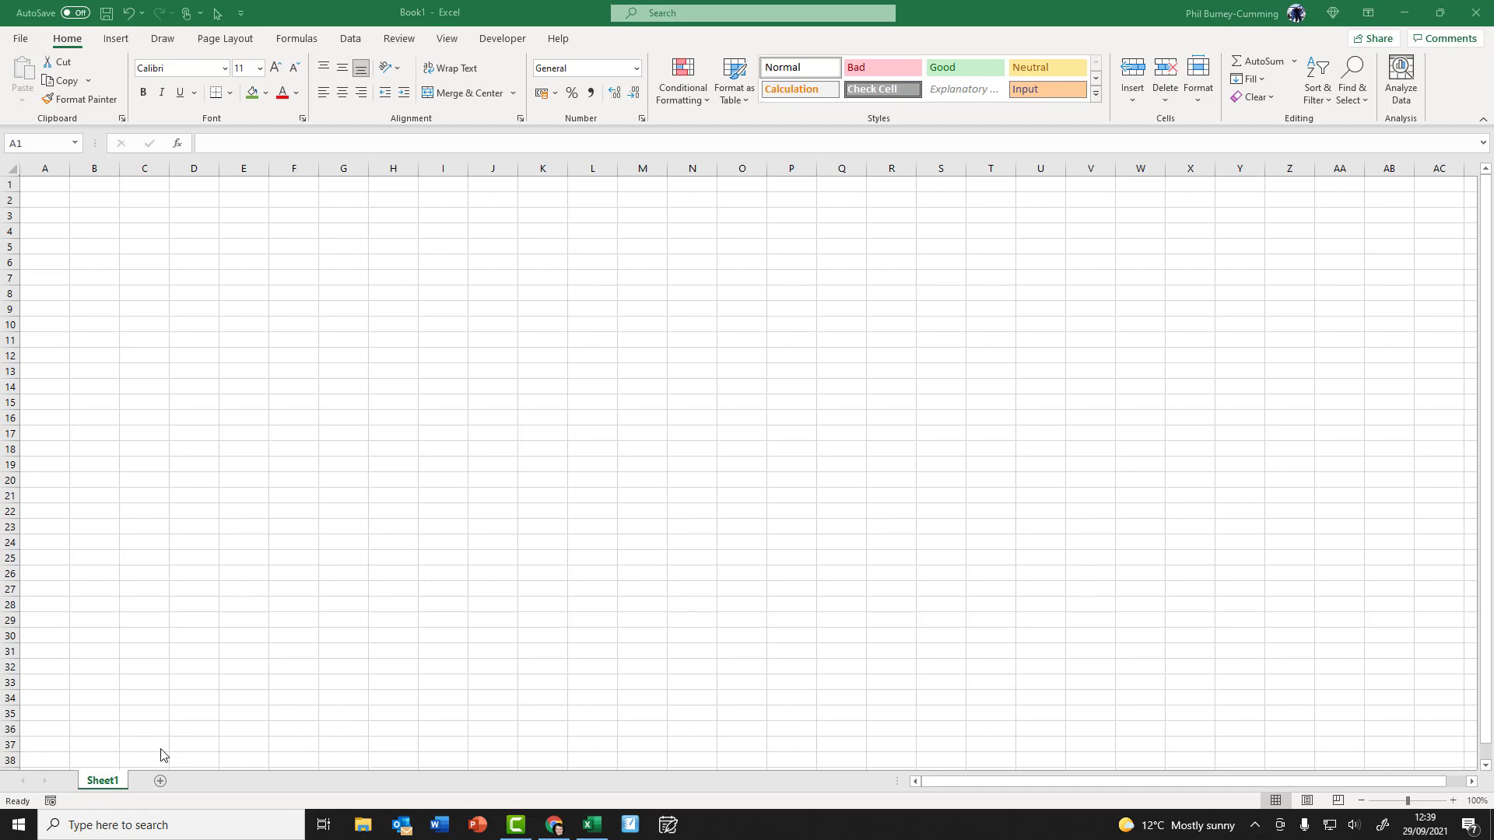
pyautogui.moveTo(201, 780)
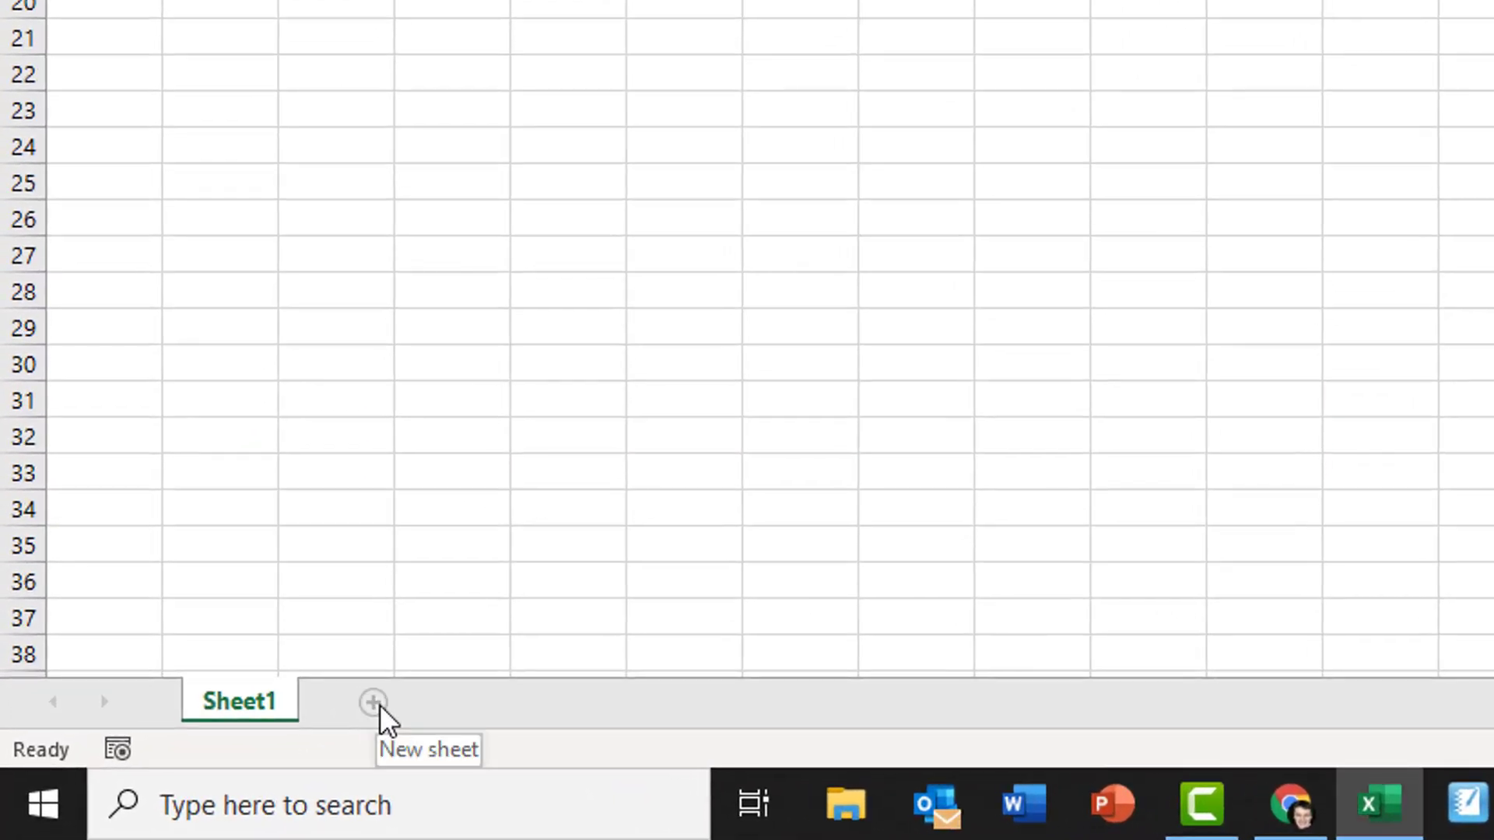
# - Add three new blank sheets, Sheet2, Sheet3 and Sheet4, after Sheet1
pyautogui.click(372, 701)
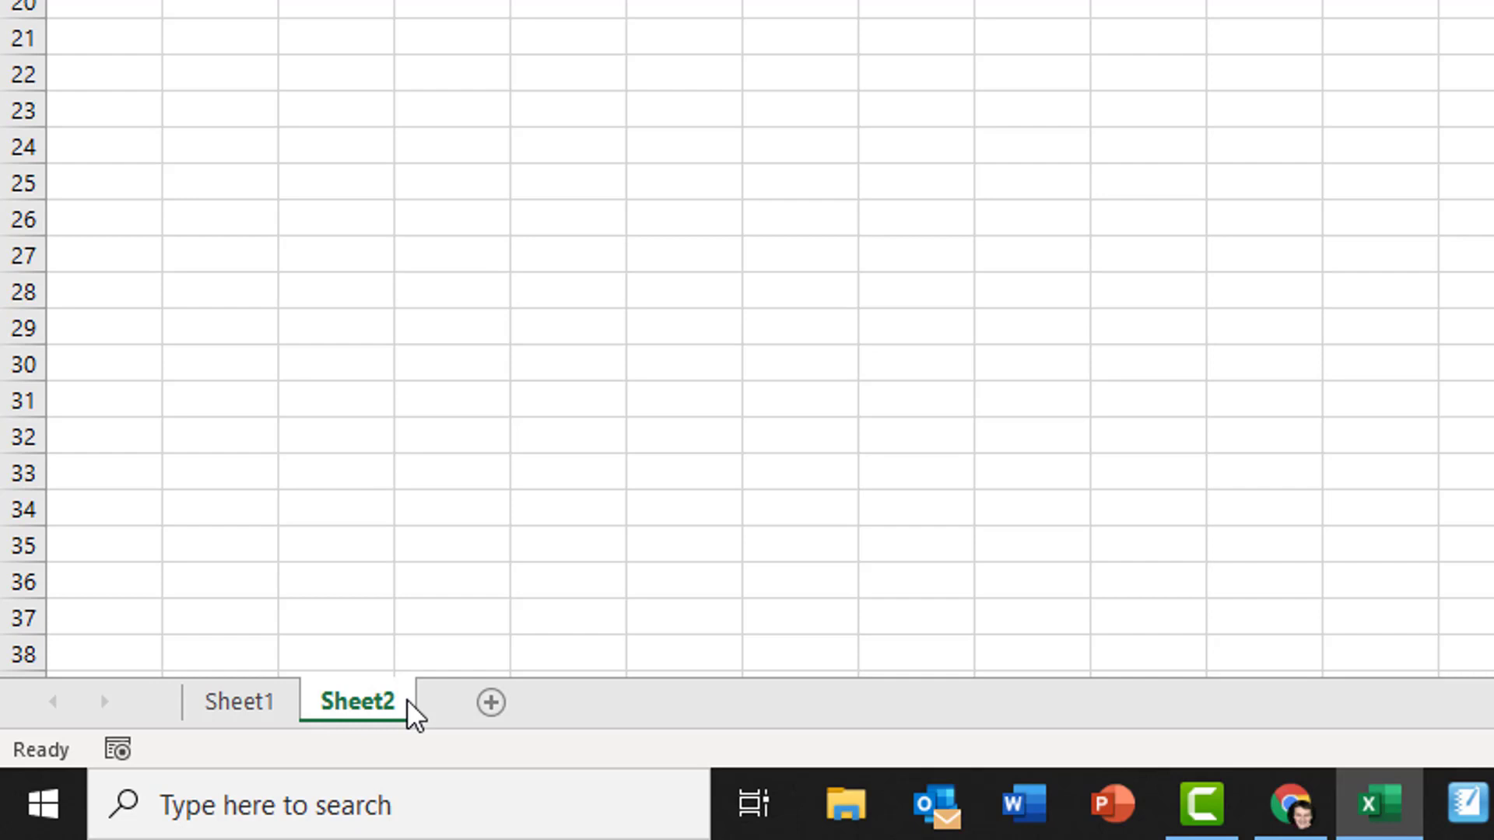
pyautogui.click(490, 702)
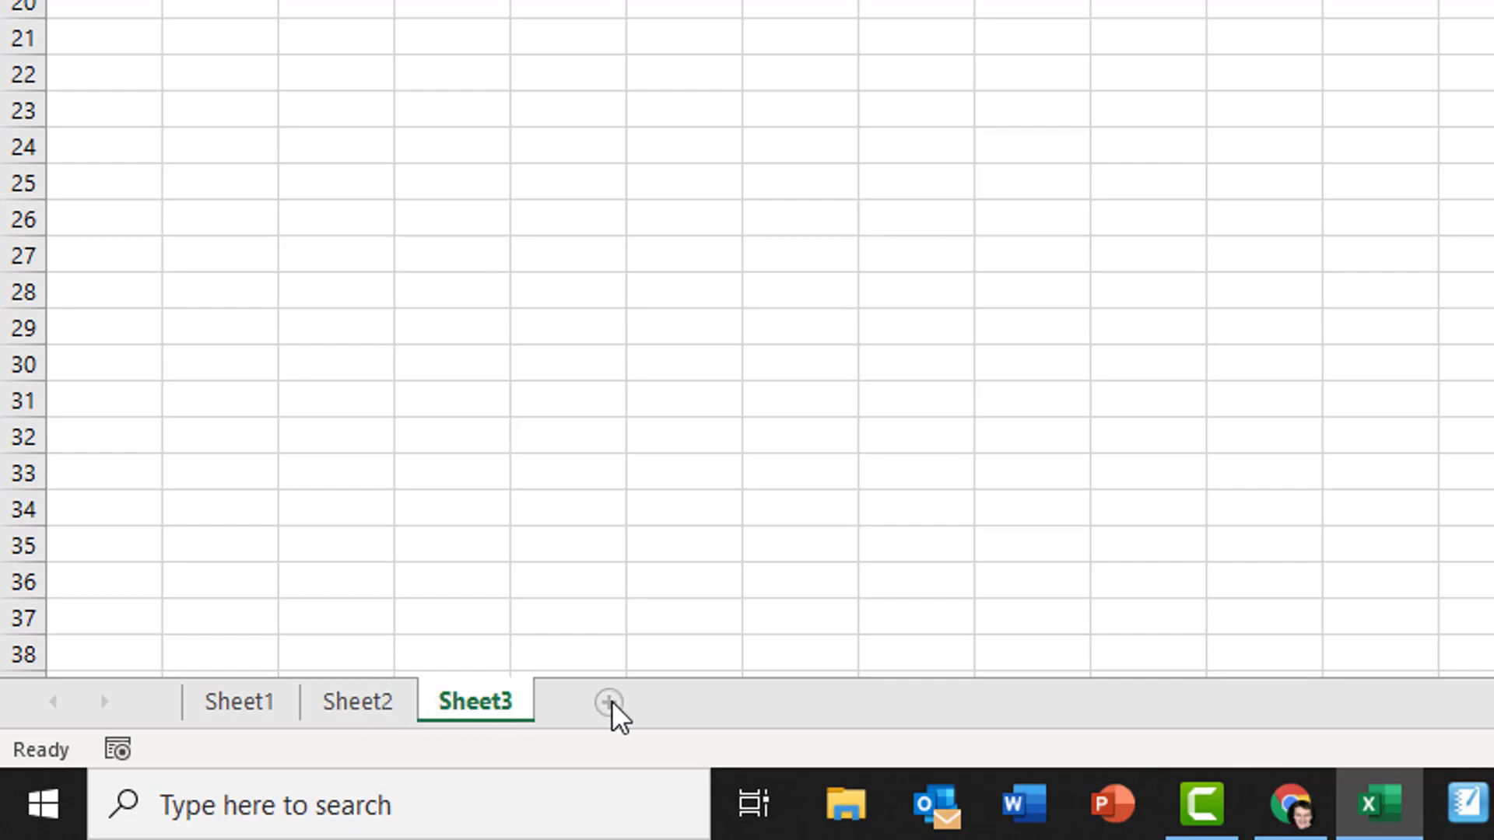
pyautogui.click(608, 702)
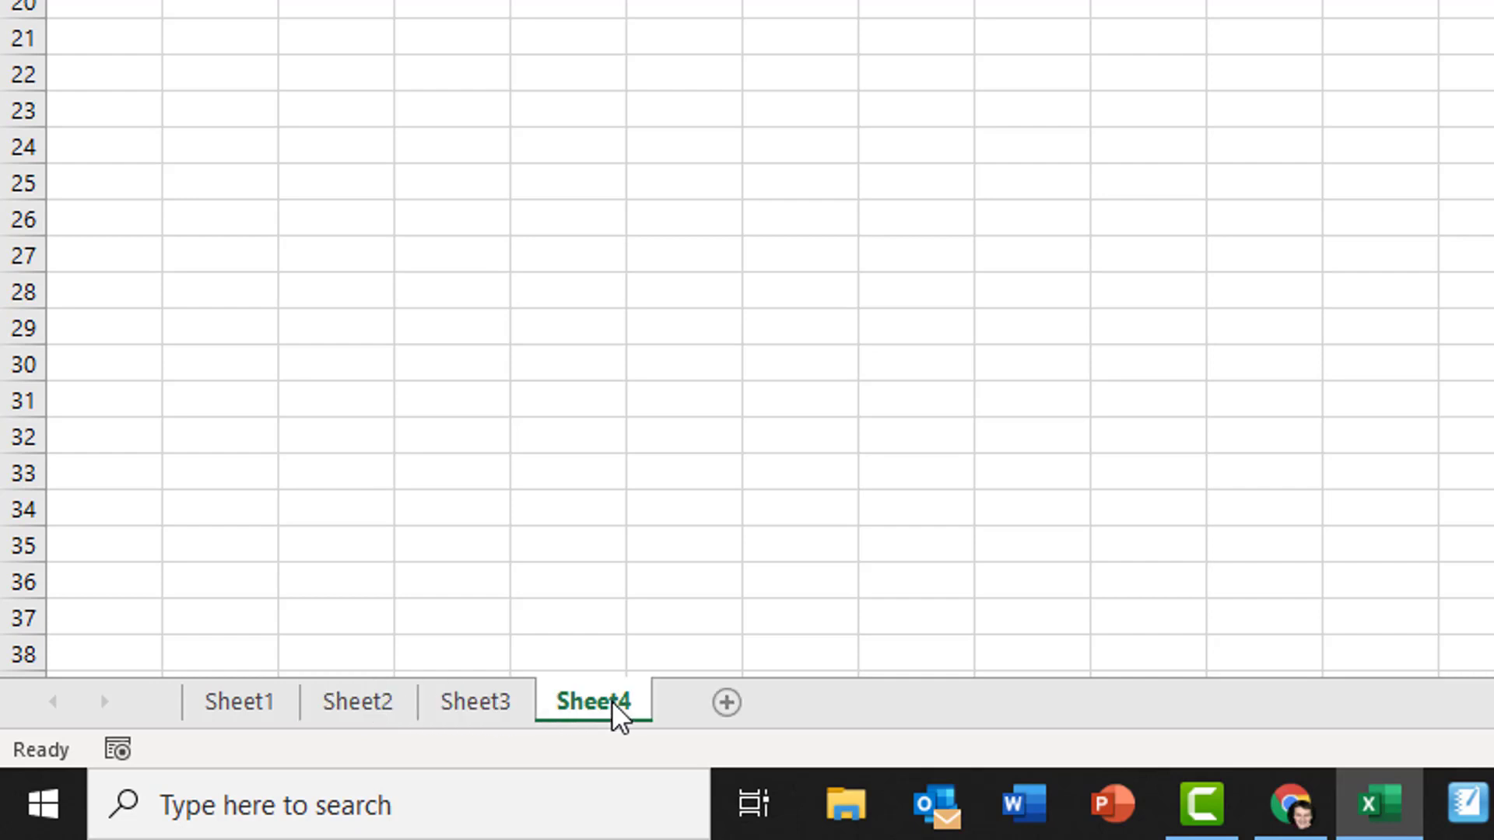
# - Insert a further blank worksheet, Sheet5, before Sheet4 from the Insert dialog
pyautogui.rightClick(591, 702)
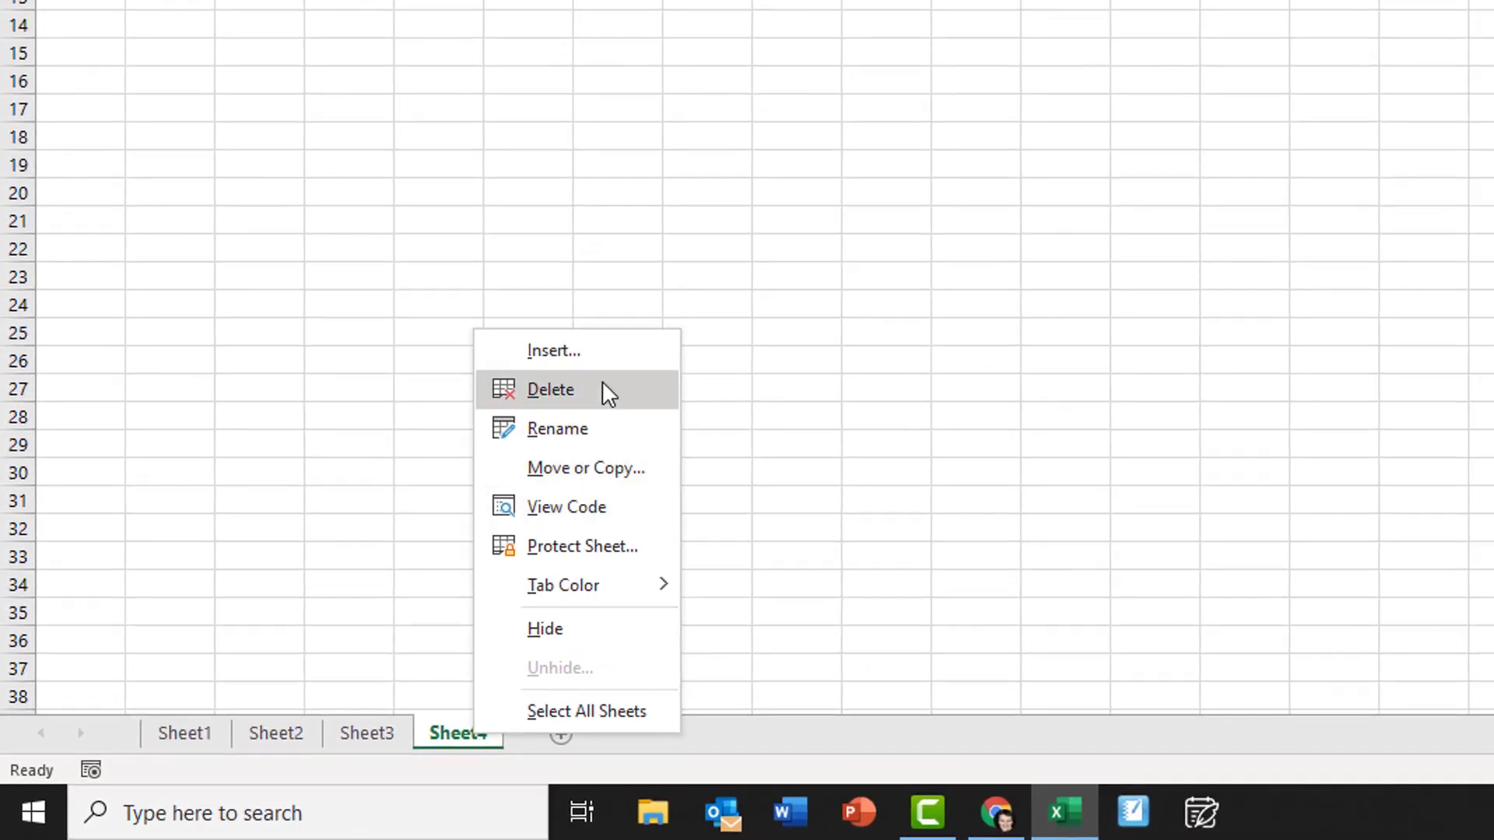
pyautogui.click(554, 350)
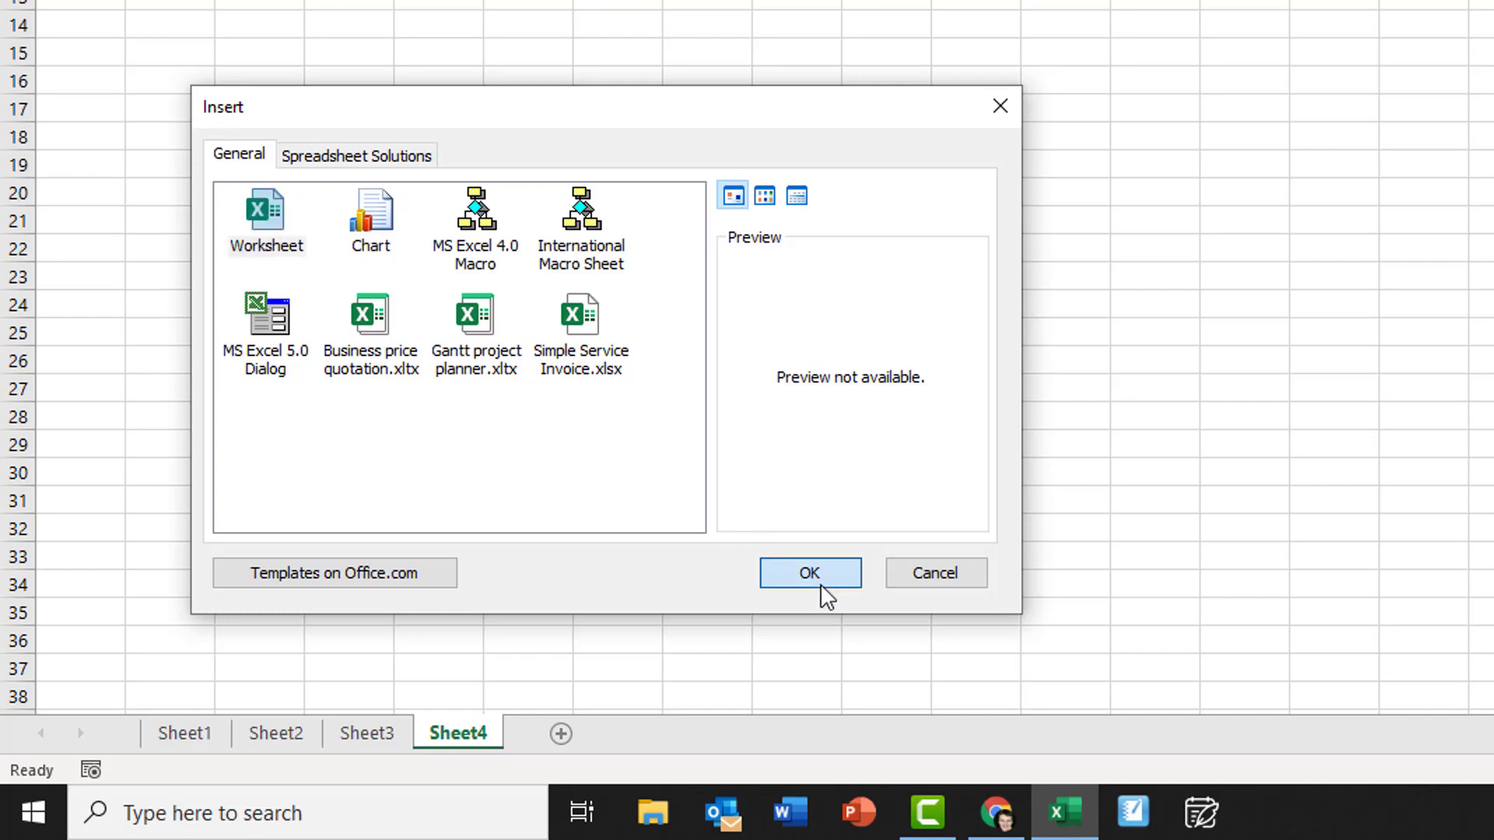
pyautogui.click(810, 573)
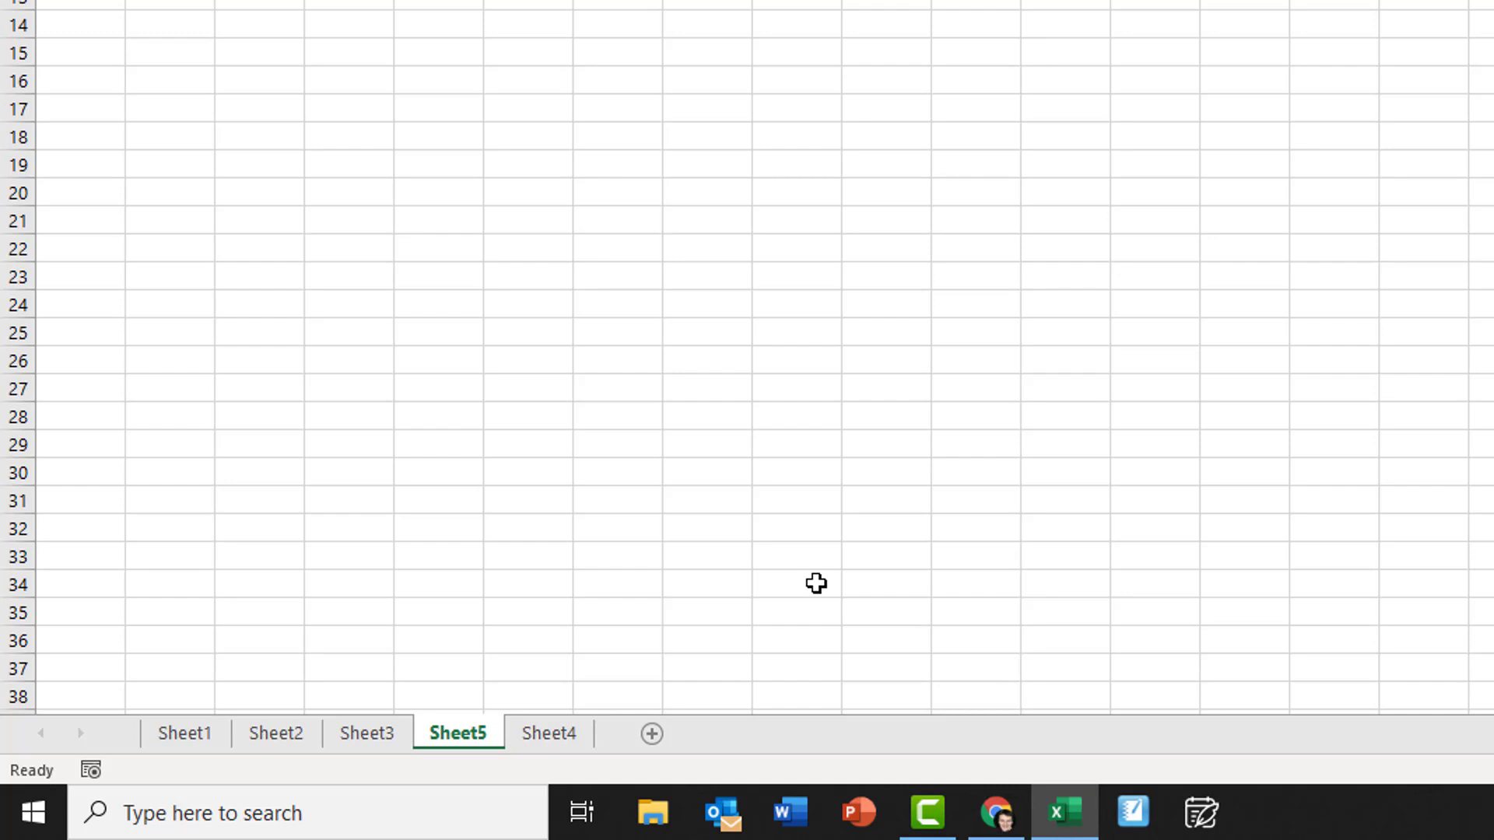
pyautogui.moveTo(803, 582)
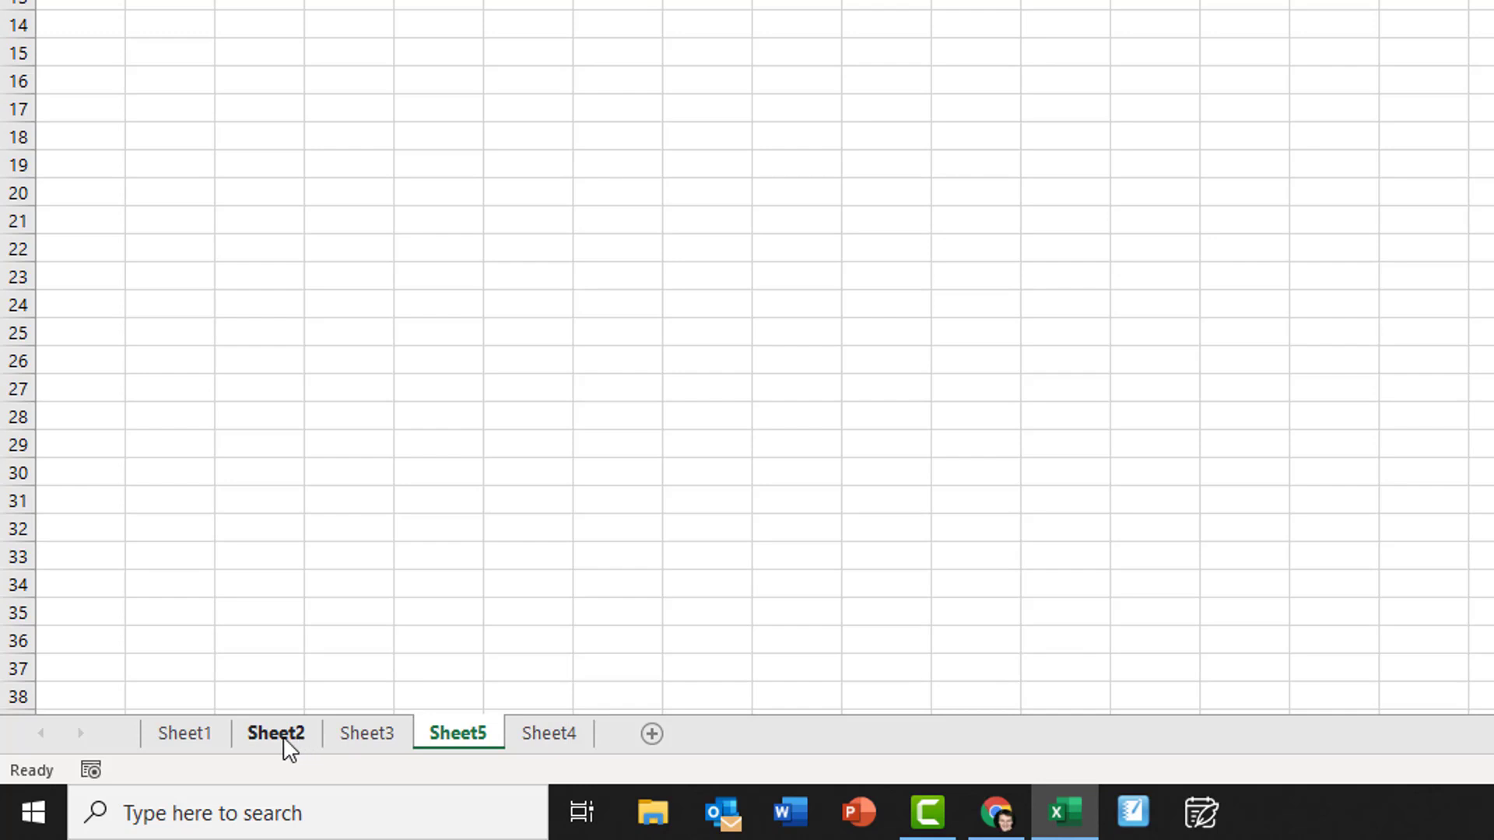
# - Delete Sheet2 from the workbook via its sheet tab menu
pyautogui.rightClick(276, 733)
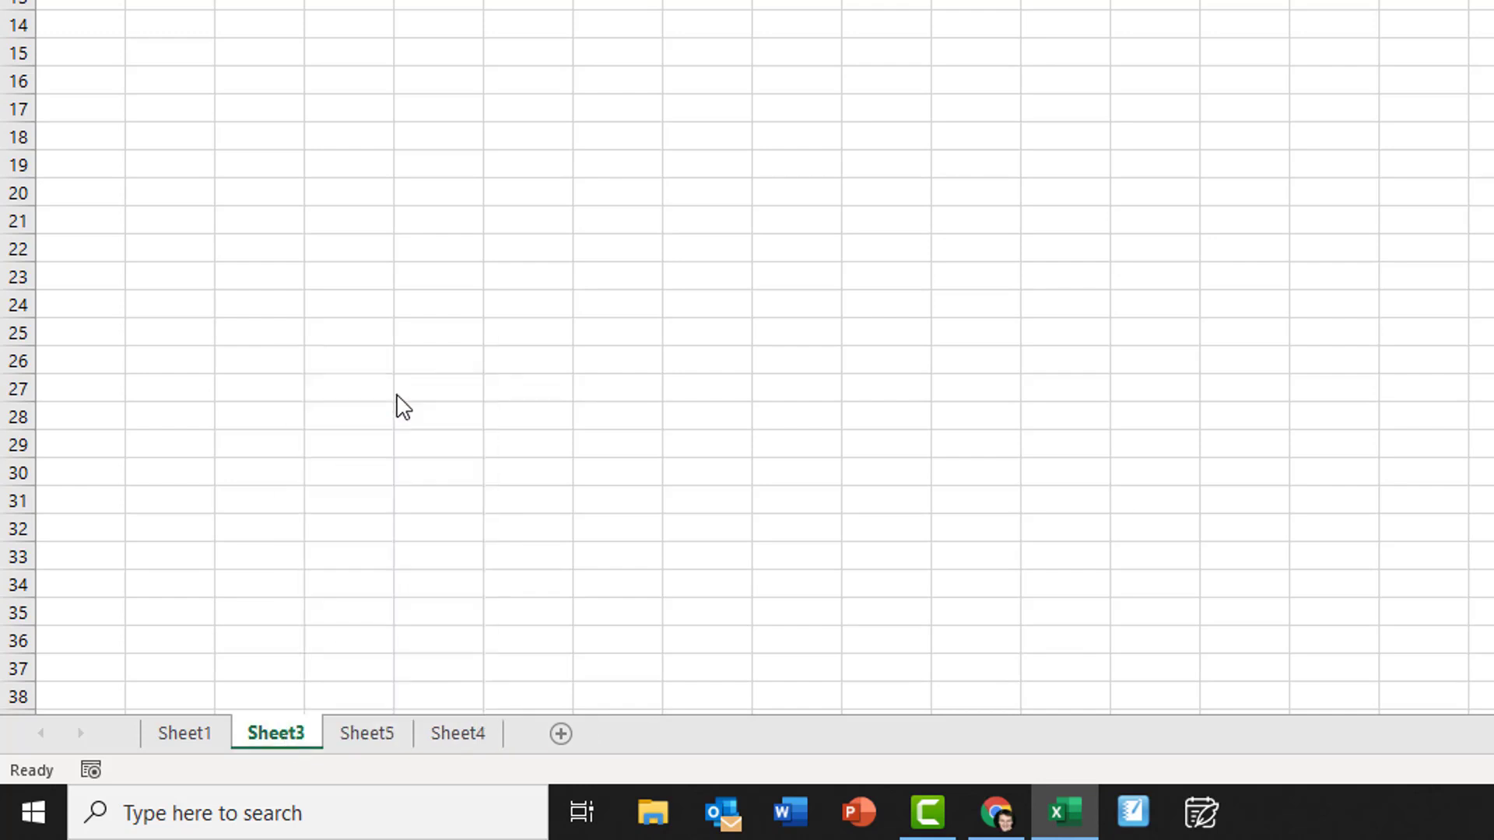
pyautogui.moveTo(982, 545)
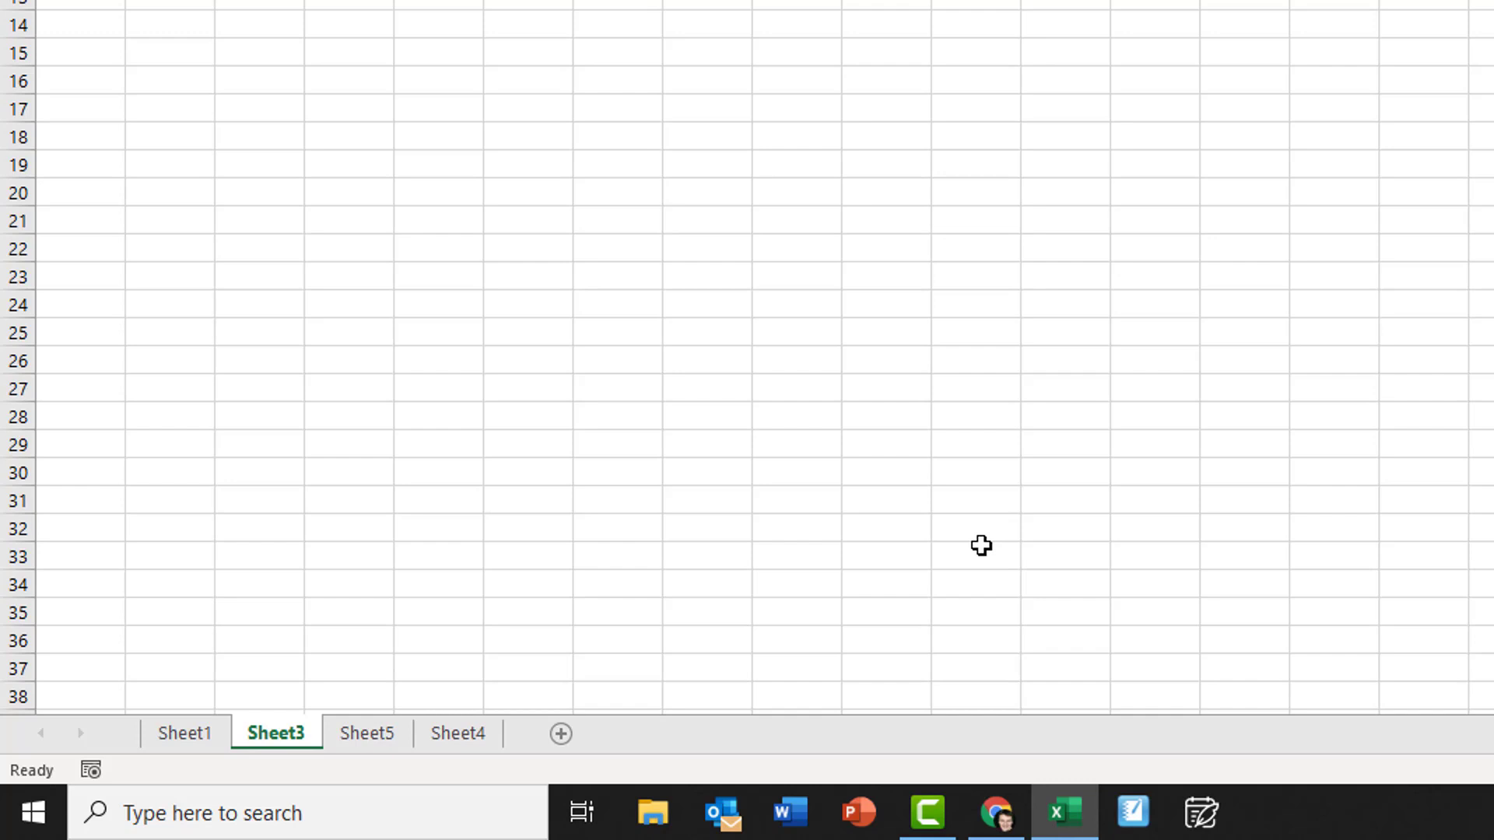
pyautogui.moveTo(973, 546)
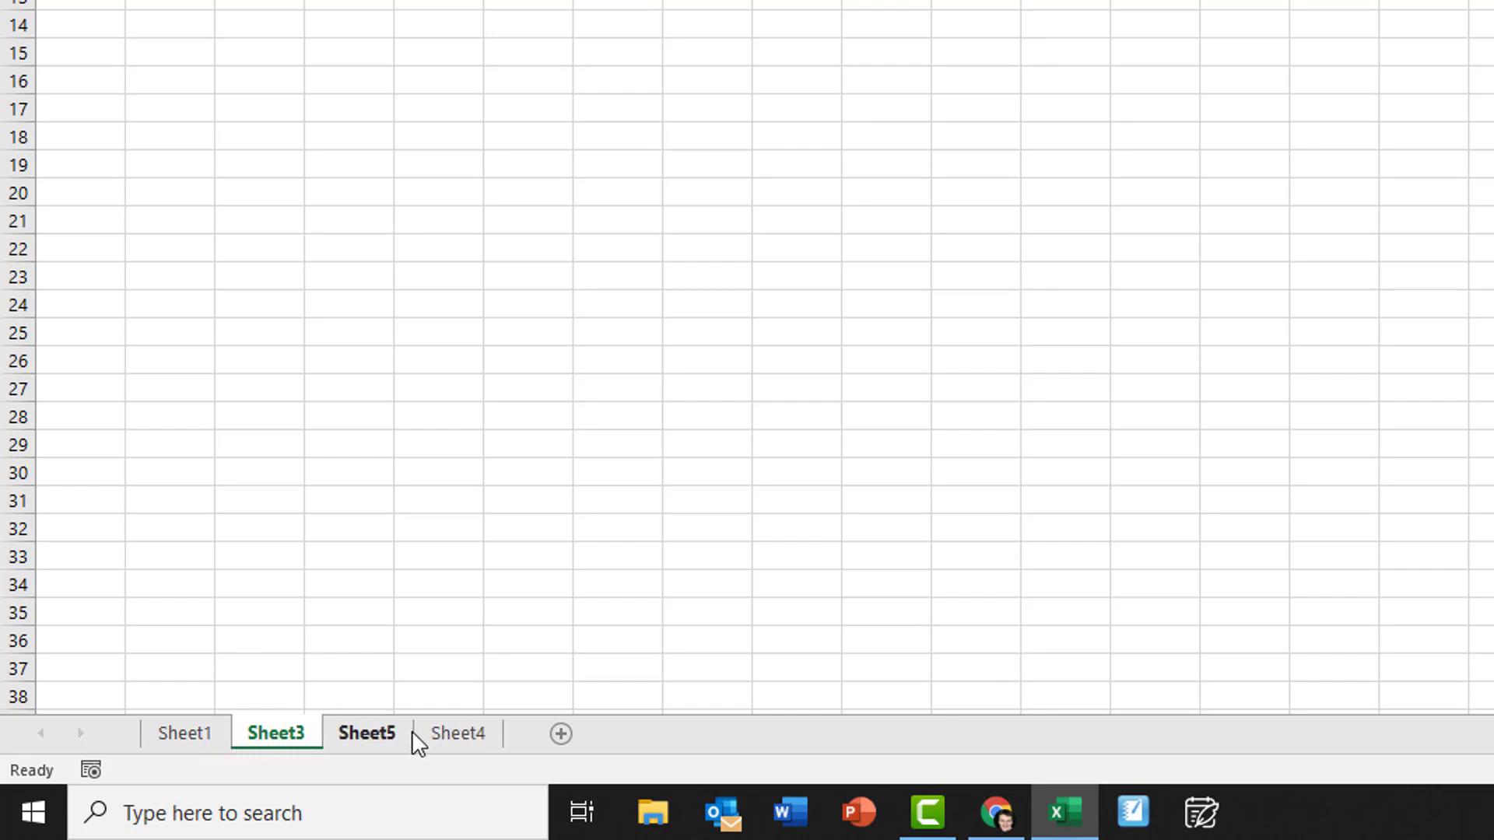
pyautogui.moveTo(426, 608)
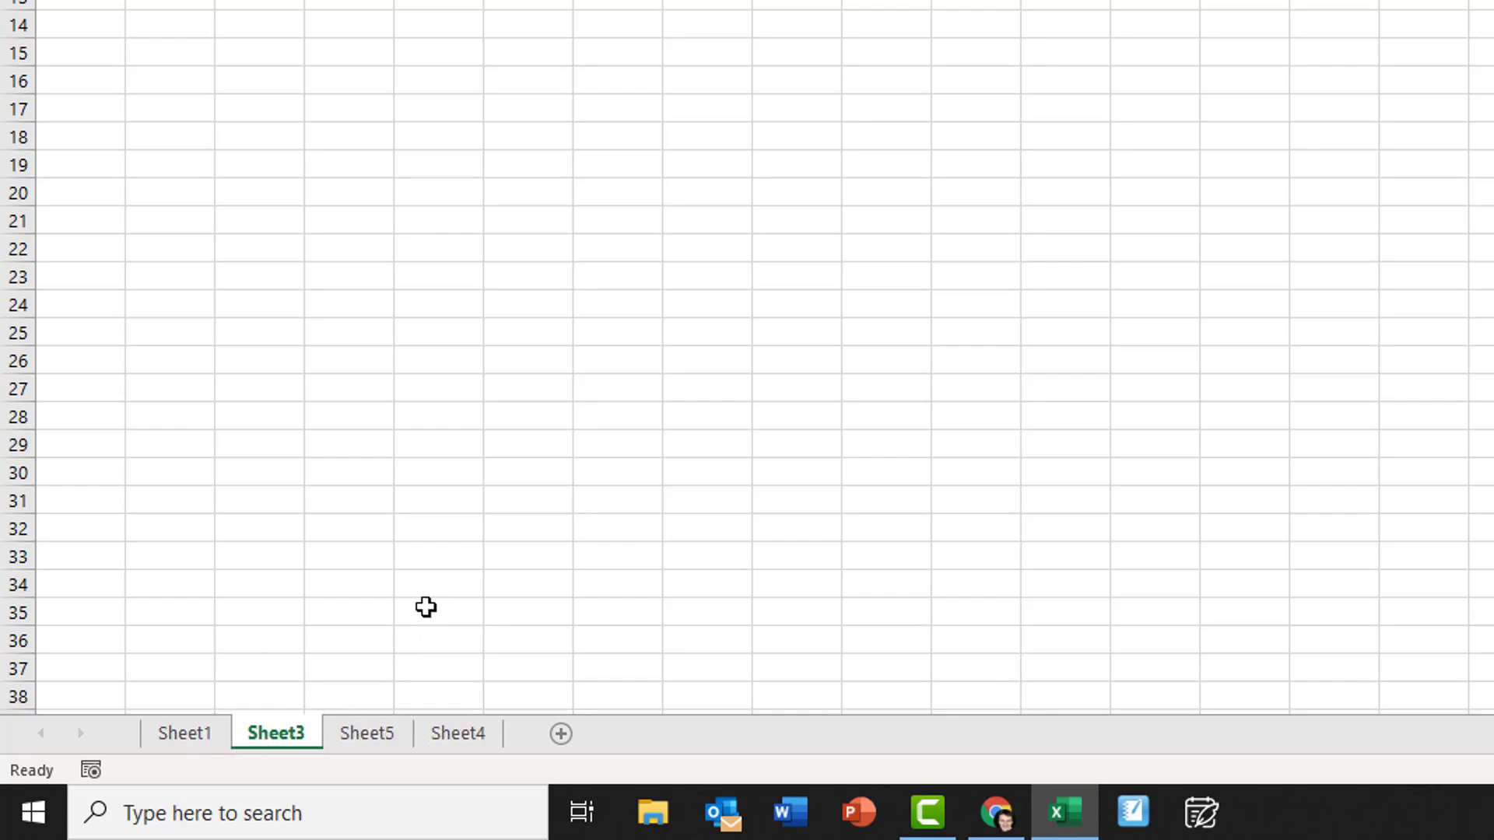
pyautogui.moveTo(358, 662)
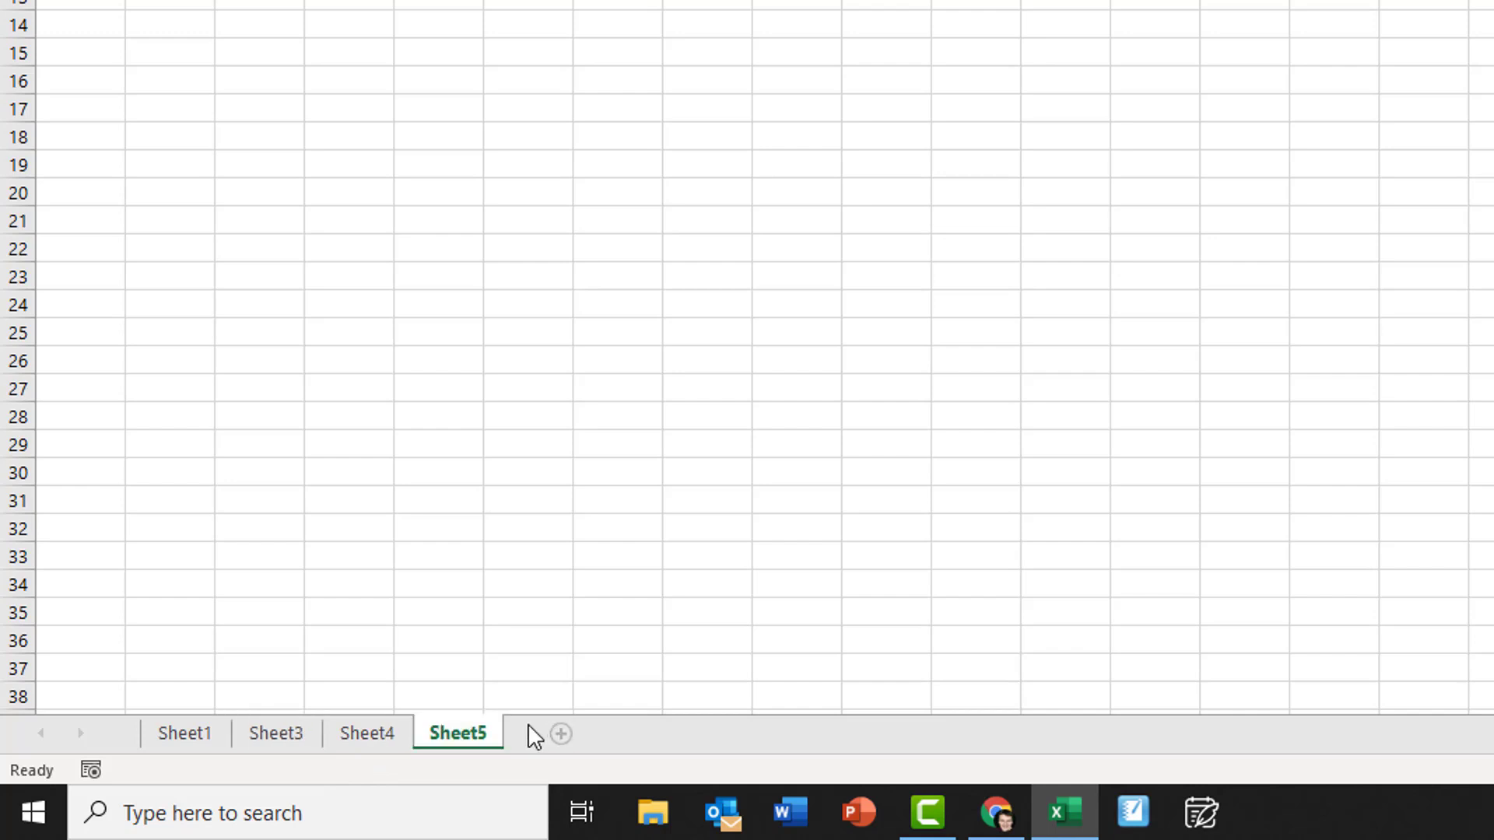
pyautogui.moveTo(520, 741)
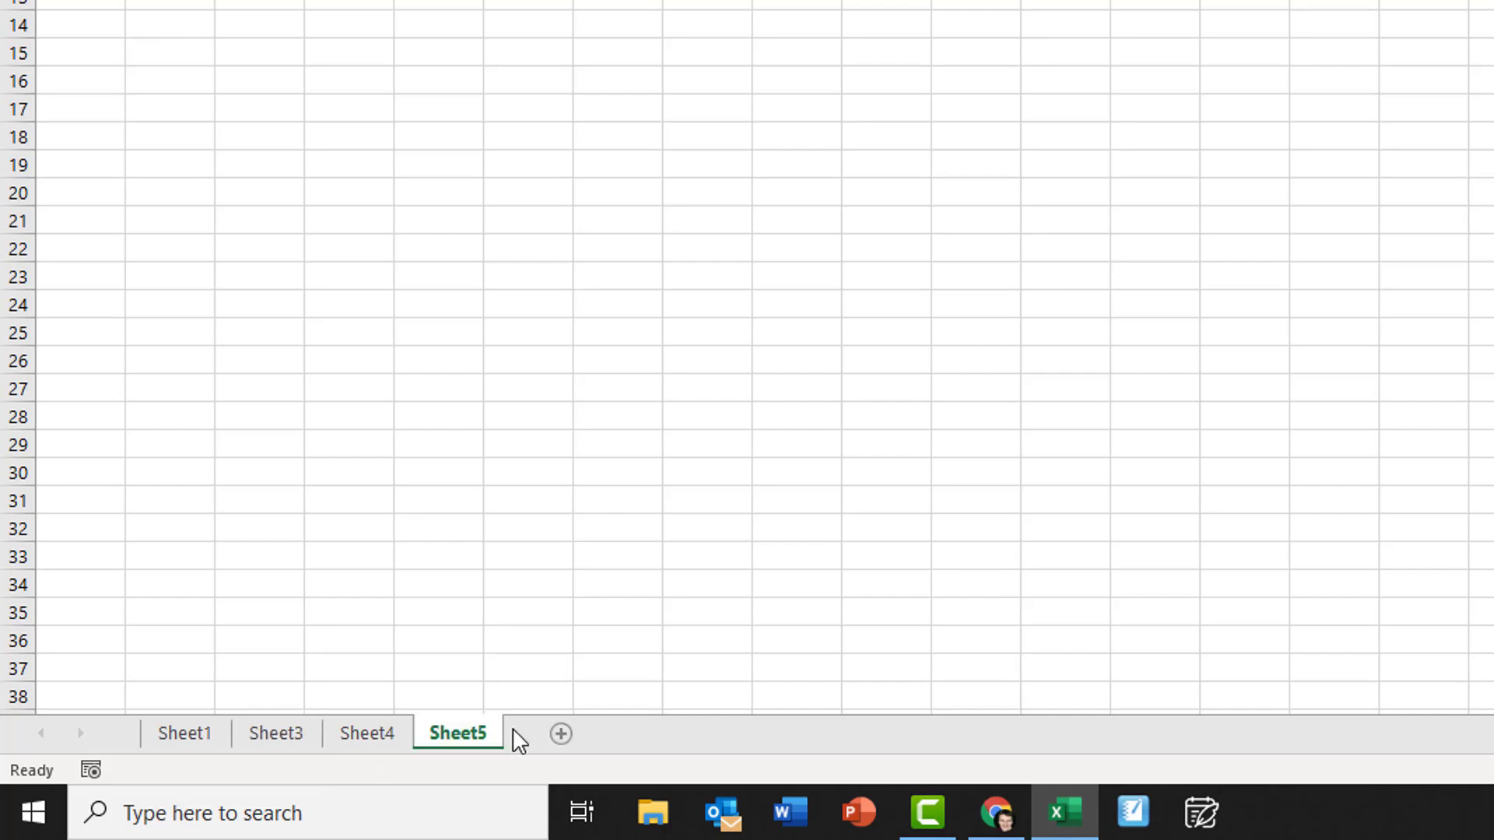
pyautogui.moveTo(333, 772)
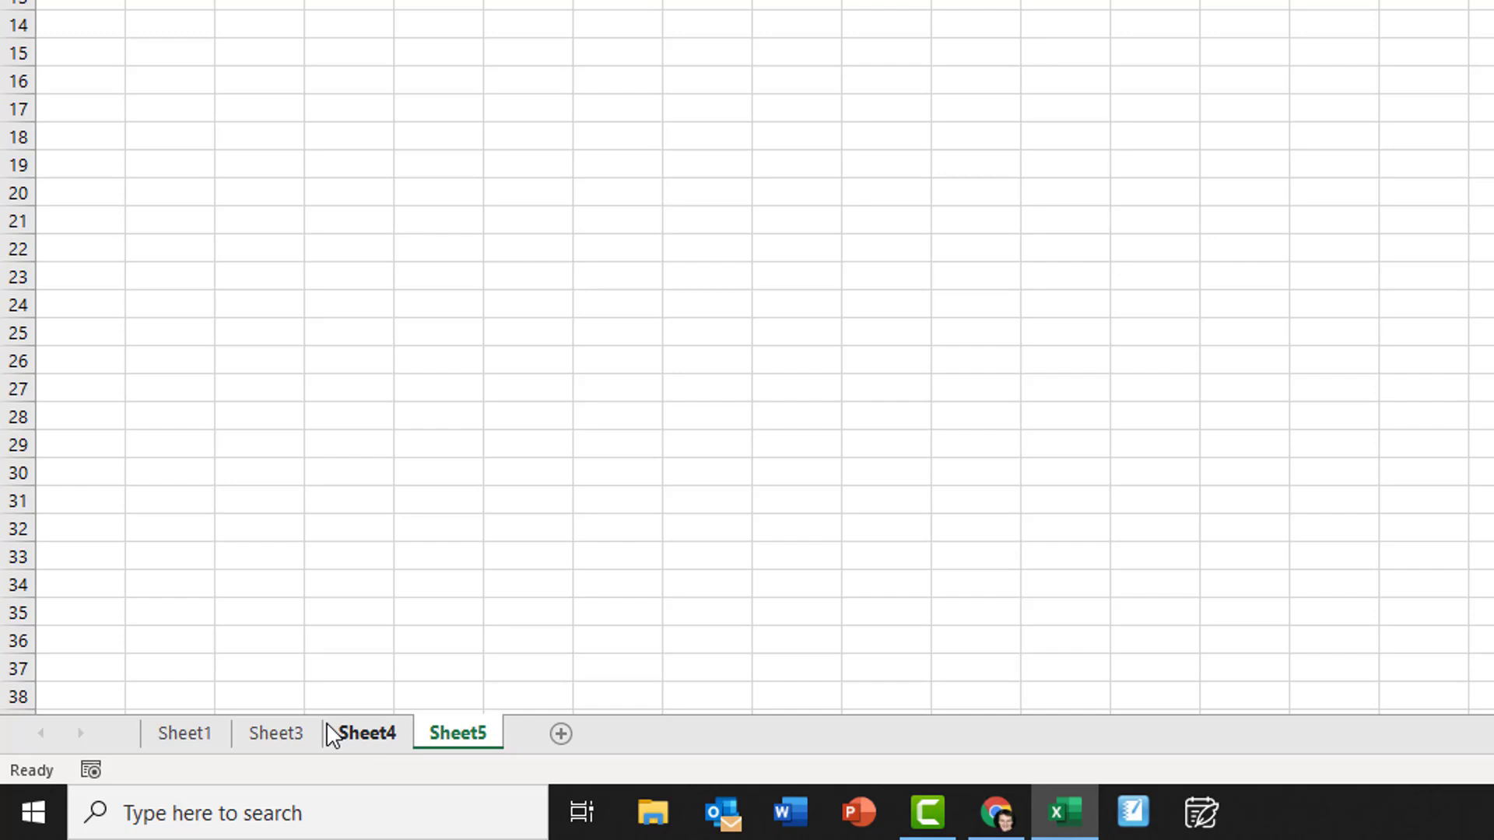
# - Rename Sheet1 to Jan, correcting the mistyped 'Jna'
pyautogui.click(183, 733)
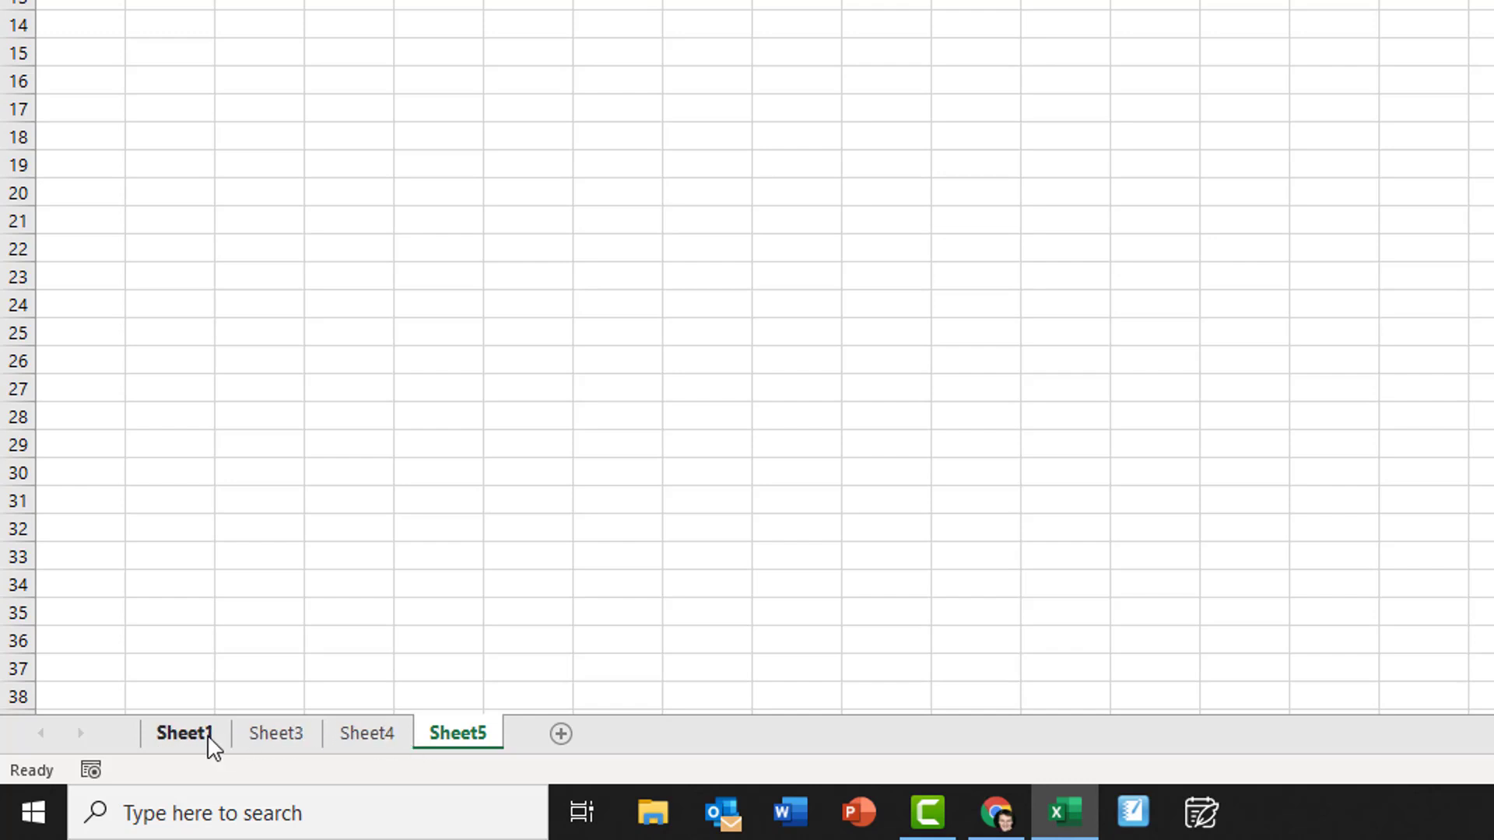
pyautogui.rightClick(183, 732)
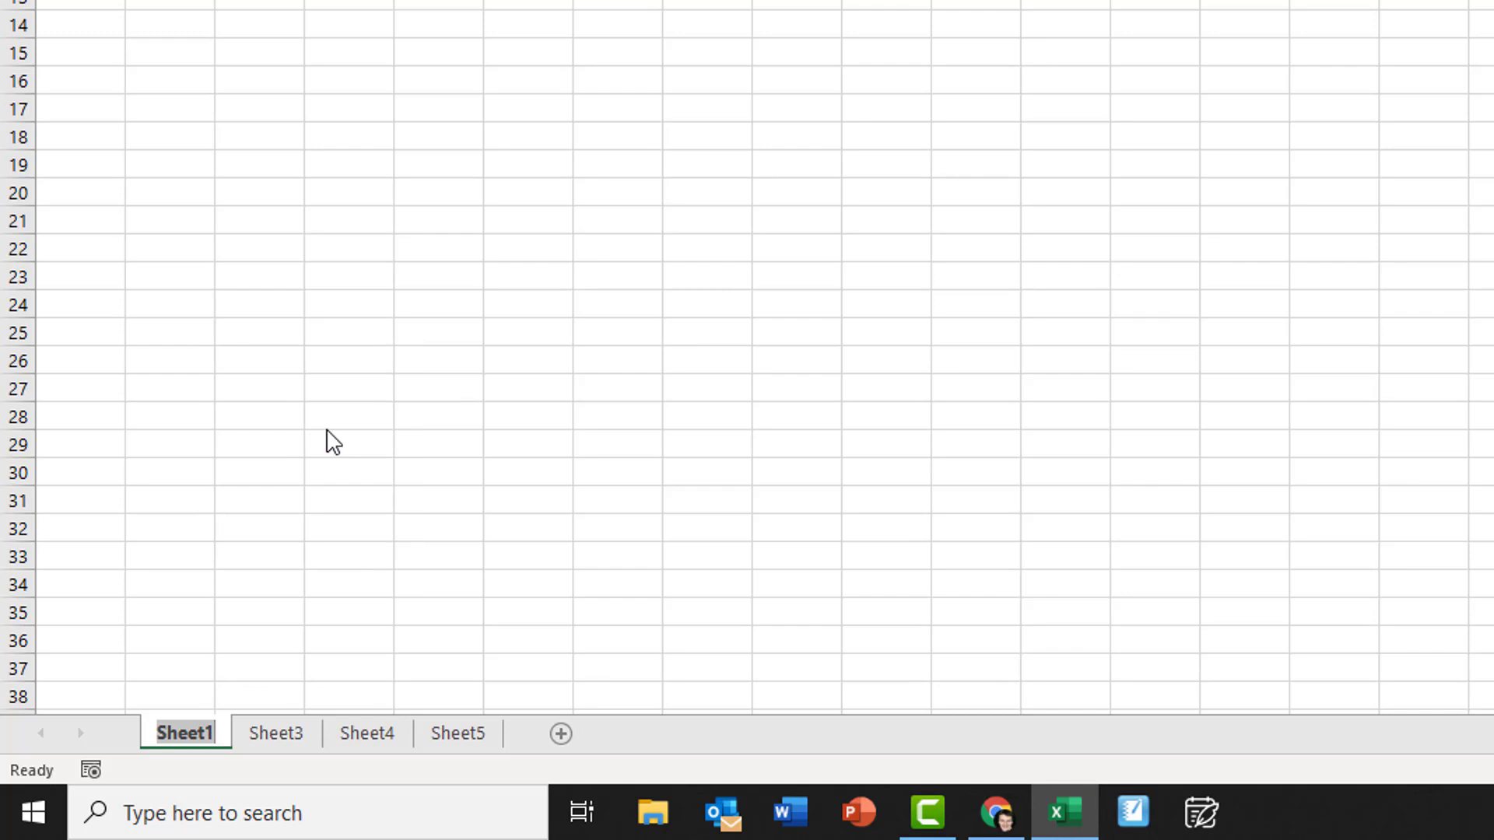
pyautogui.write('Jna')
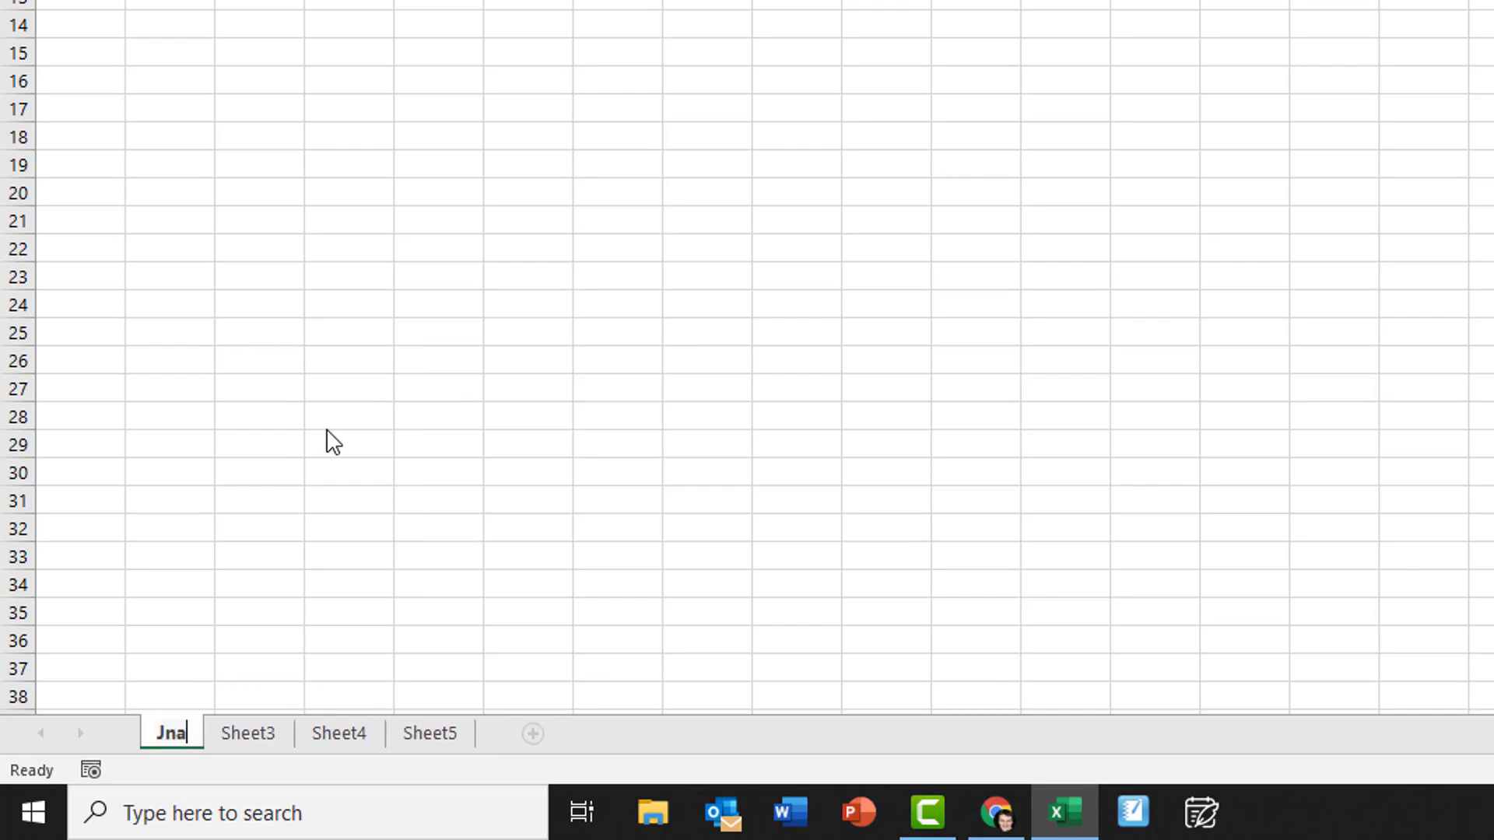
pyautogui.write('Jan')
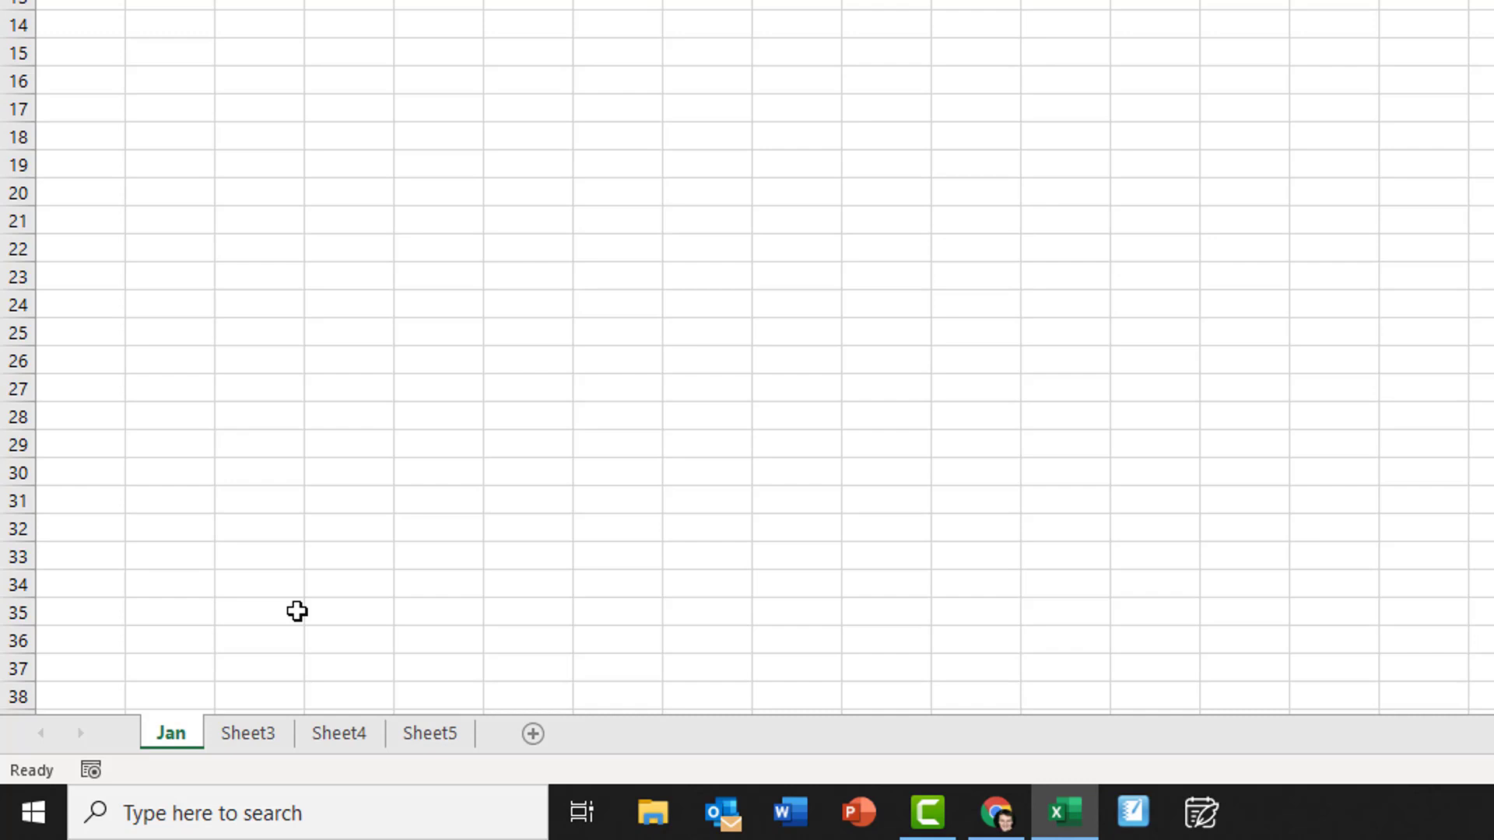
# - Rename the following sheets so the third month sheet reads March, then move on to Sheet5
pyautogui.rightClick(247, 733)
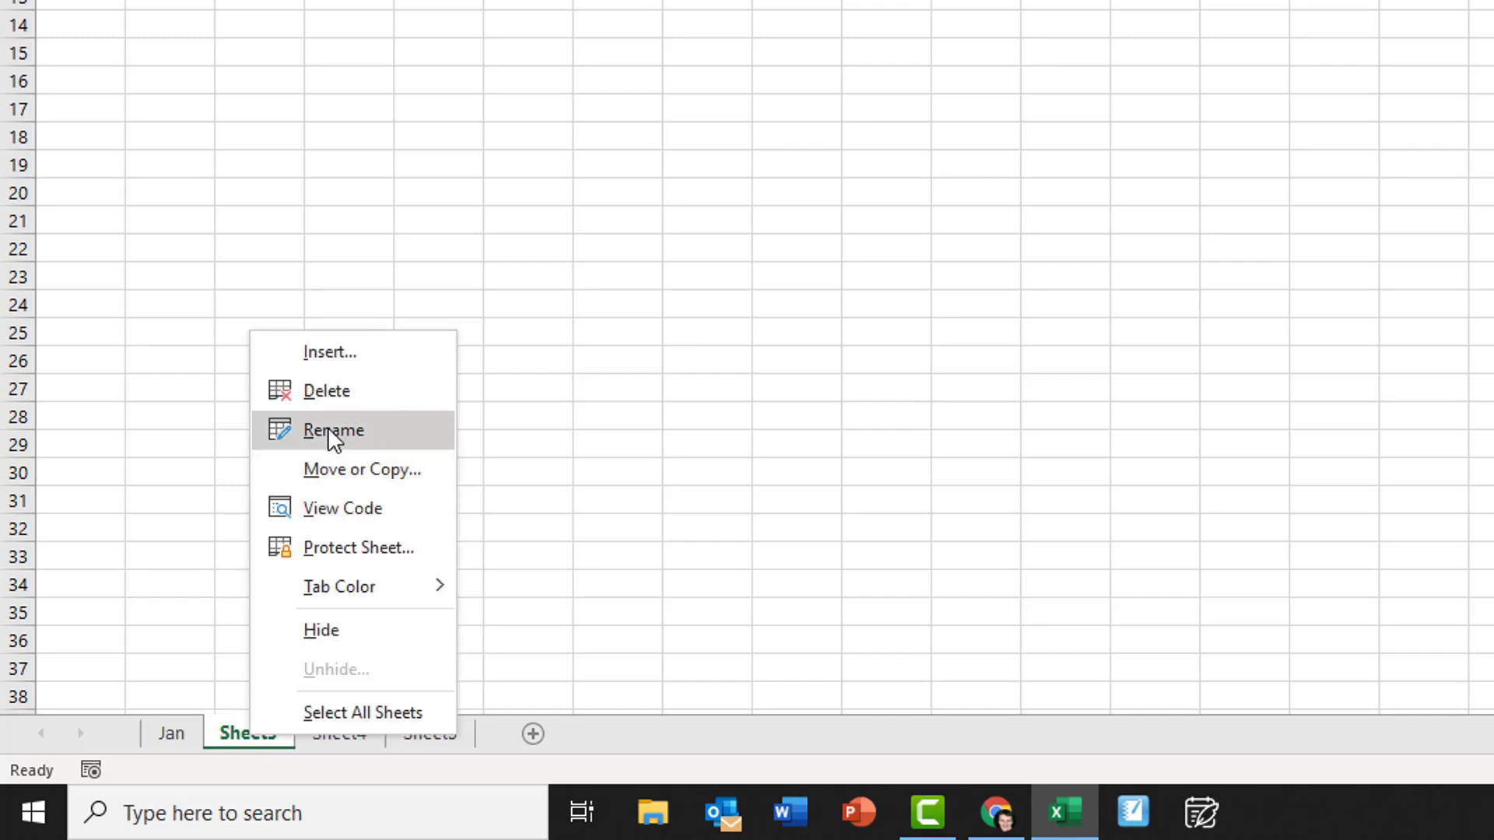
pyautogui.click(333, 429)
pyautogui.write('Feb')
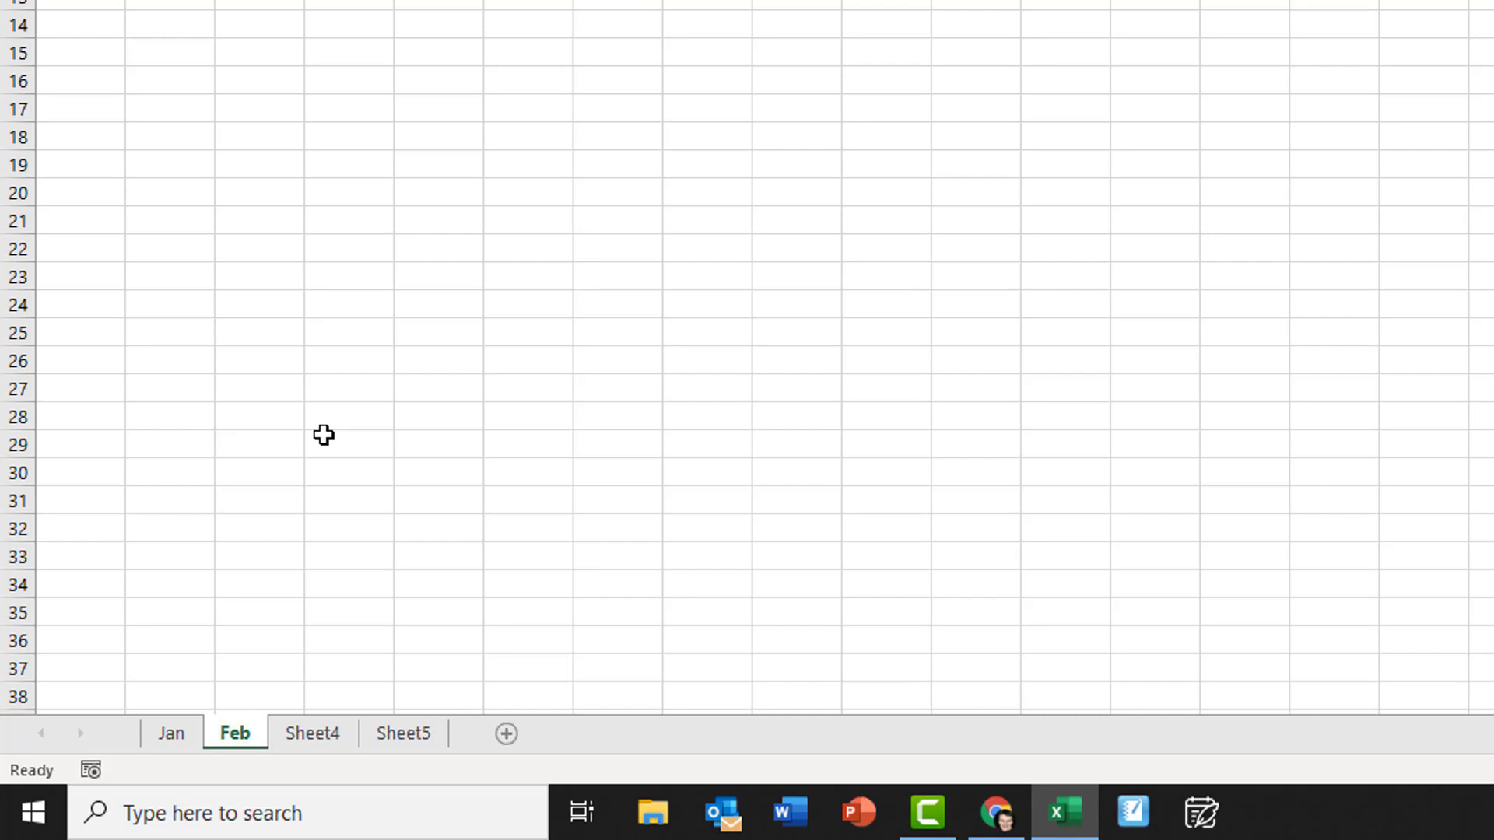
pyautogui.rightClick(312, 733)
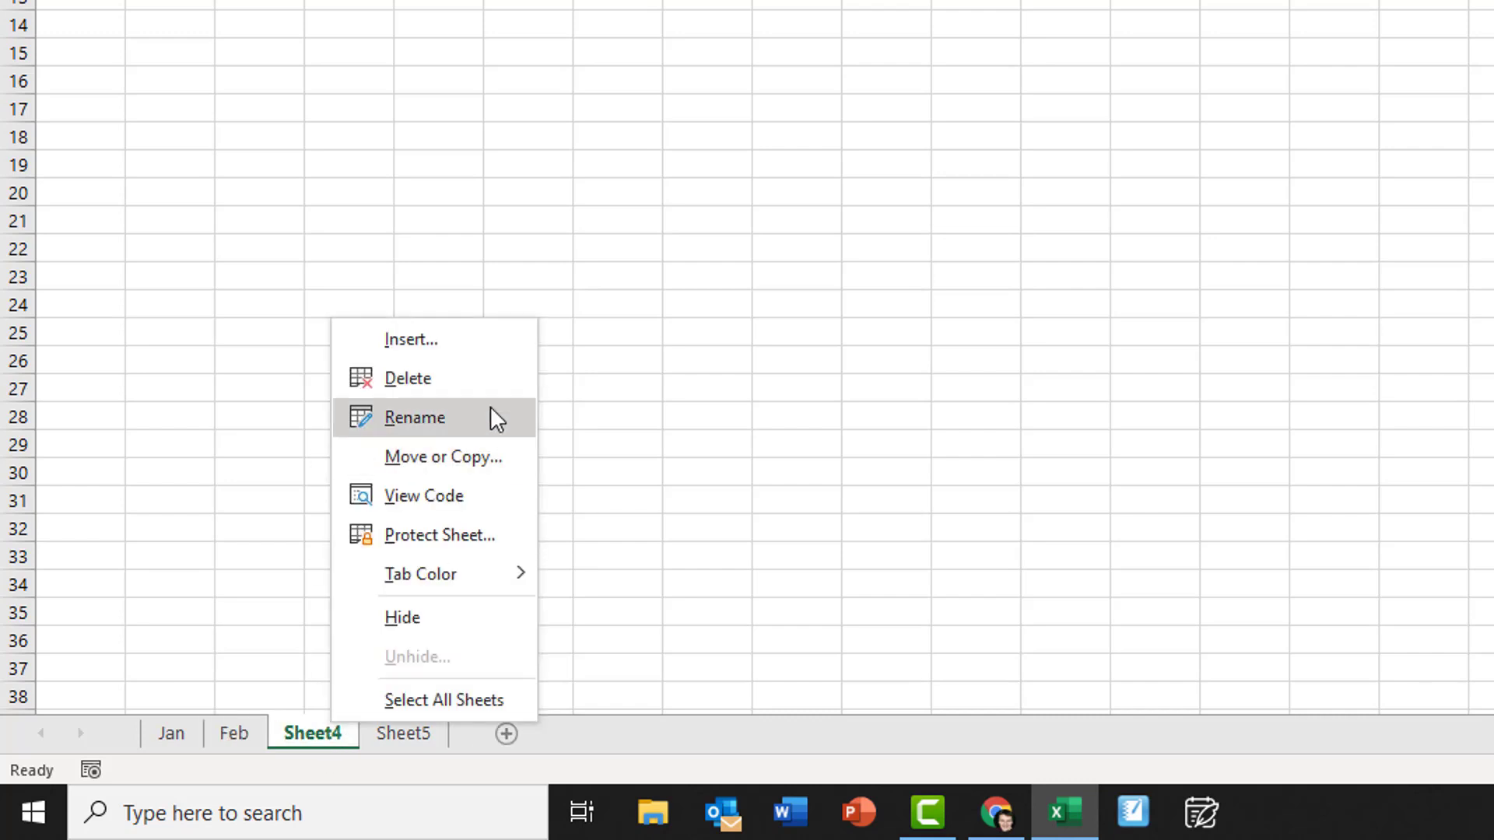
pyautogui.click(414, 417)
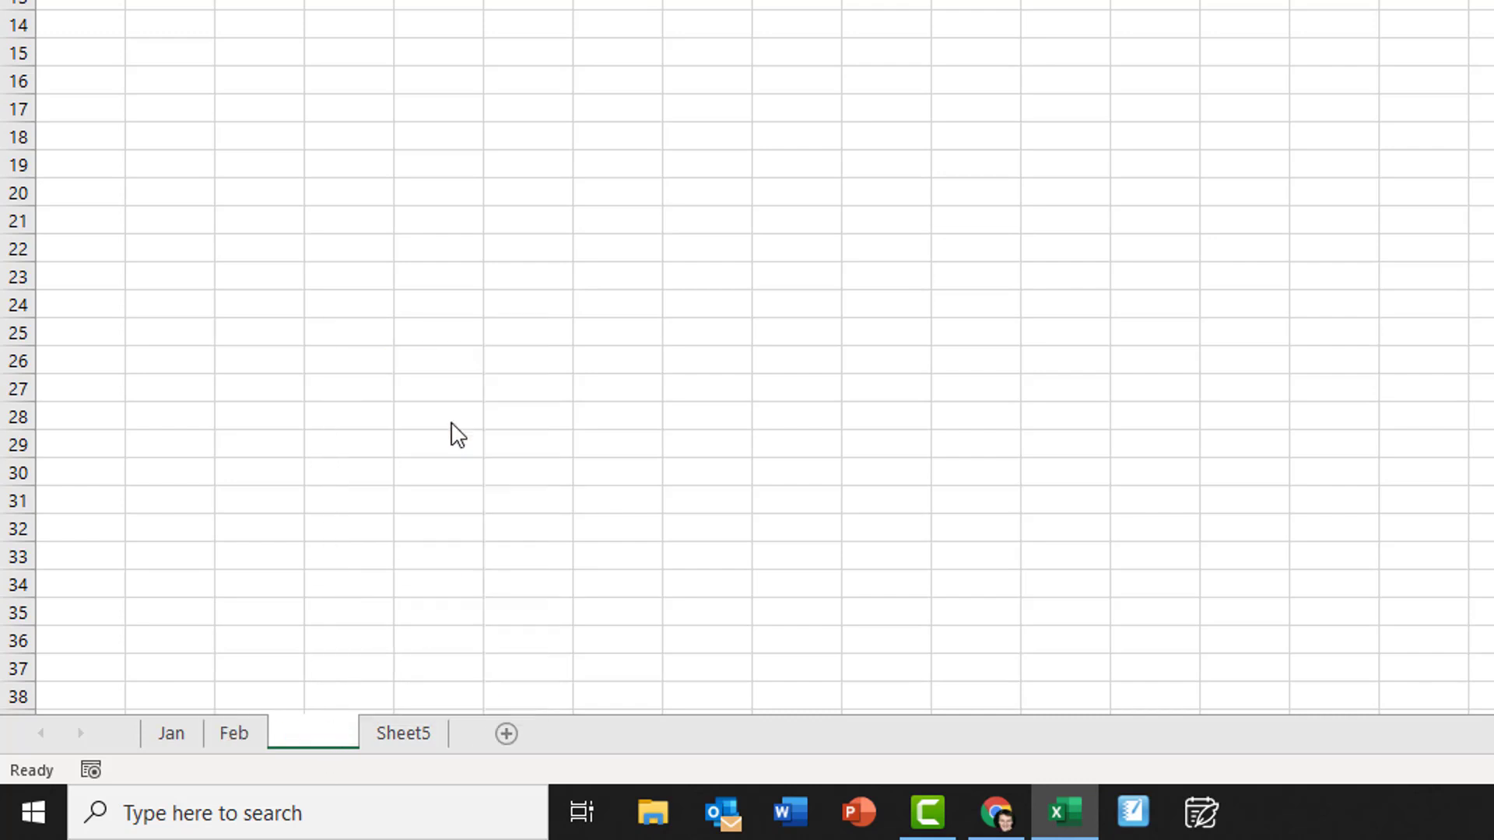
pyautogui.write('March')
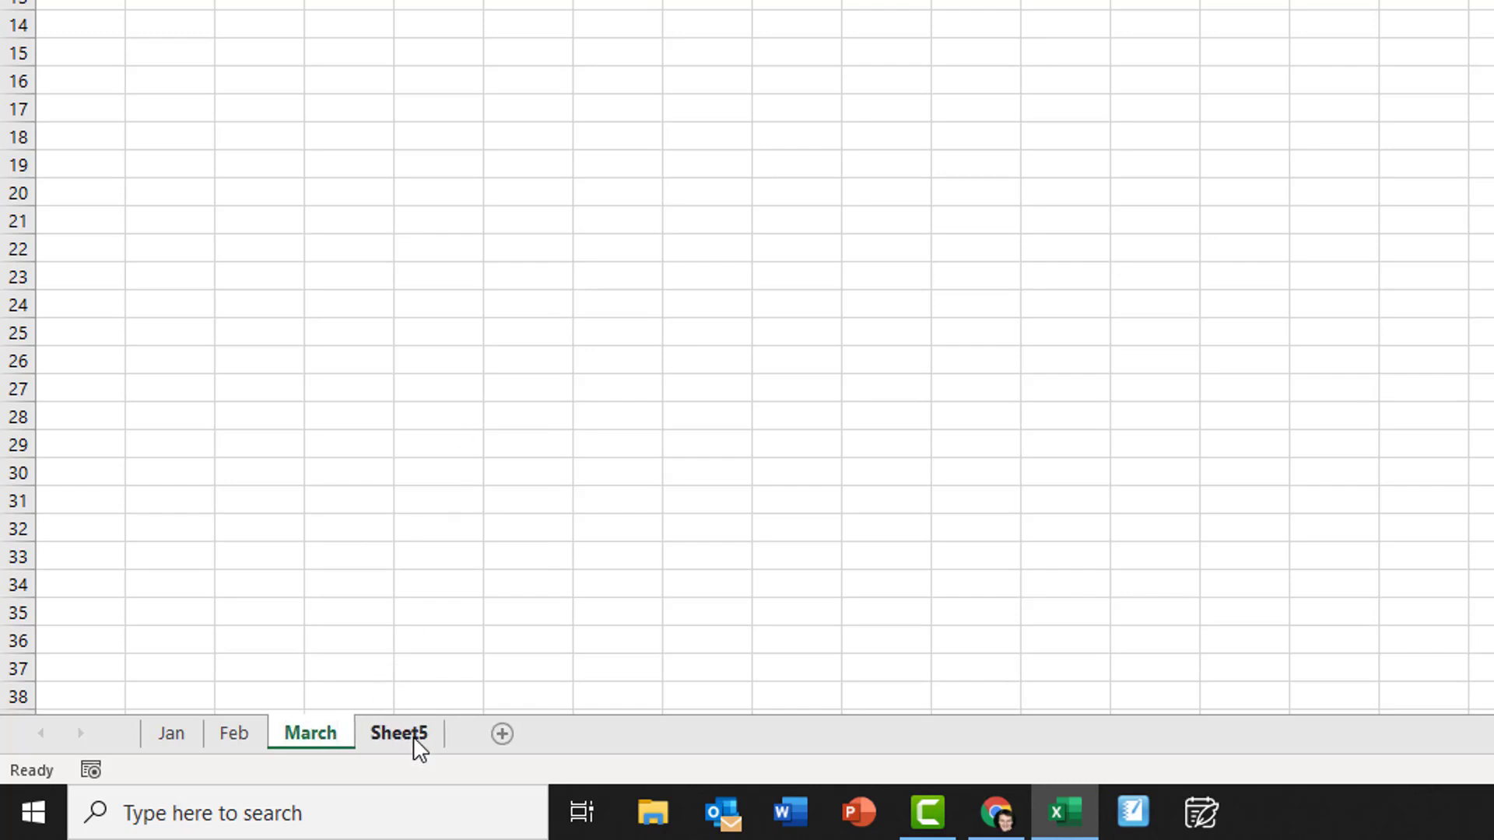
pyautogui.click(398, 733)
pyautogui.write('April')
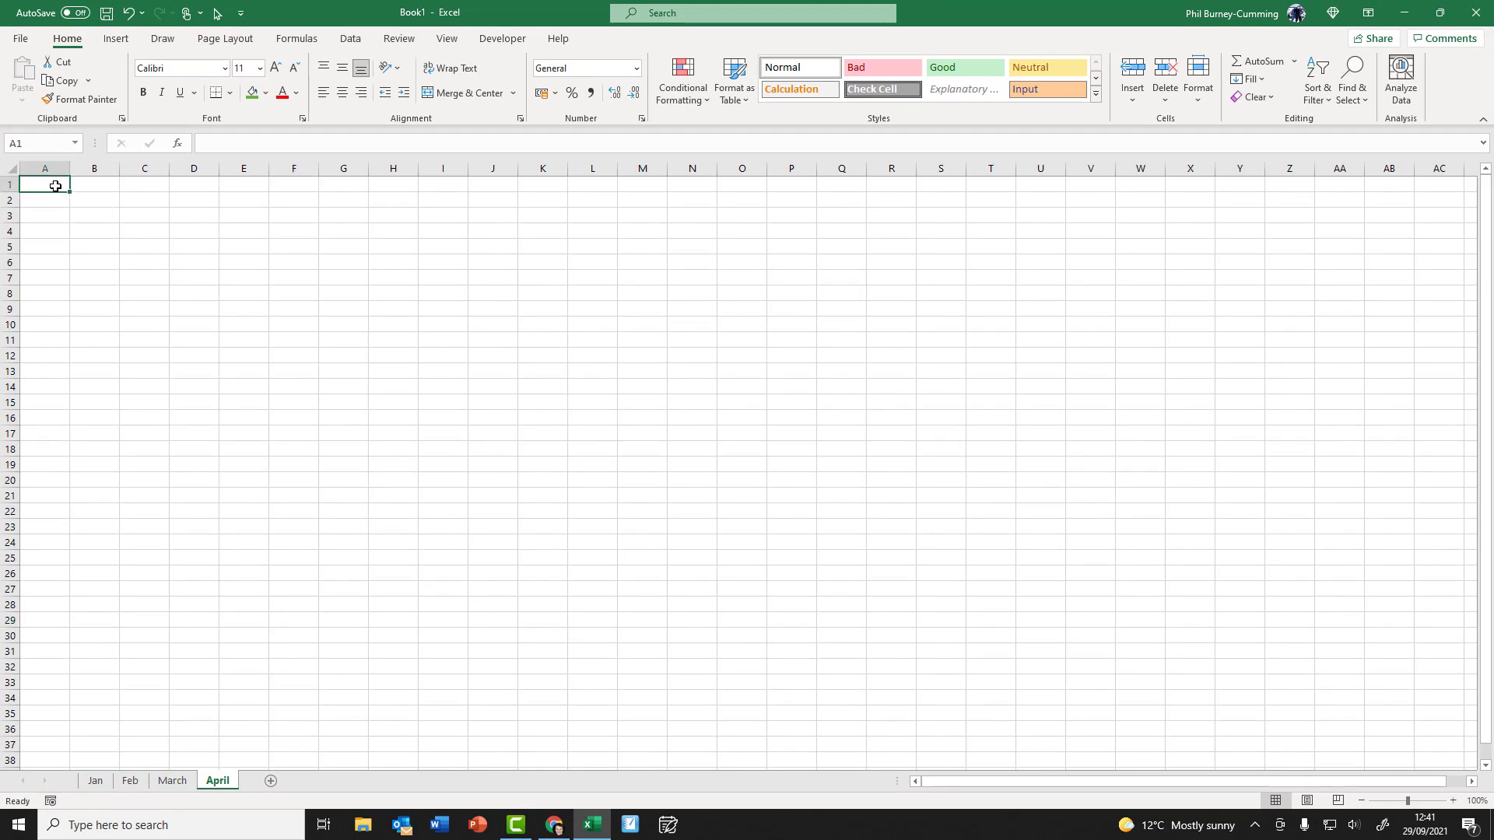
# - Enter the number 4 as part of filling A1:A8 with 1 through 8 on the April sheet
pyautogui.write('4')
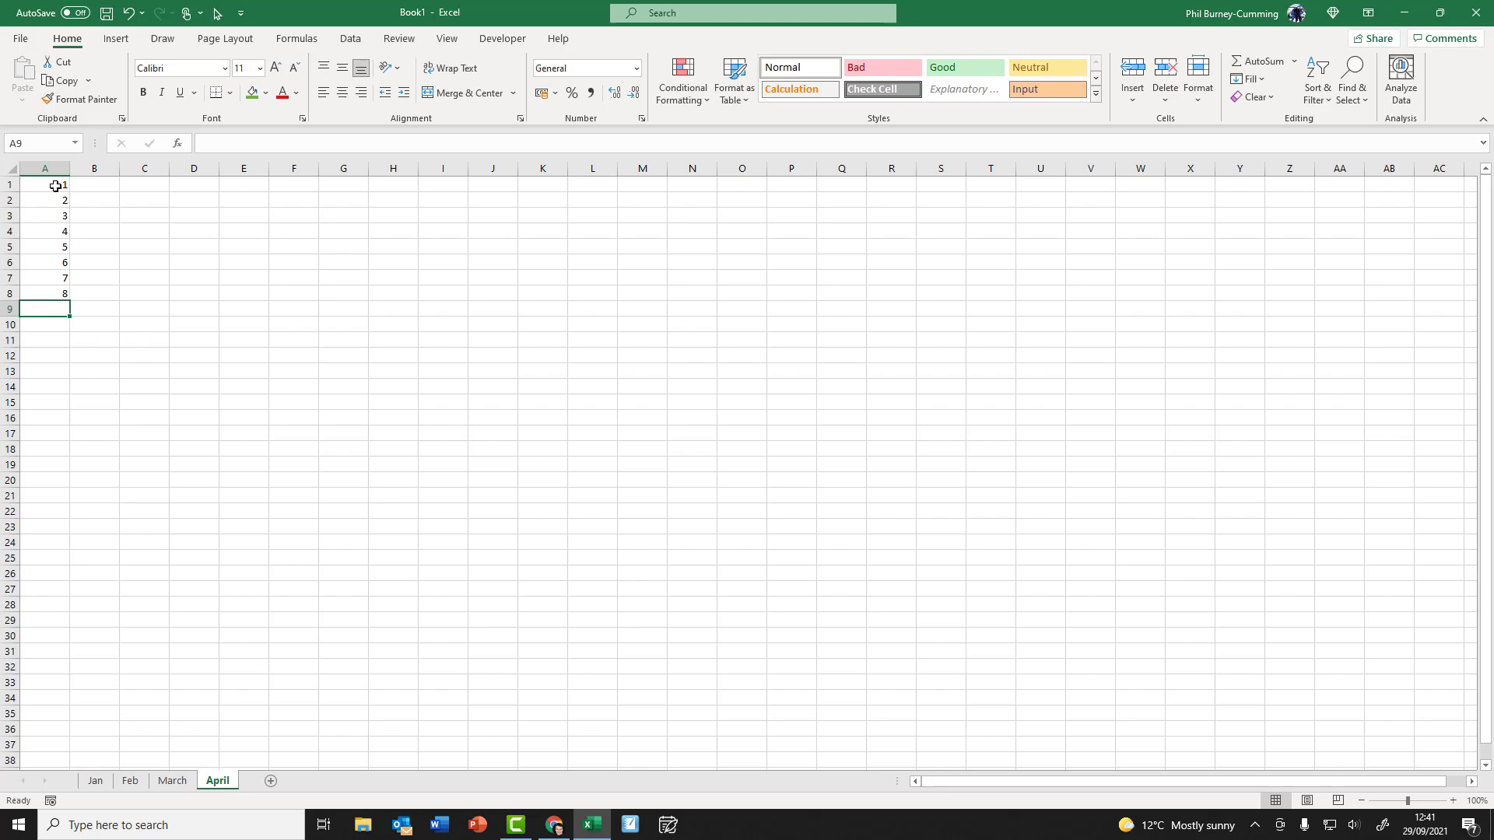
pyautogui.moveTo(63, 260)
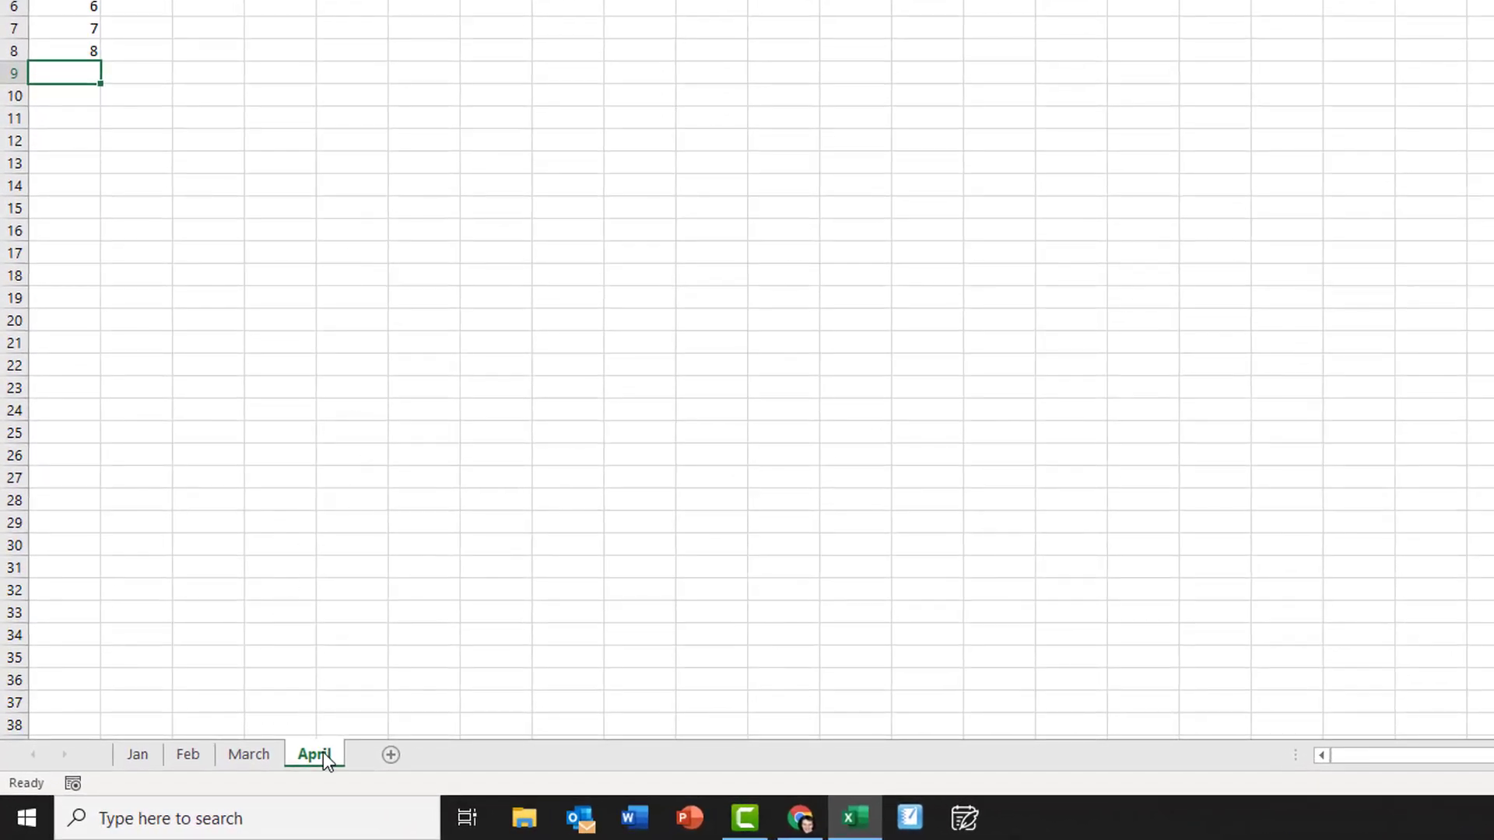
# - Duplicate the April sheet with Move or Copy, ticking Create a copy
pyautogui.rightClick(314, 753)
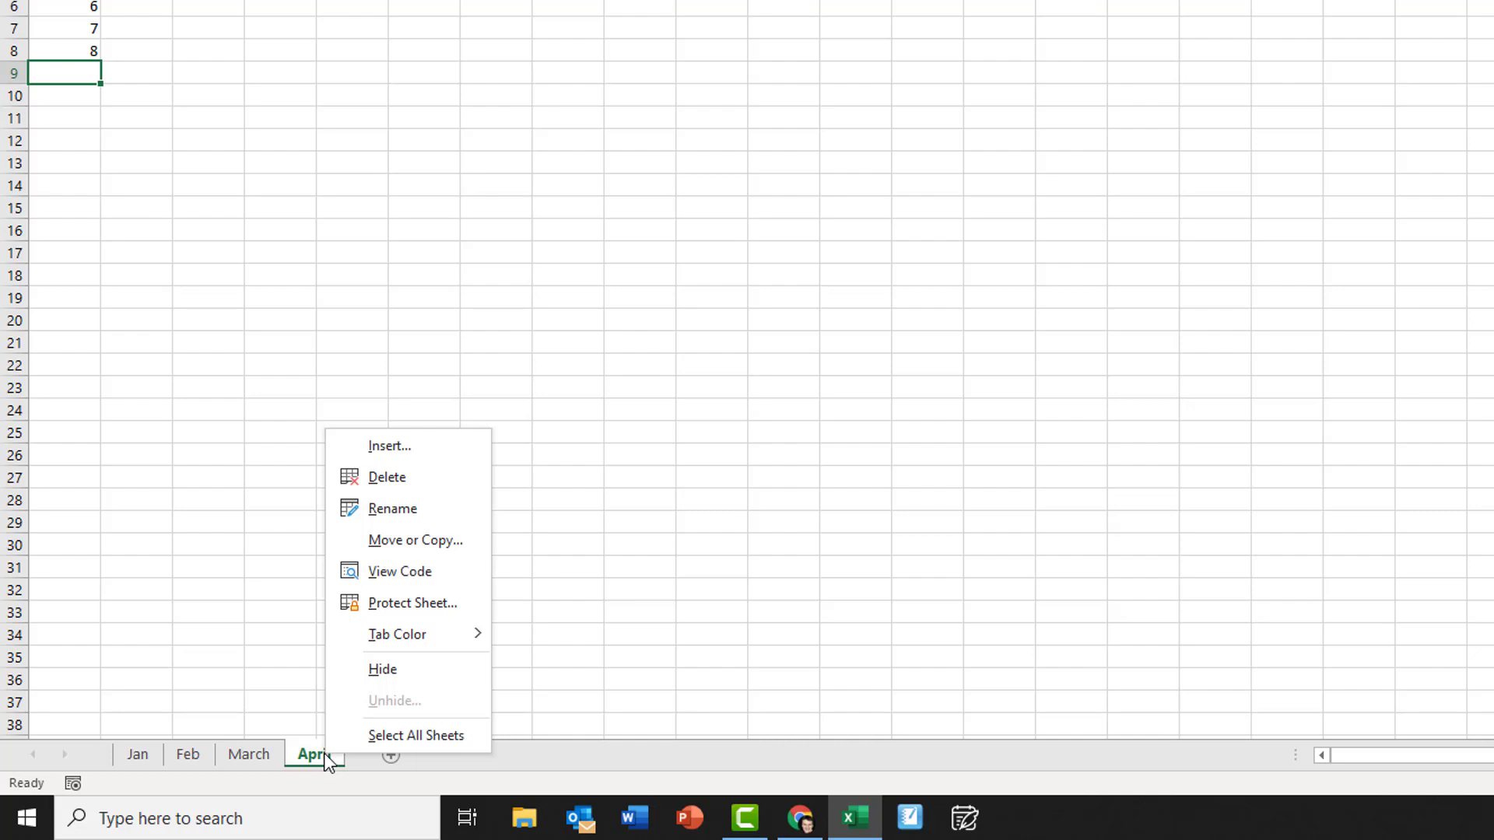
pyautogui.moveTo(414, 540)
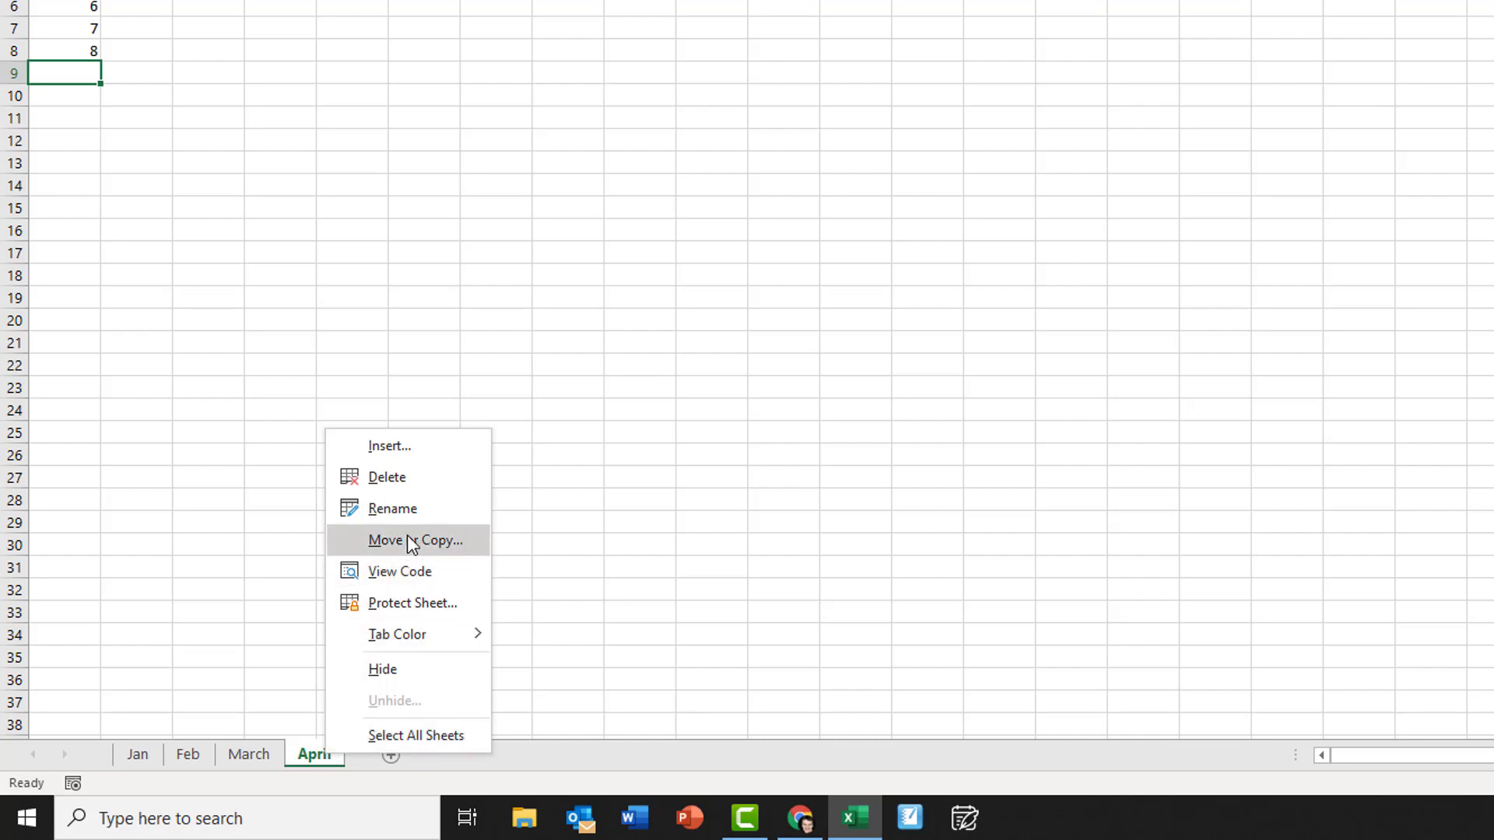
pyautogui.click(414, 540)
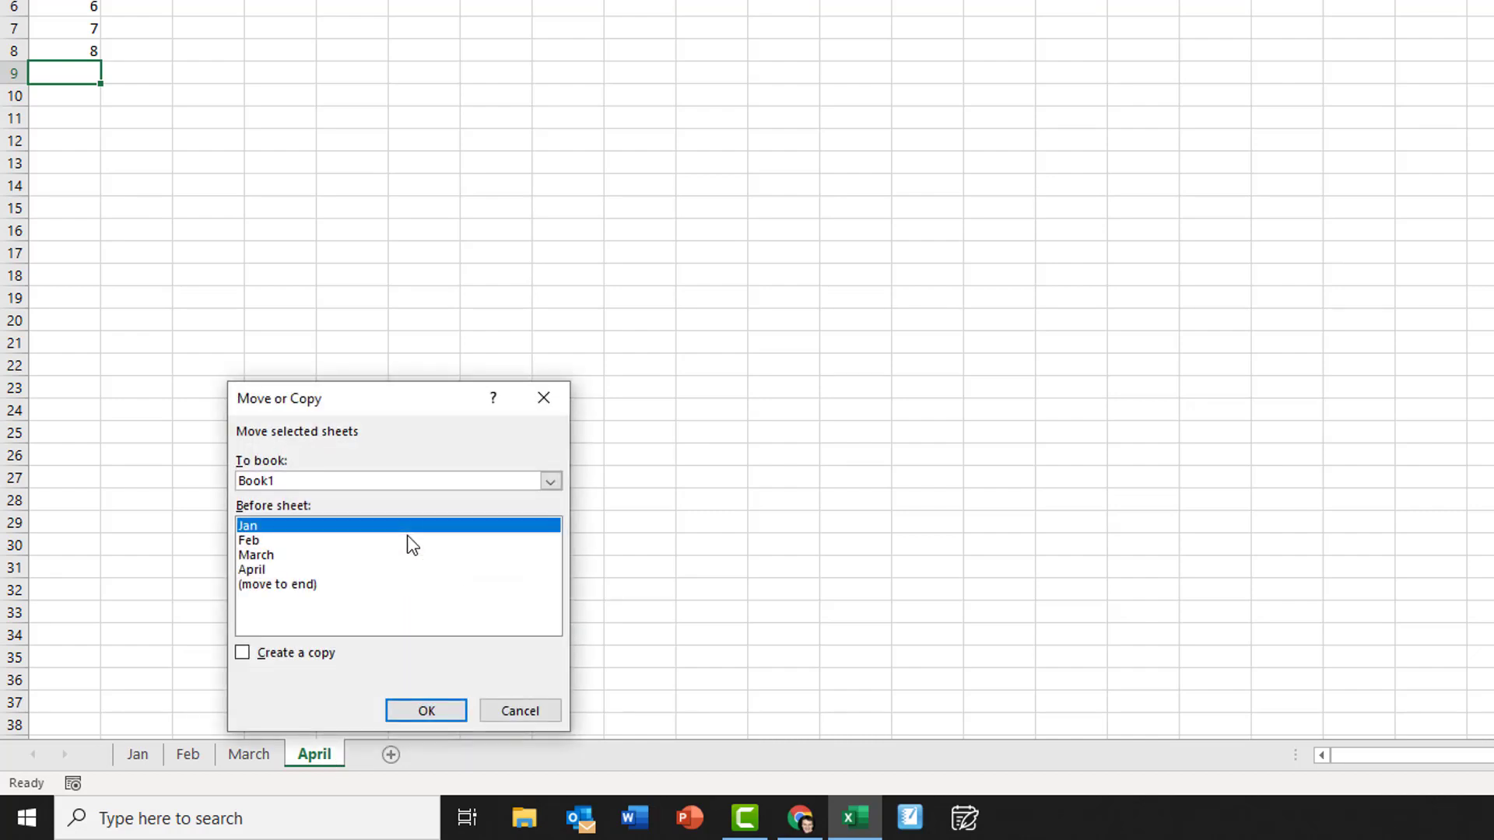
pyautogui.moveTo(327, 619)
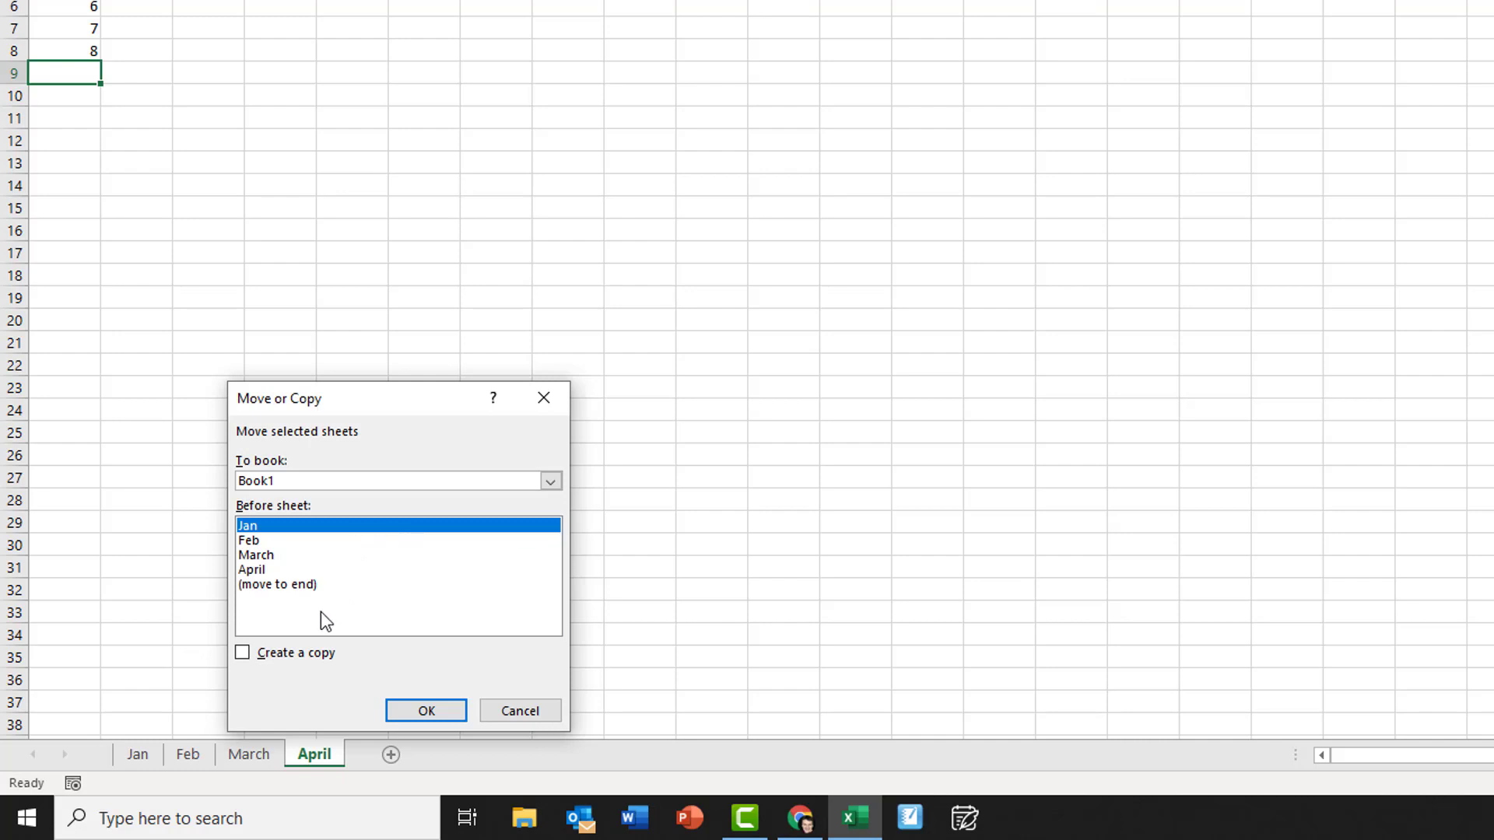
pyautogui.moveTo(269, 633)
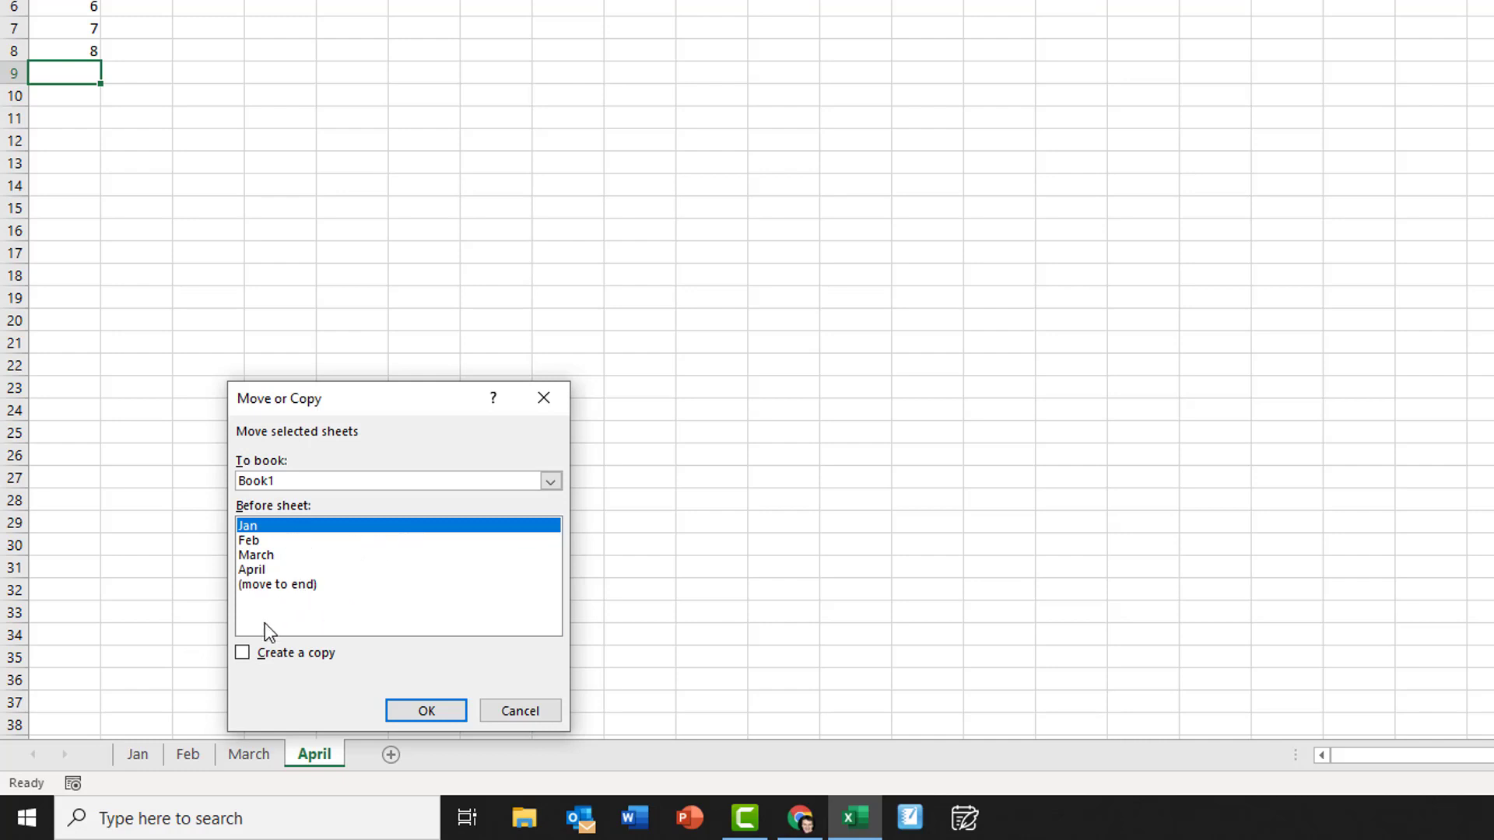
pyautogui.click(243, 652)
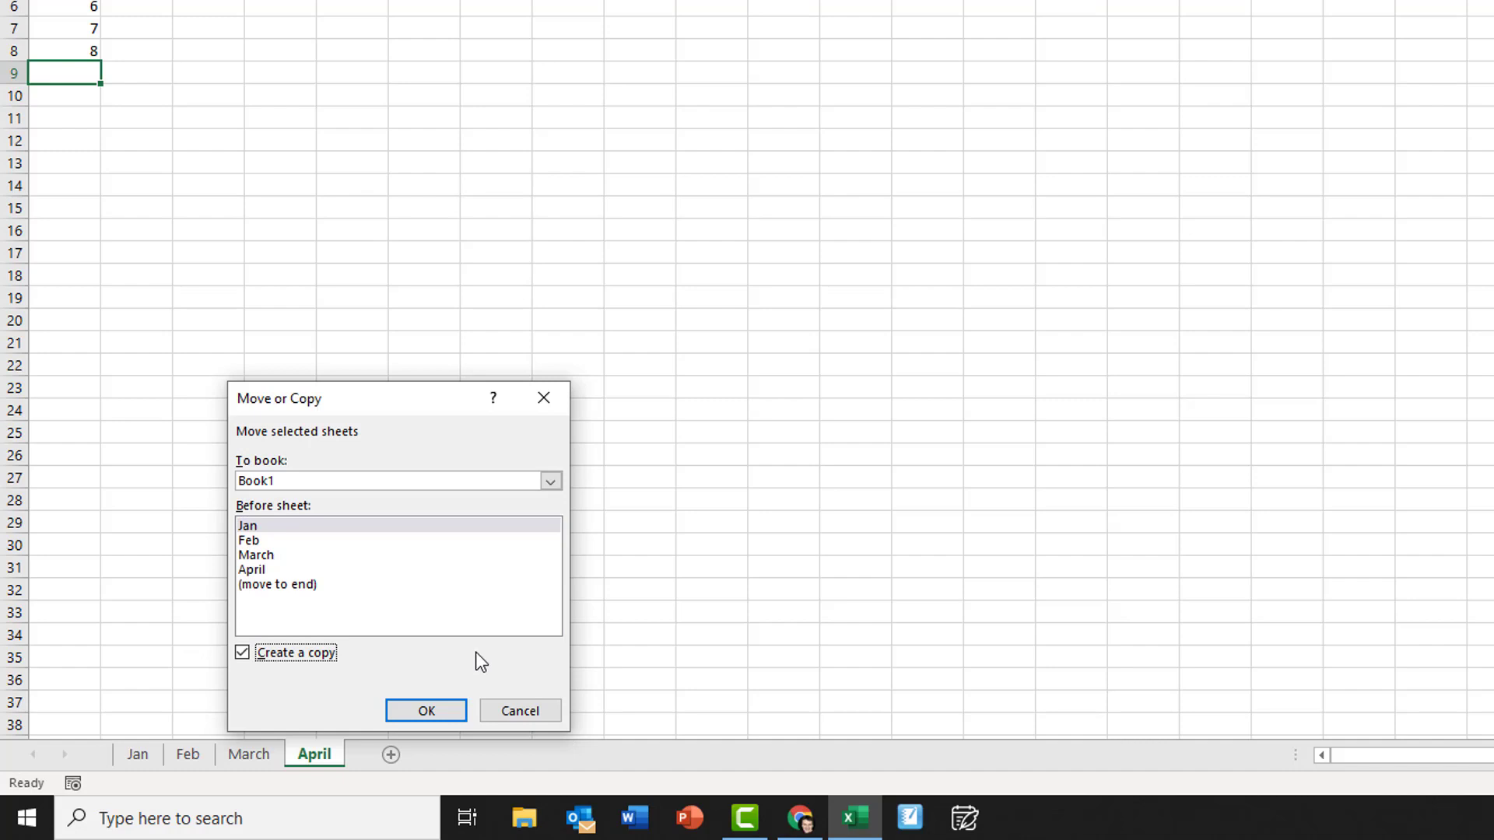
pyautogui.click(425, 711)
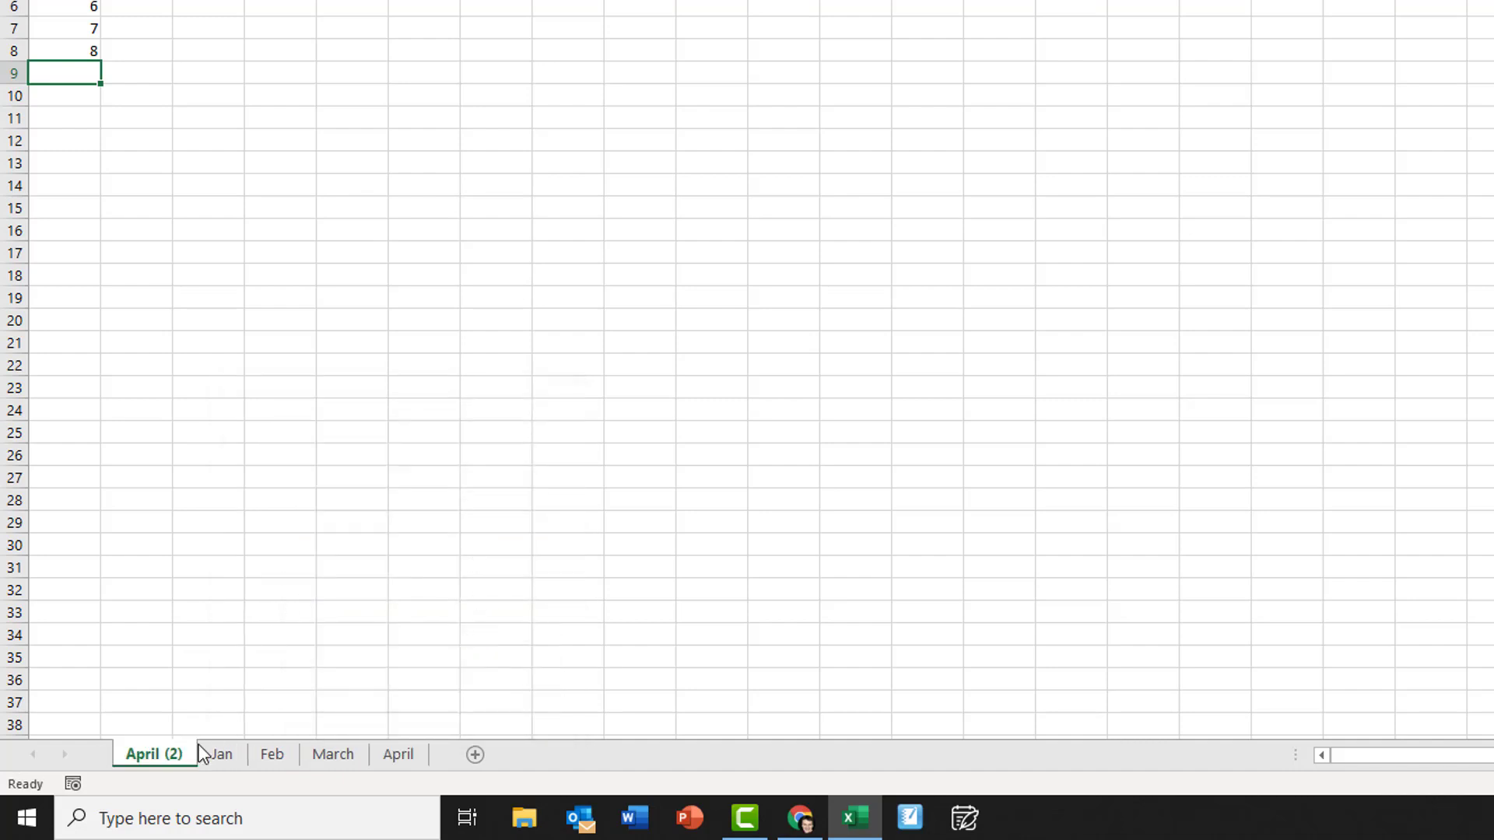
pyautogui.moveTo(144, 769)
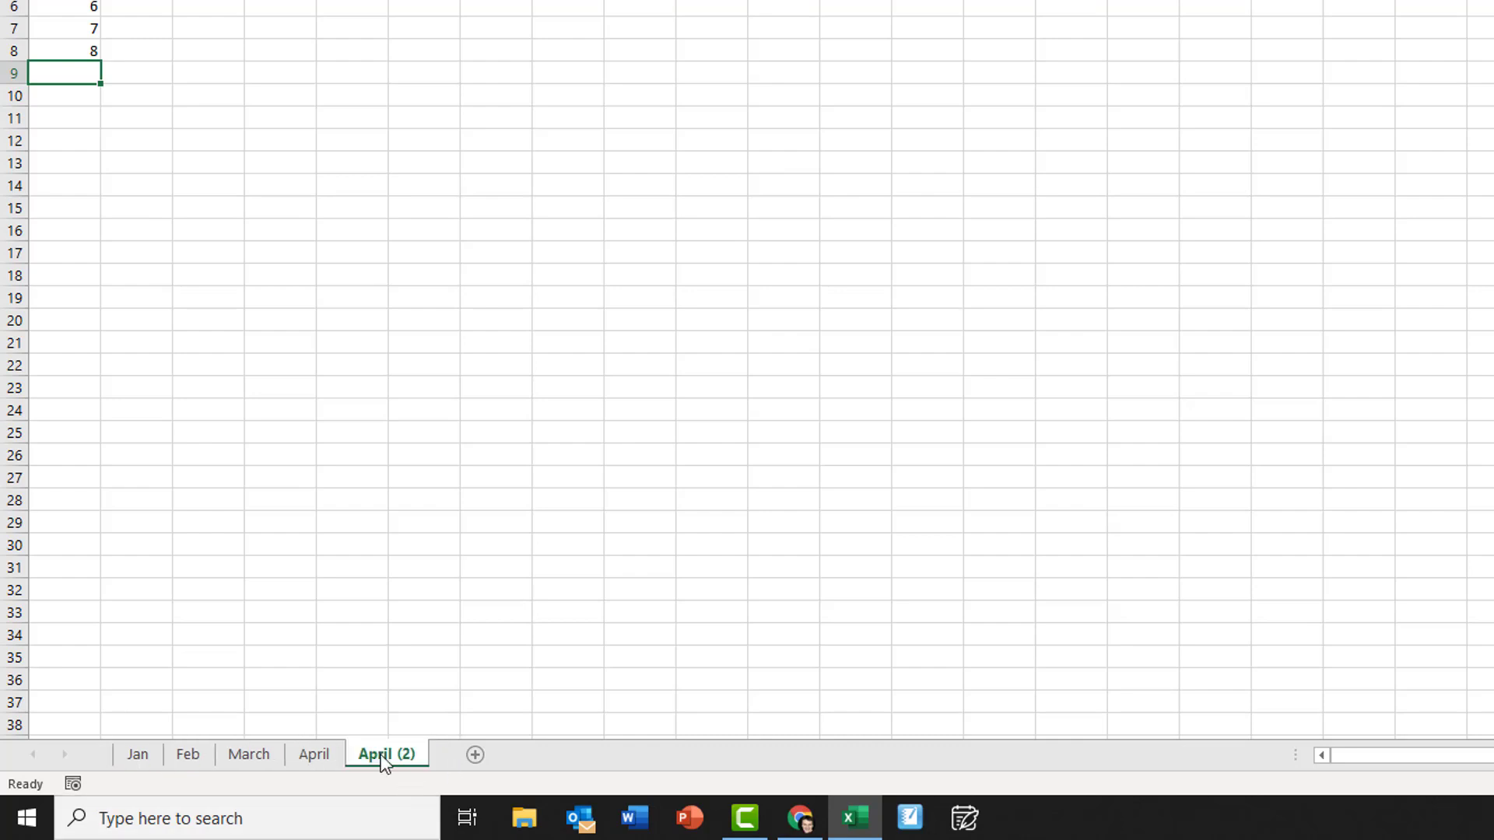
# - Rename the copied April (2) sheet to May
pyautogui.doubleClick(386, 755)
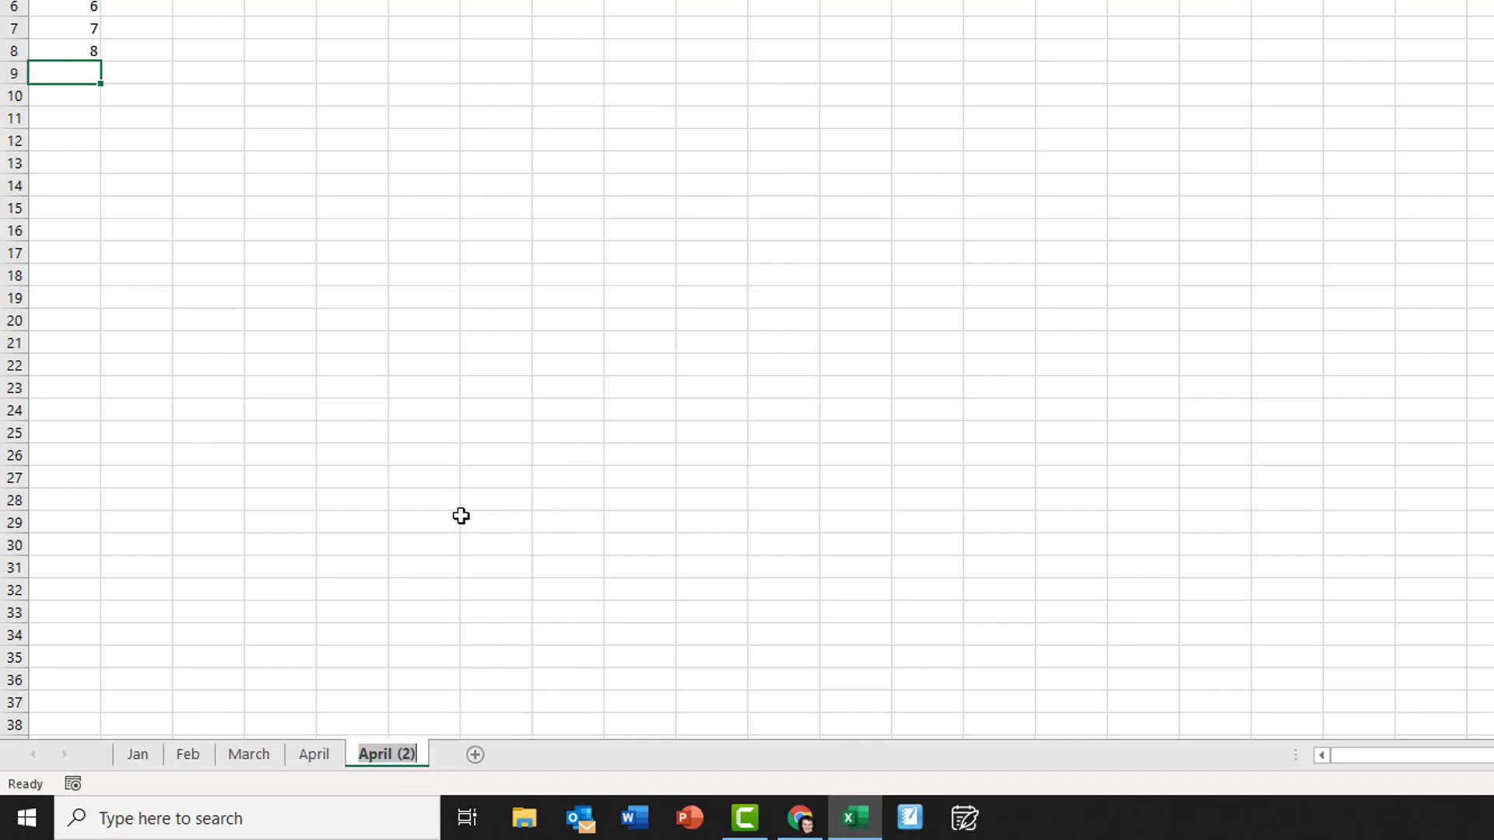
pyautogui.write('May')
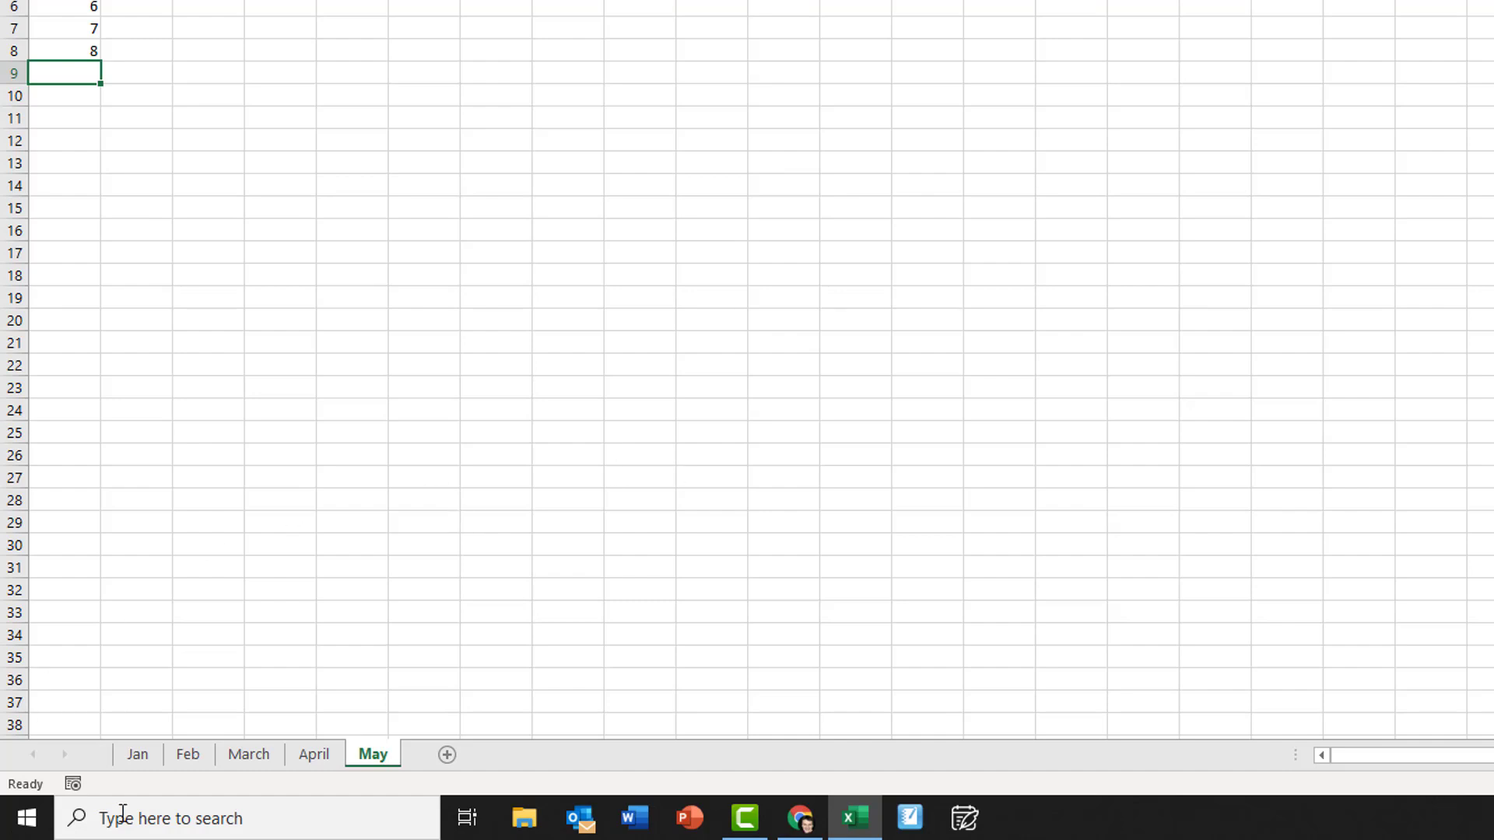
# - Give the Jan, Feb and March sheet tabs a blue colour
pyautogui.rightClick(137, 753)
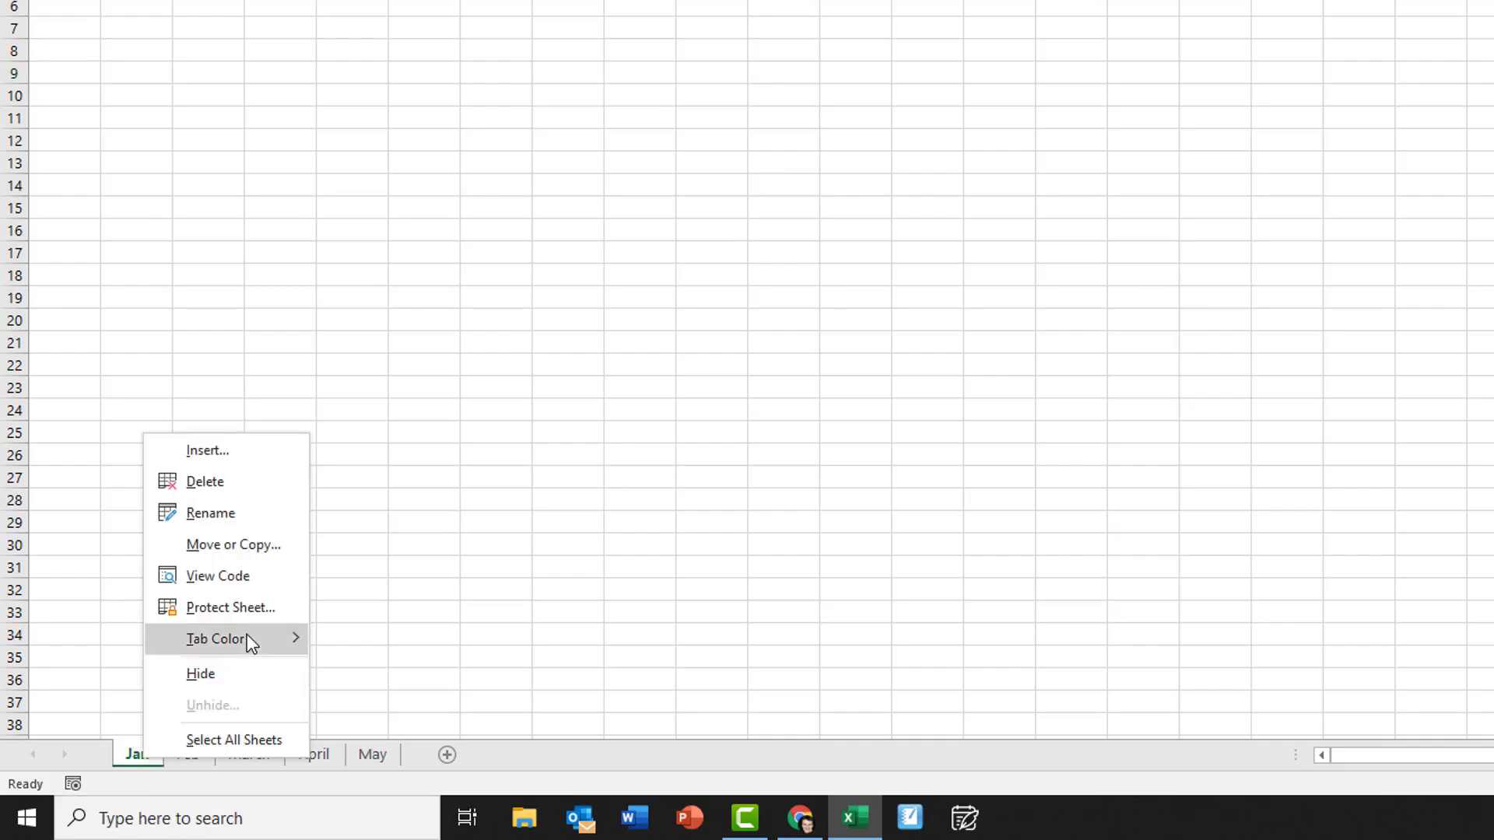
pyautogui.click(218, 640)
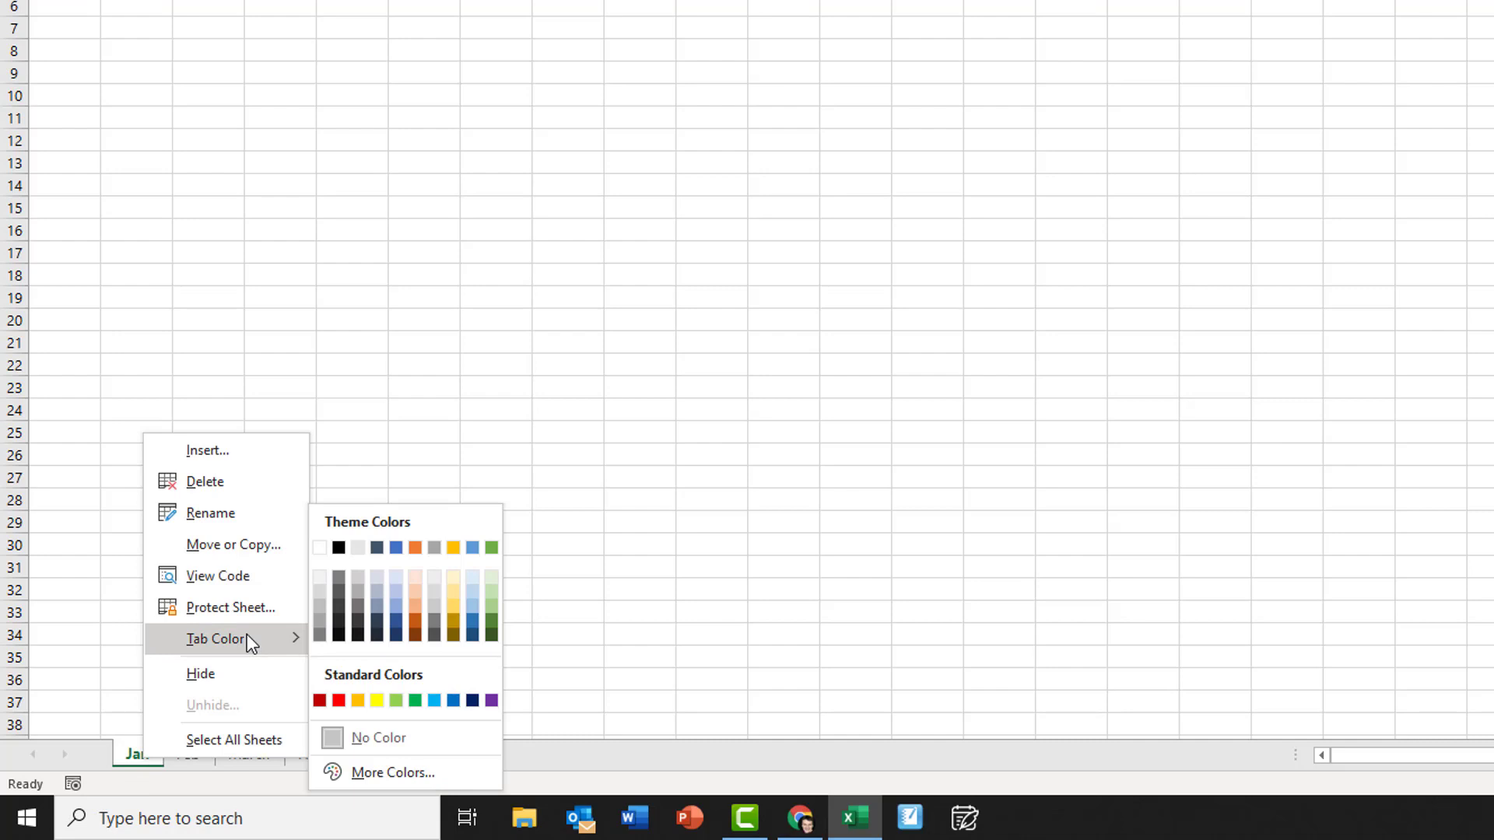
pyautogui.moveTo(257, 644)
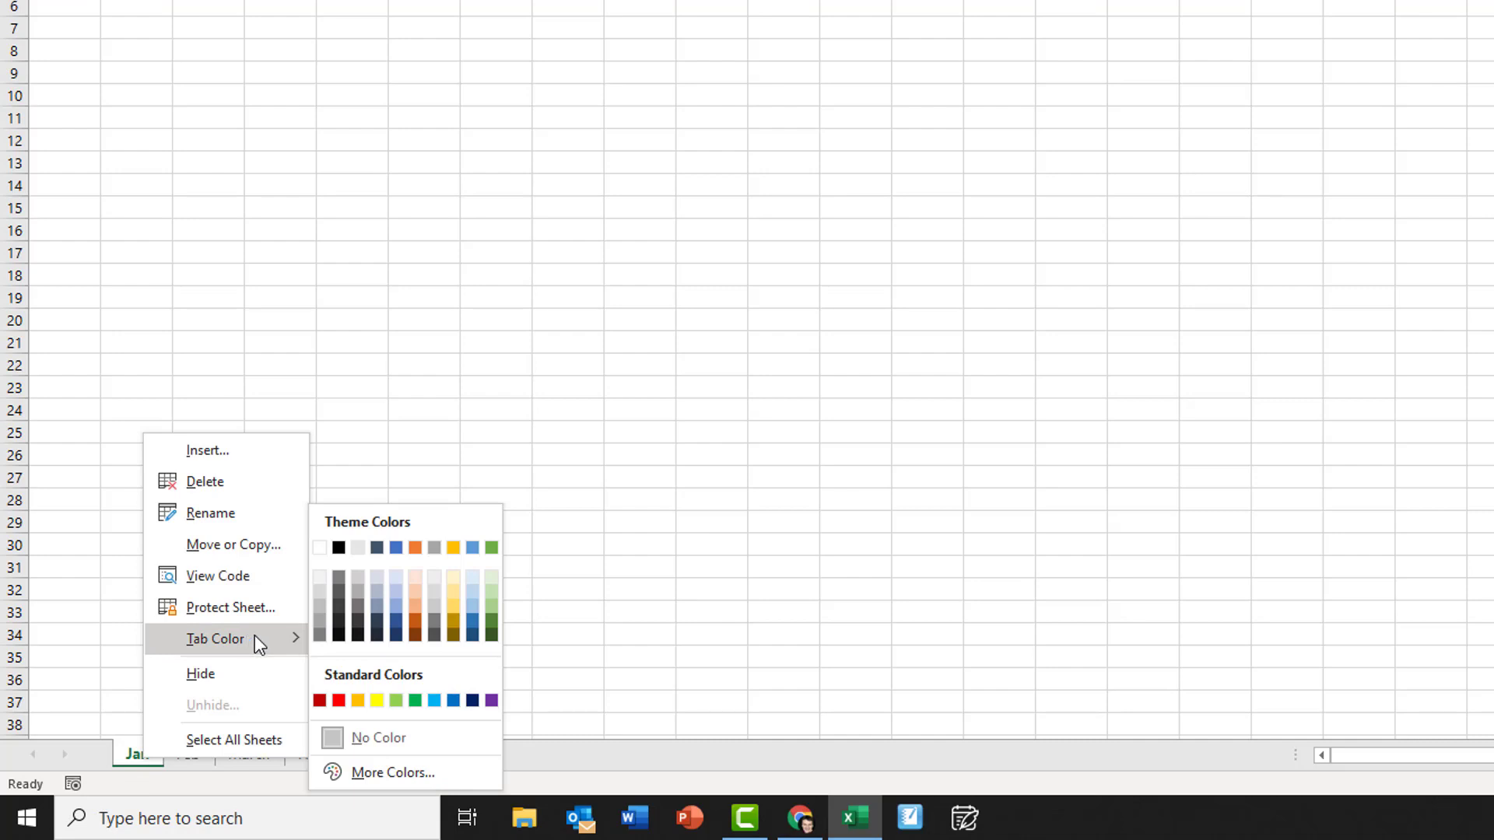
pyautogui.moveTo(249, 648)
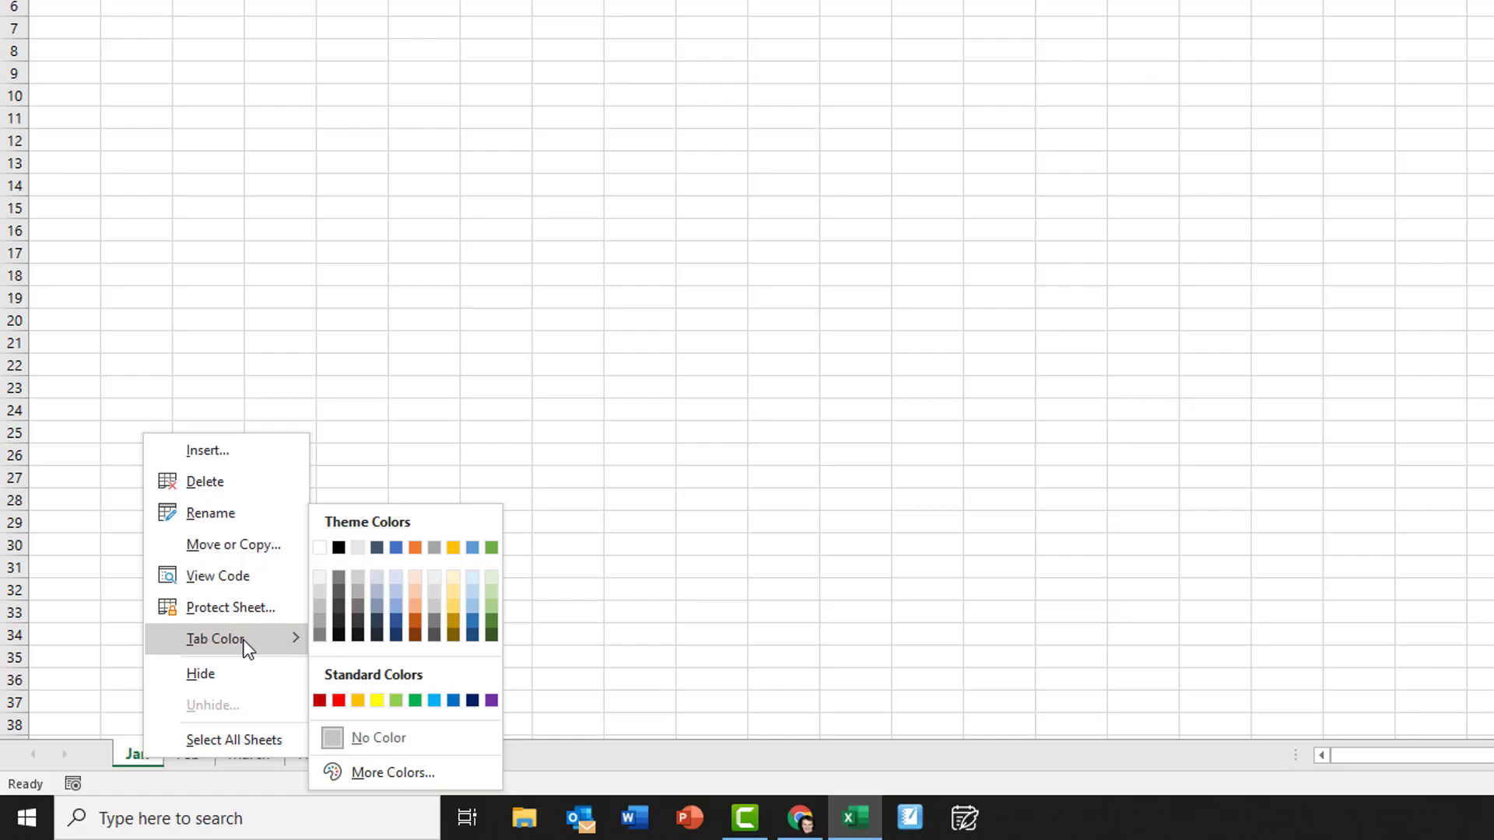
pyautogui.moveTo(397, 581)
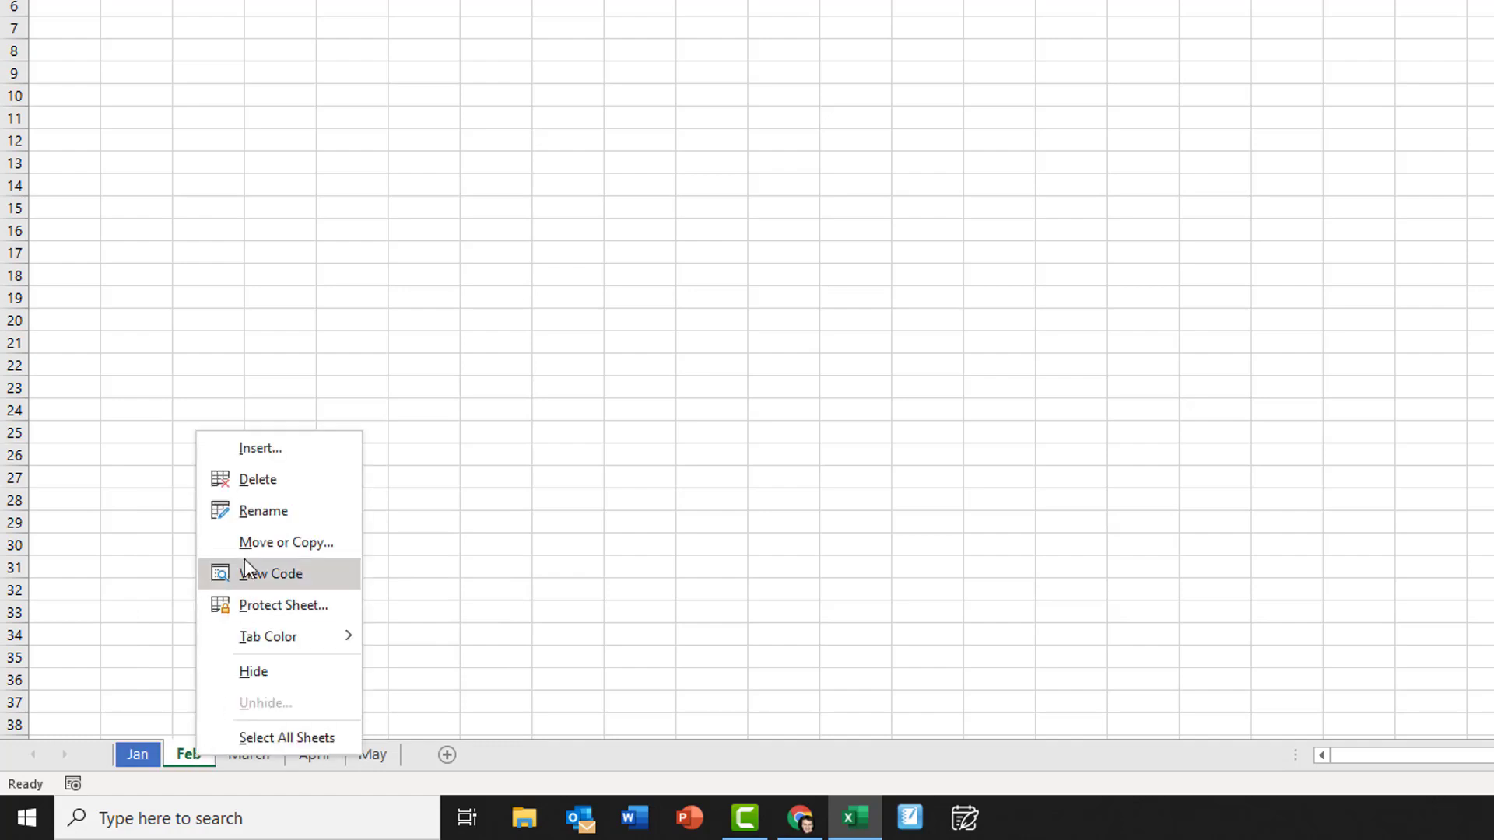
pyautogui.click(268, 636)
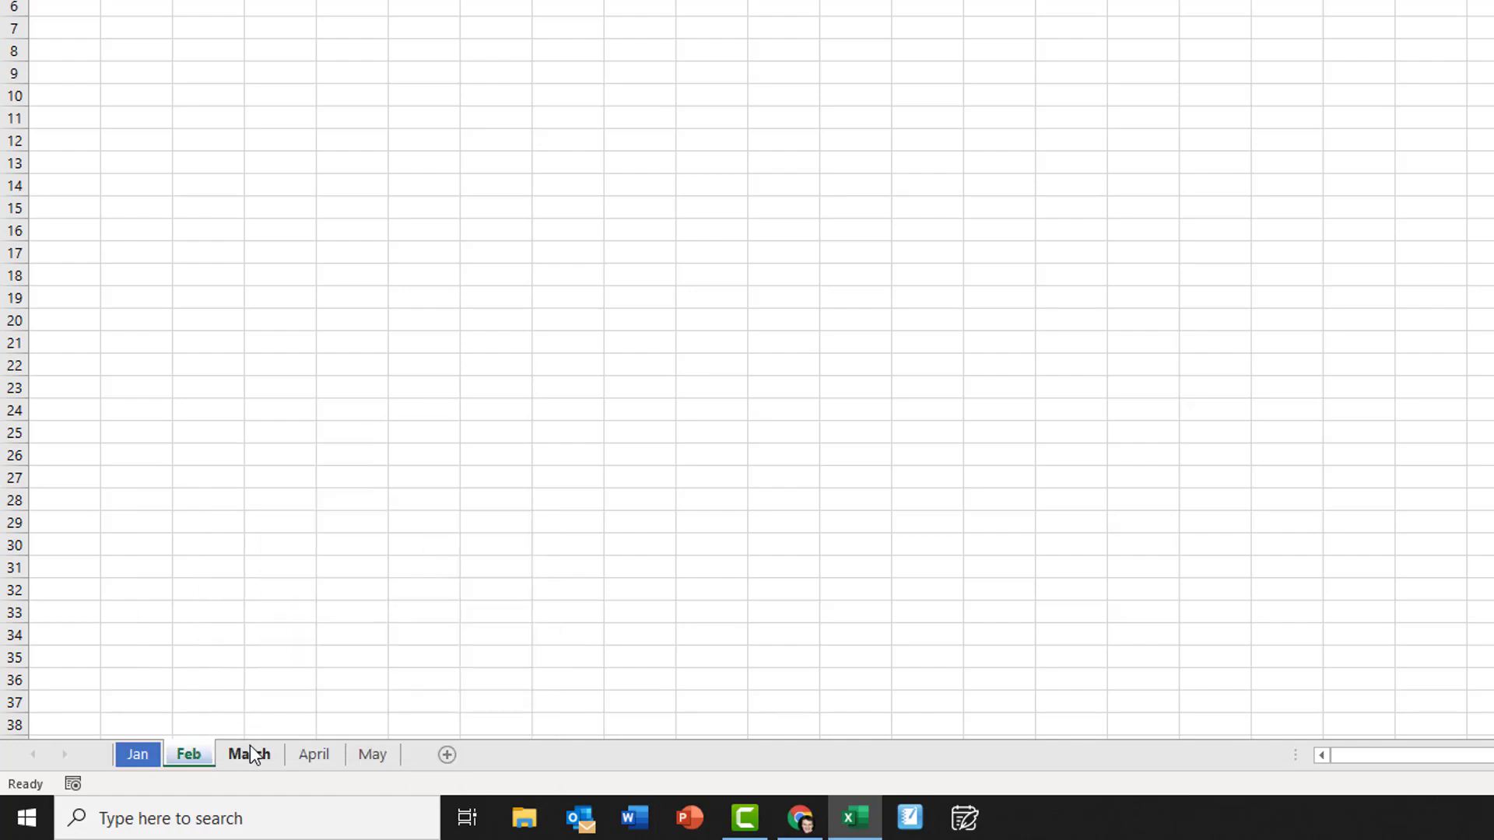
pyautogui.rightClick(249, 753)
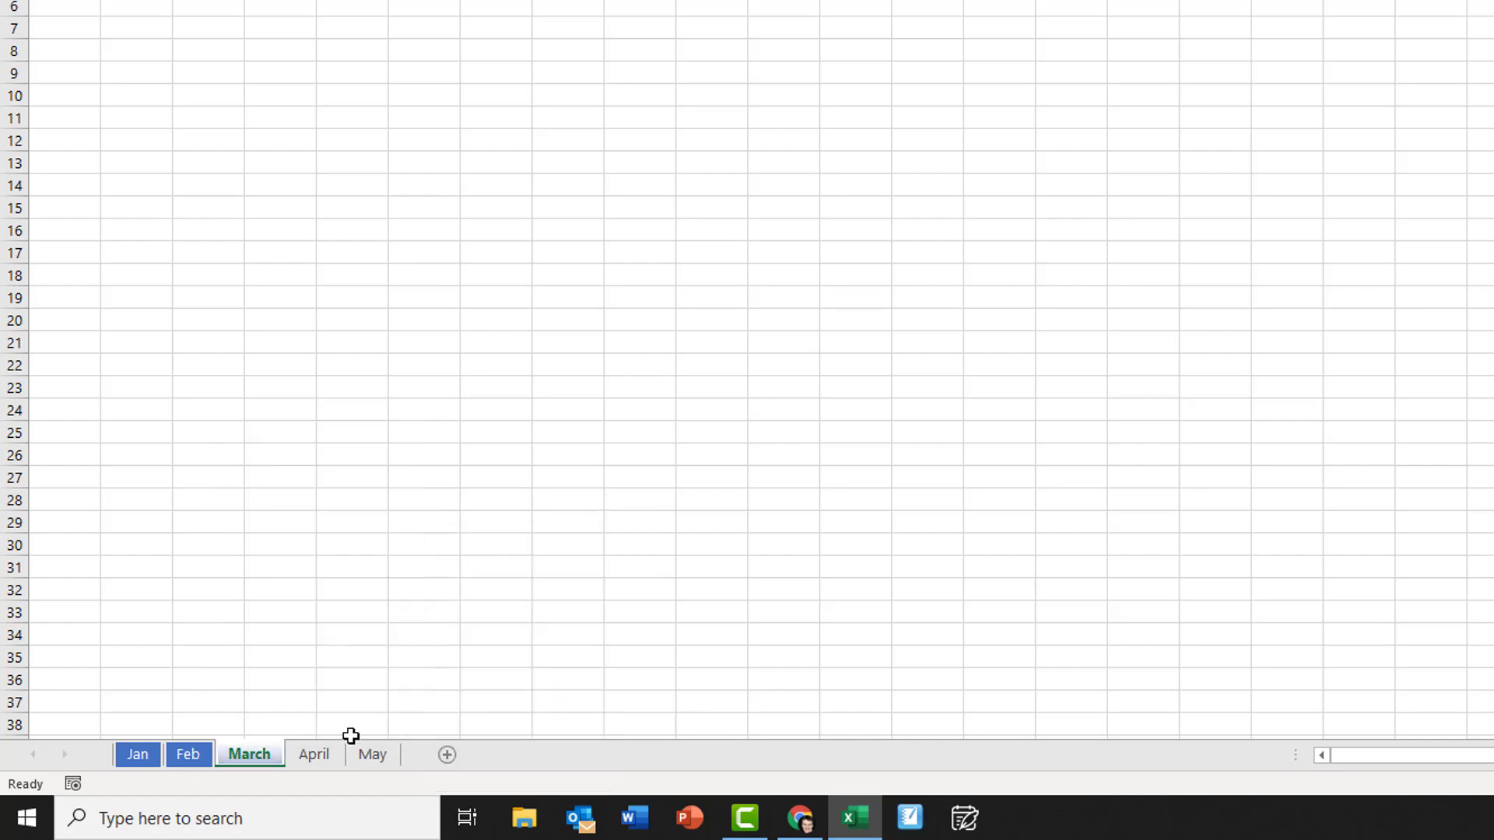
# - Colour the April and May sheet tabs orange and switch sheets to view the result
pyautogui.rightClick(313, 753)
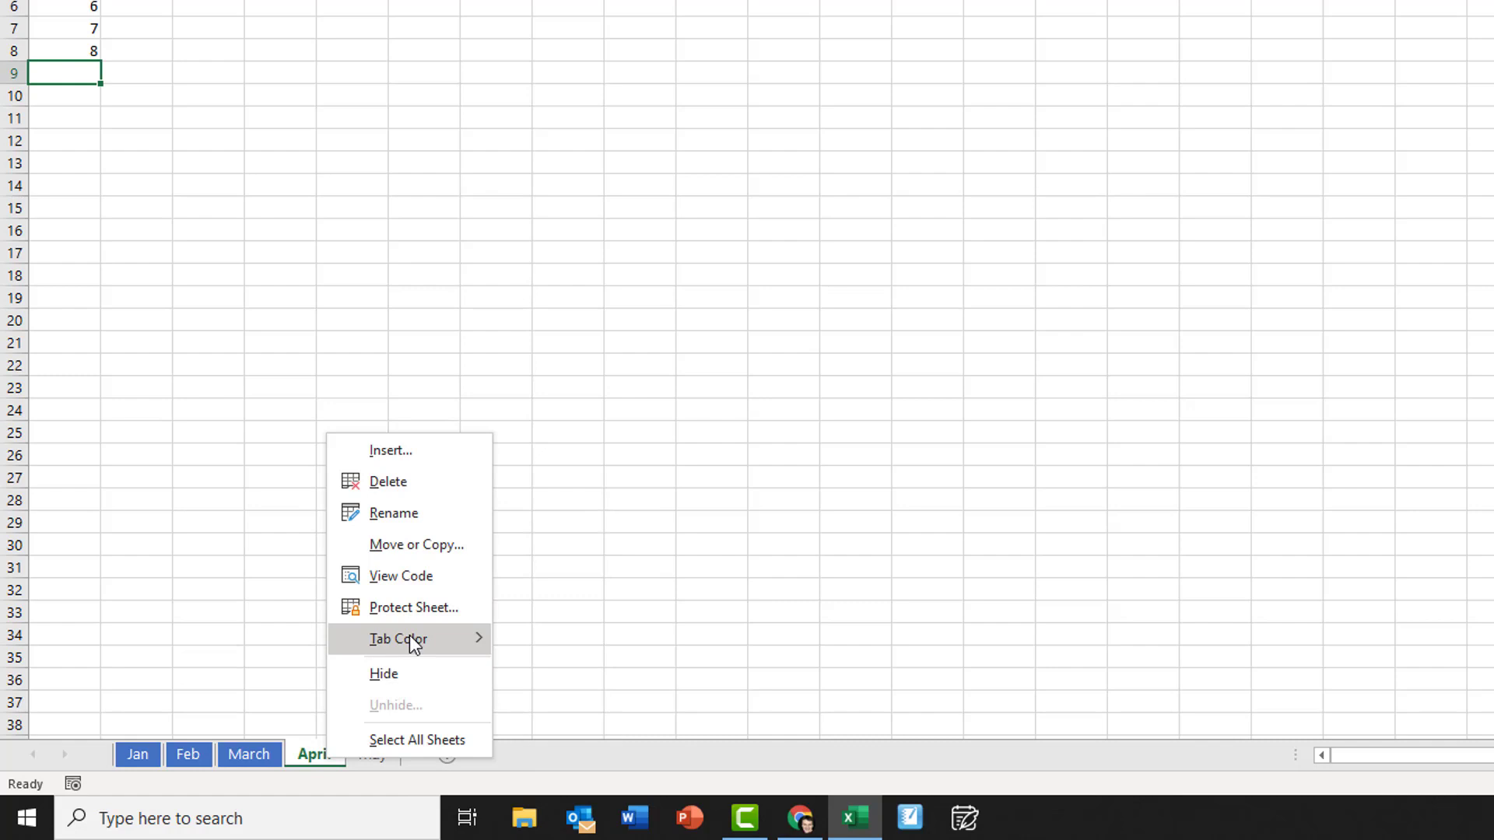
pyautogui.click(398, 638)
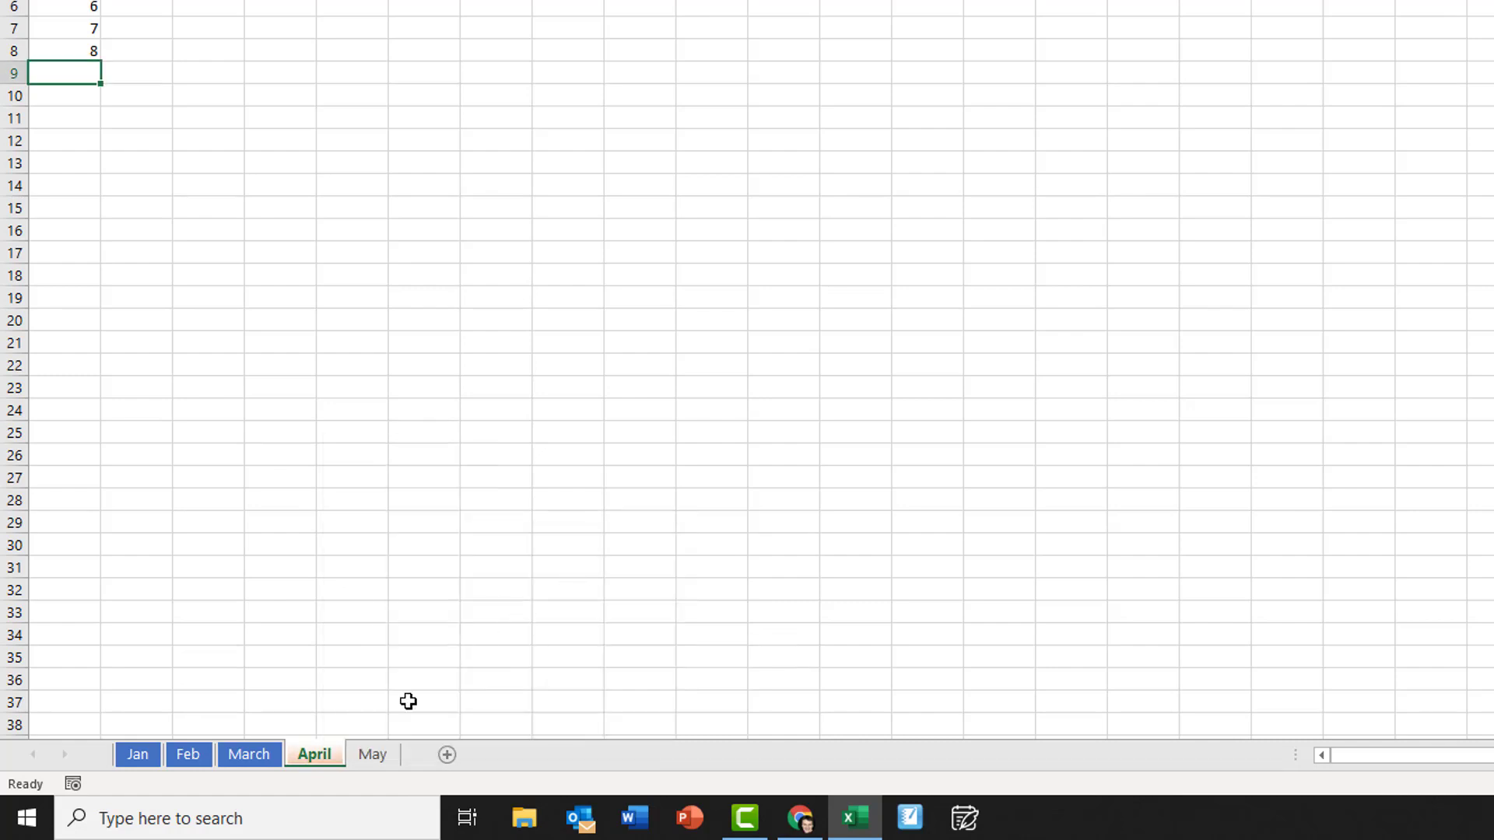
pyautogui.rightClick(372, 753)
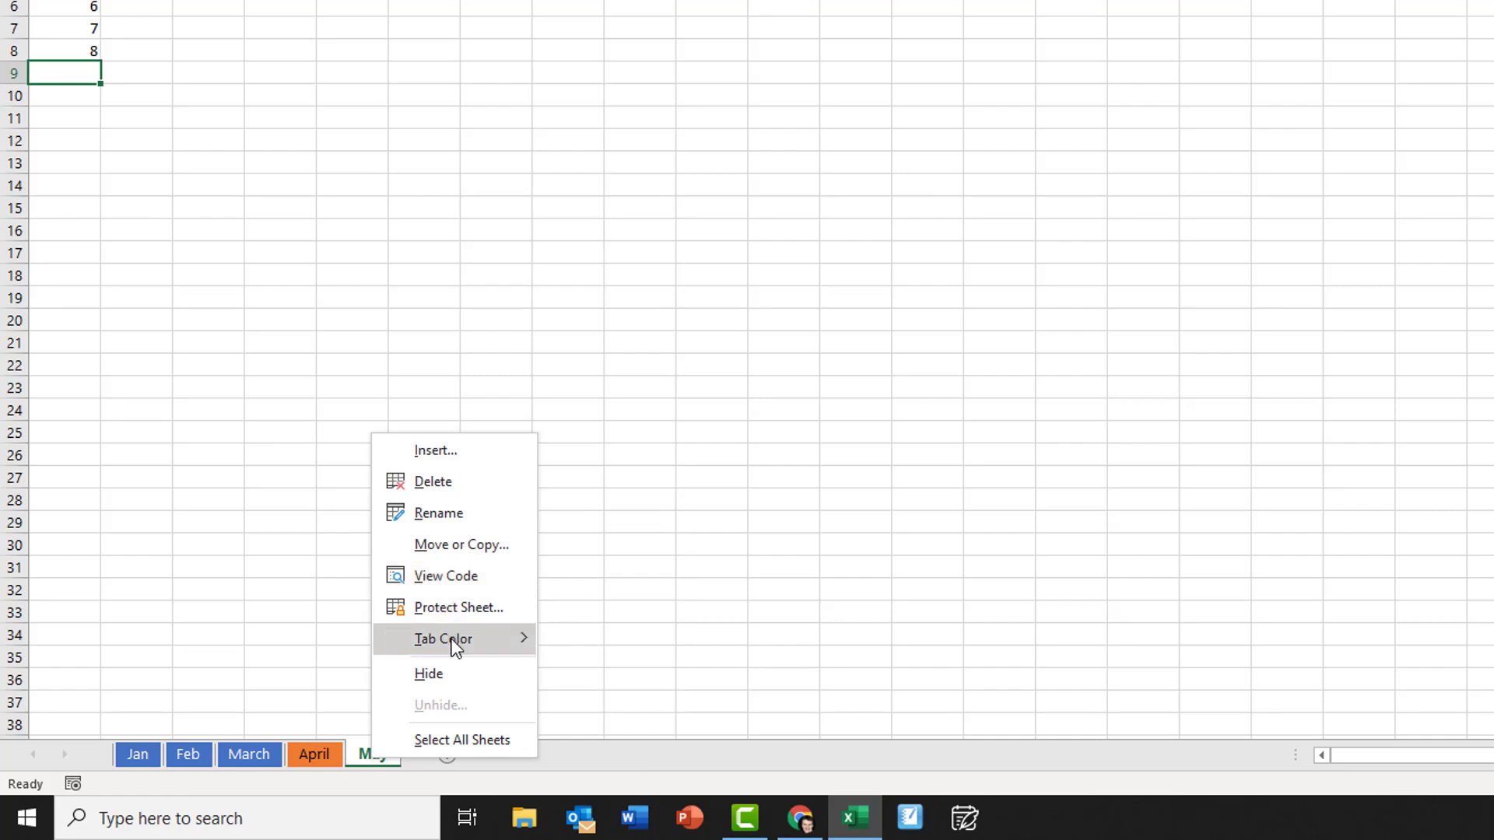
pyautogui.click(567, 588)
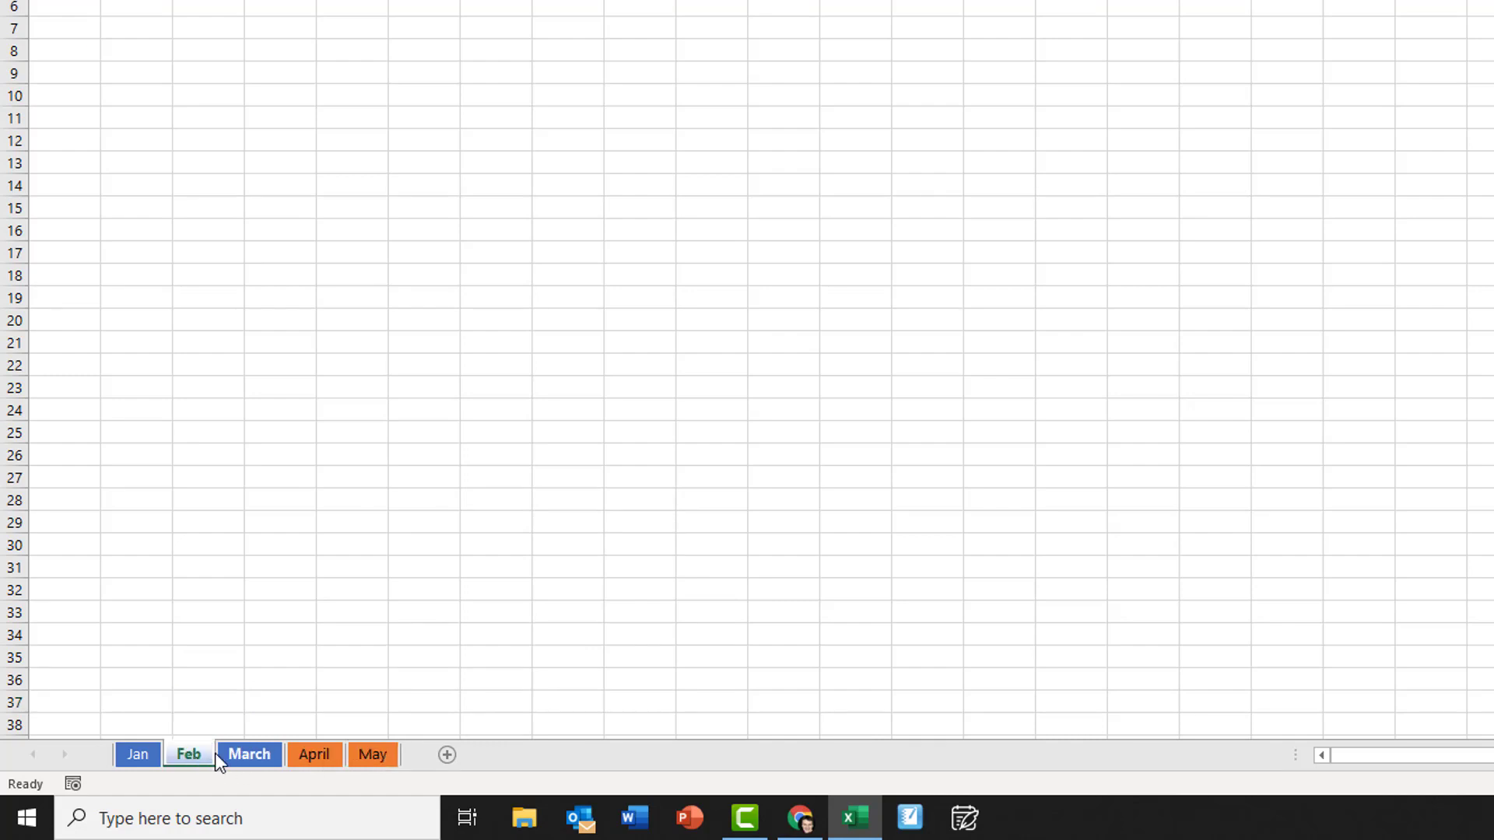
pyautogui.click(372, 753)
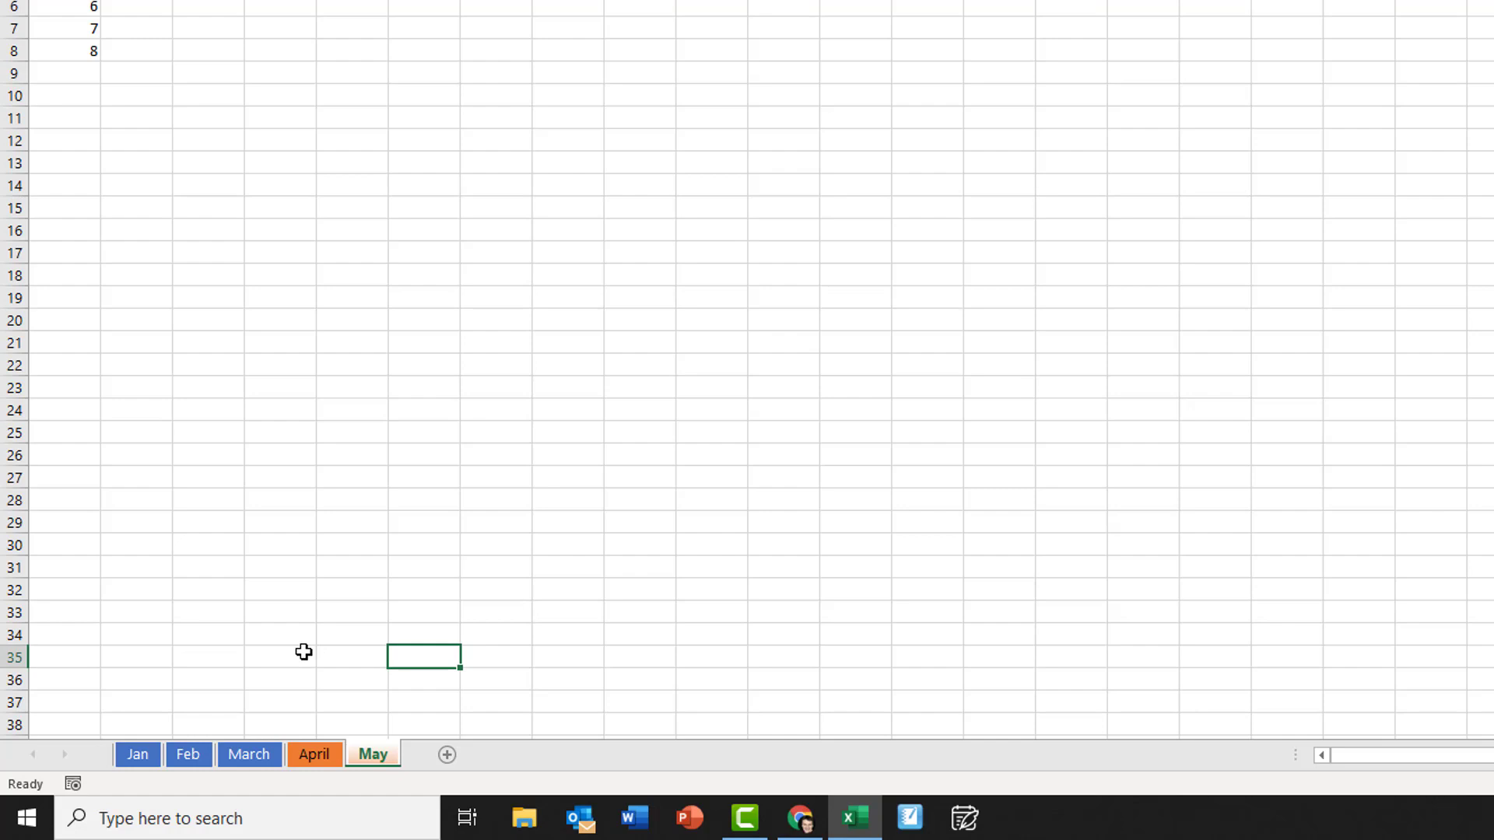
pyautogui.moveTo(274, 674)
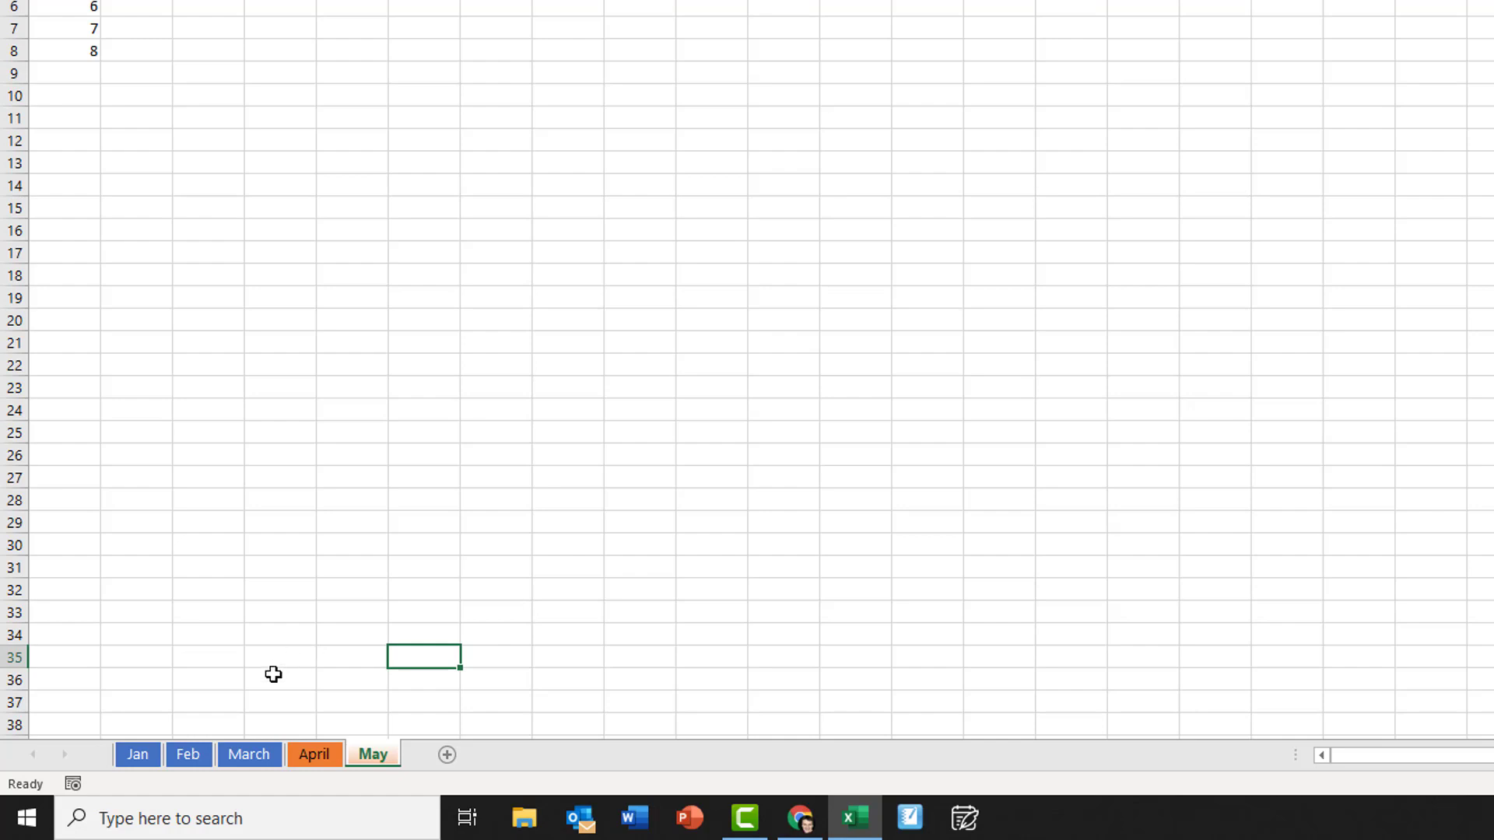
pyautogui.moveTo(267, 674)
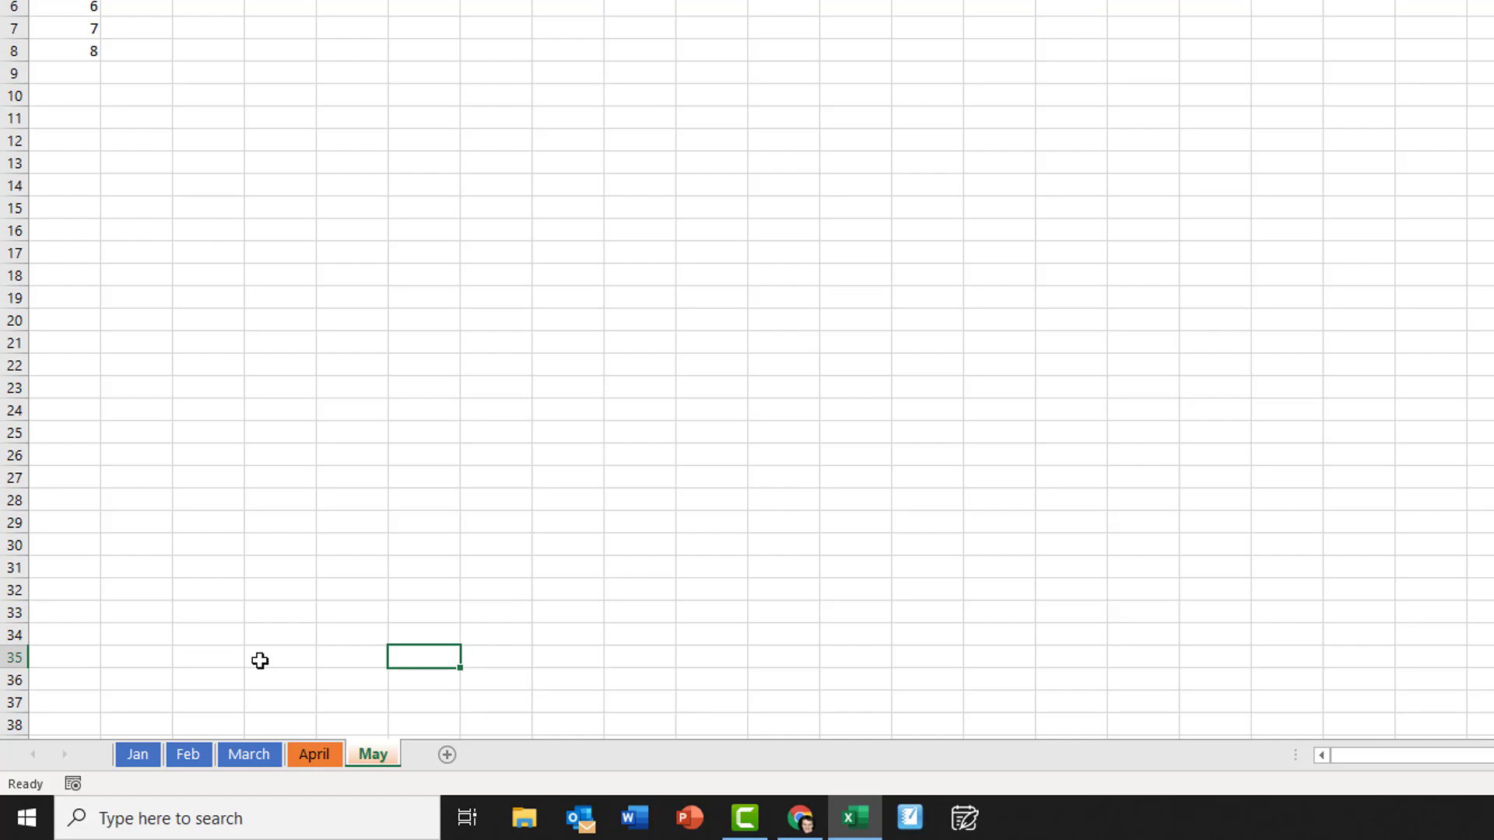
pyautogui.moveTo(244, 665)
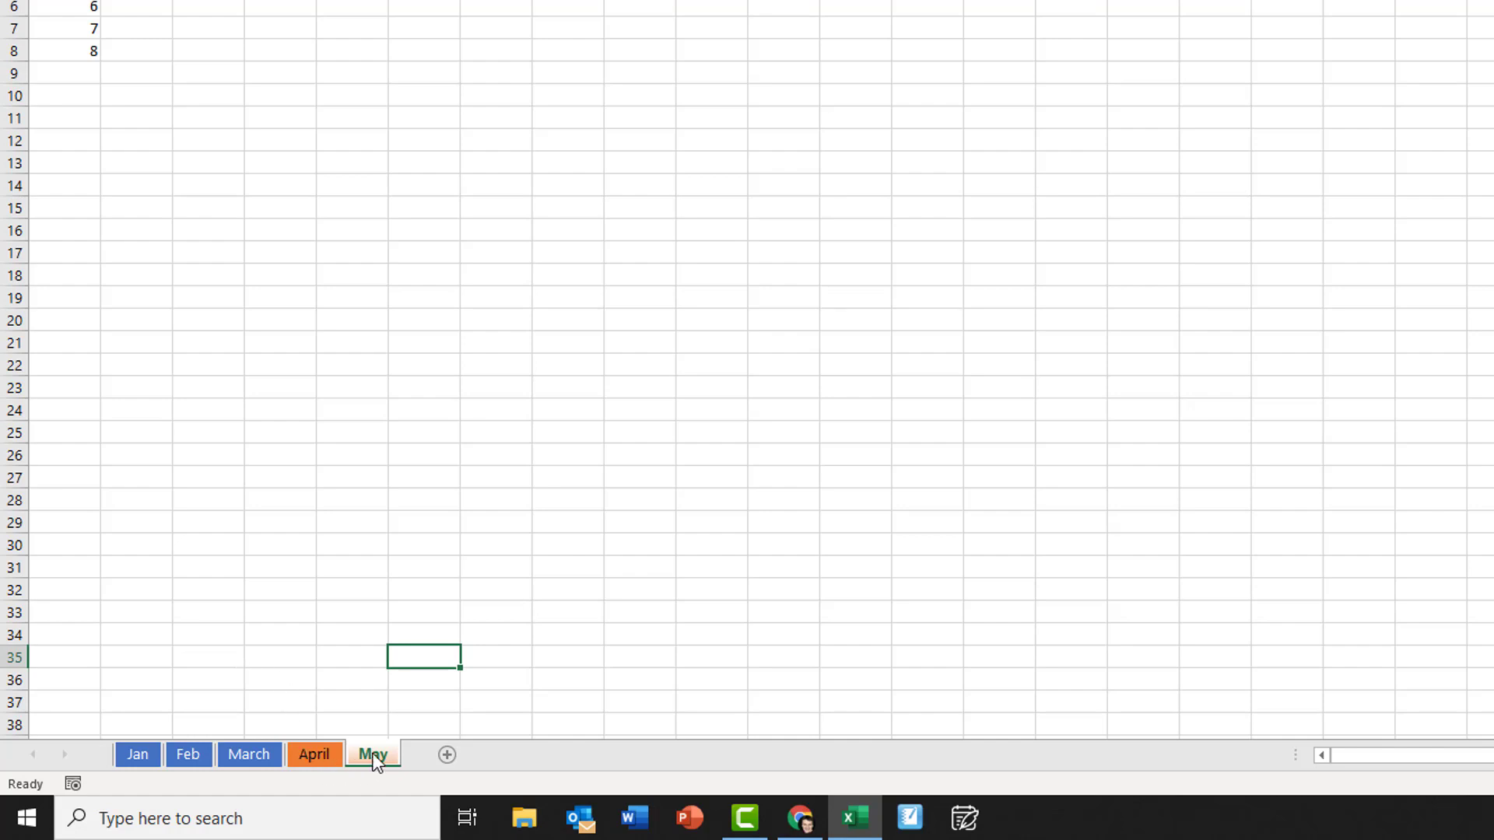
# - Hide the May sheet, leaving Jan through April visible
pyautogui.rightClick(372, 753)
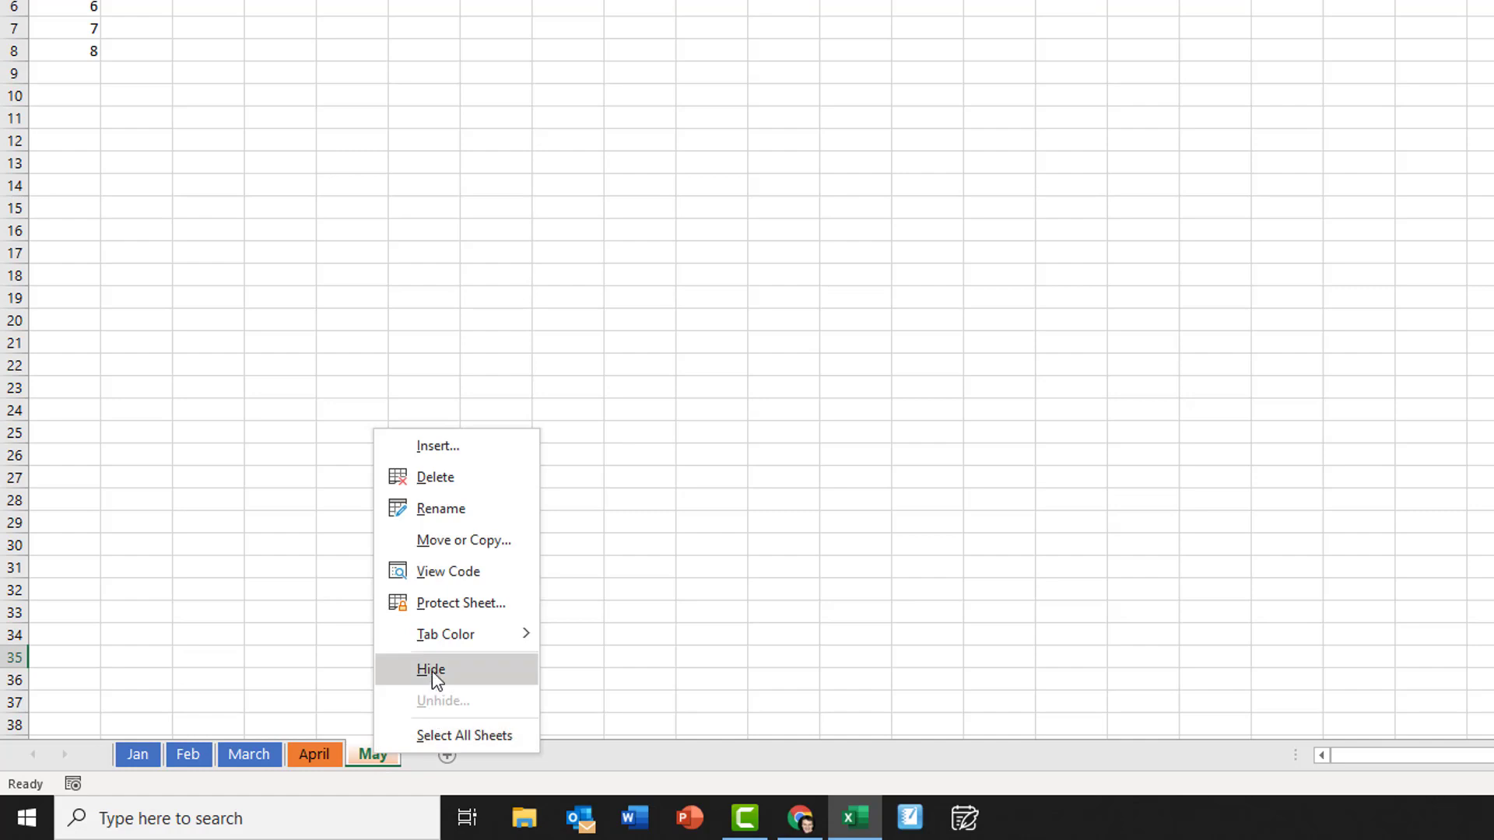
pyautogui.click(431, 670)
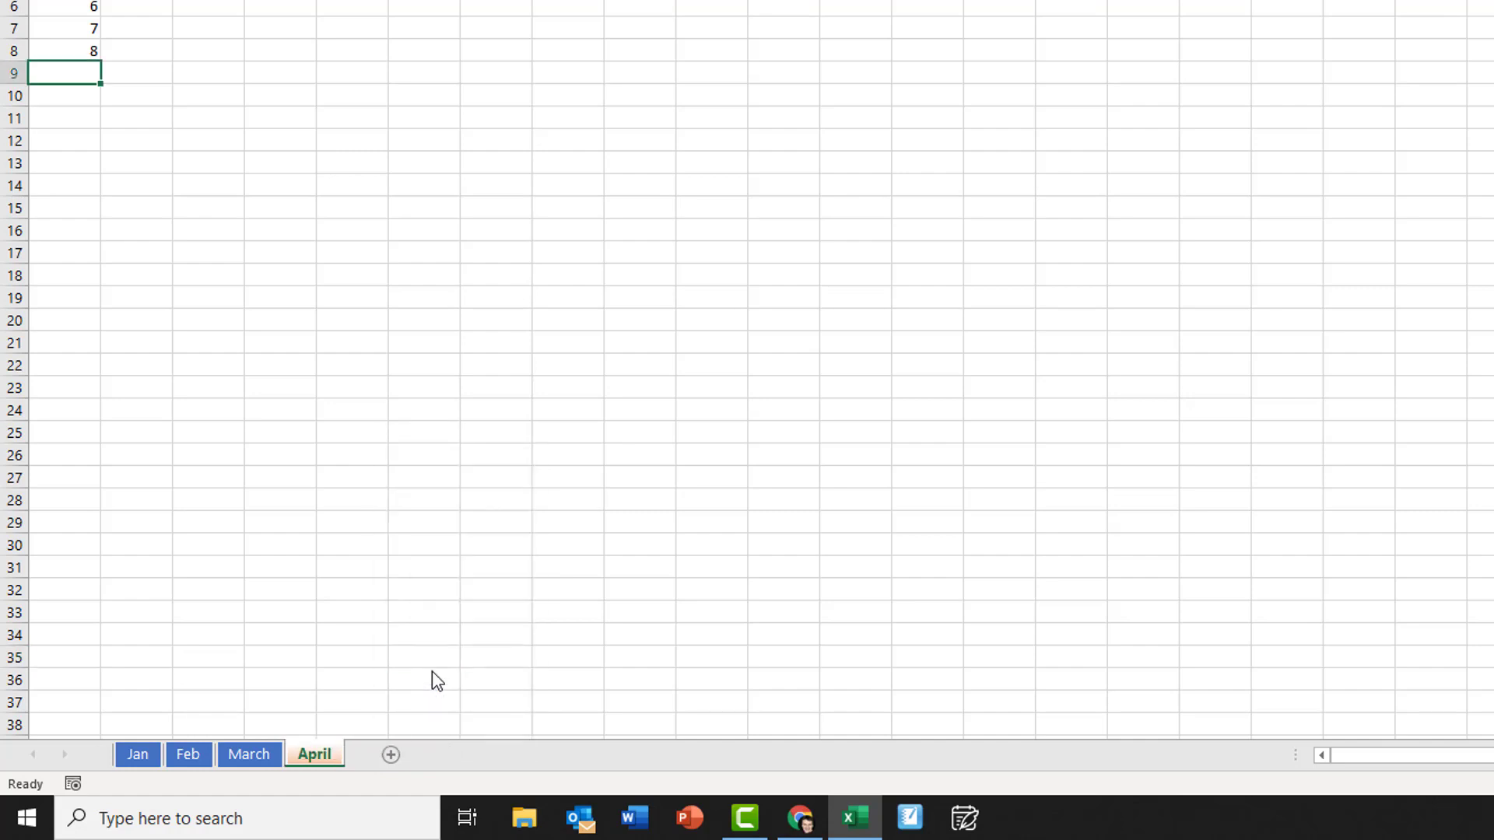
pyautogui.click(137, 753)
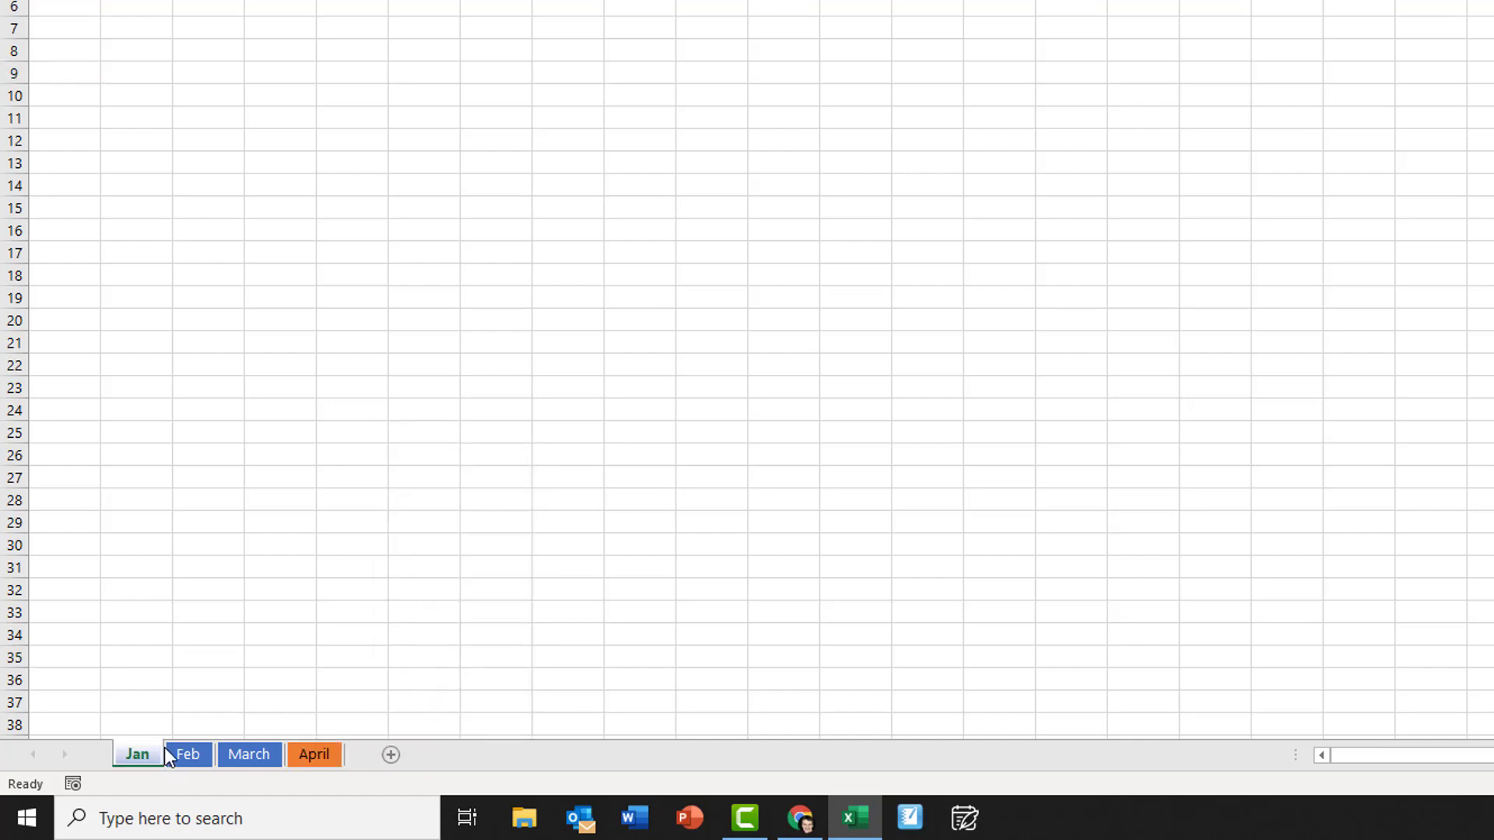
pyautogui.click(313, 753)
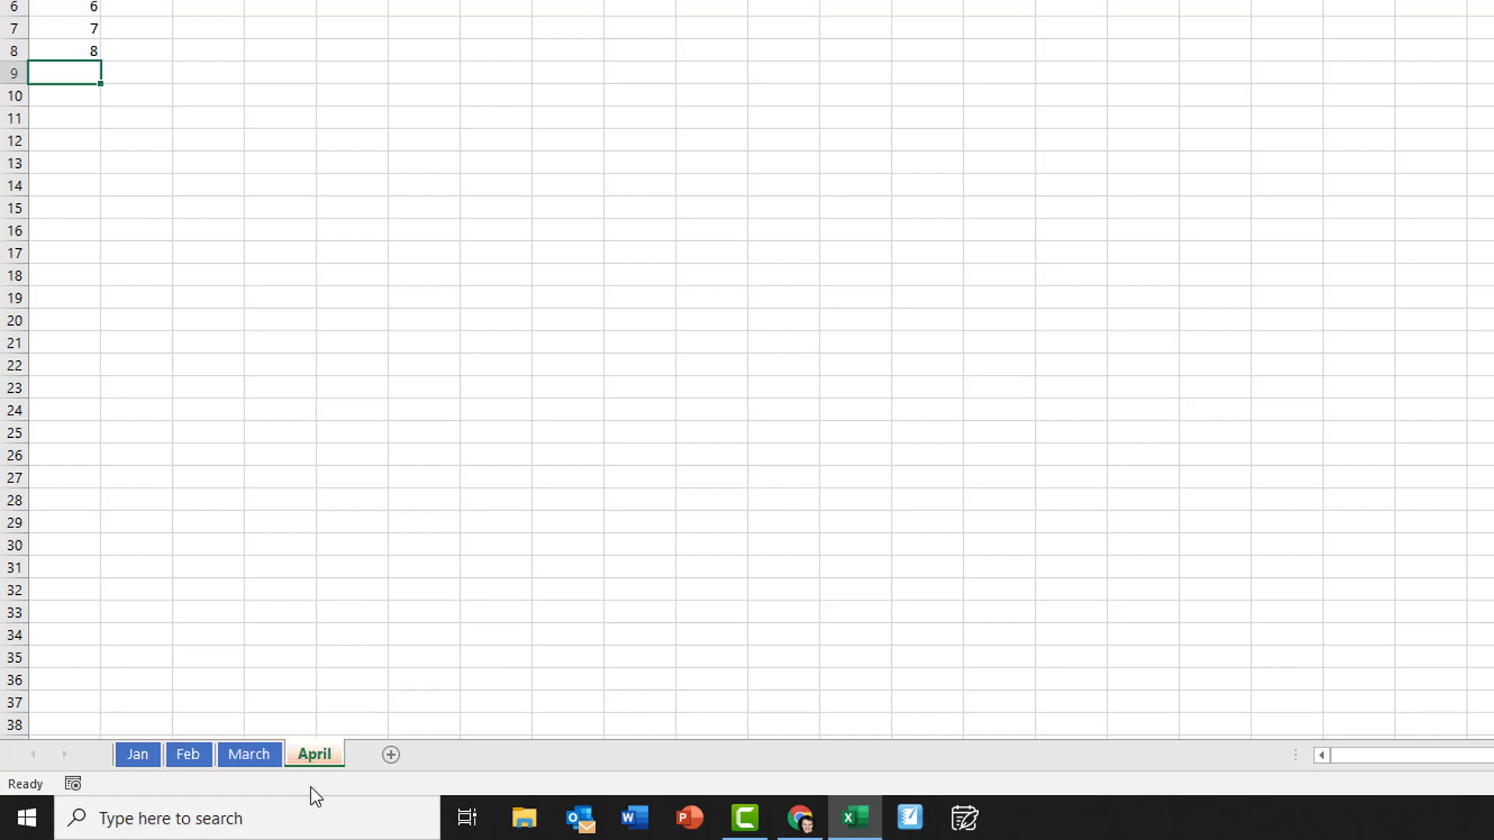
# - Unhide the May sheet from the list of hidden sheets
pyautogui.rightClick(313, 753)
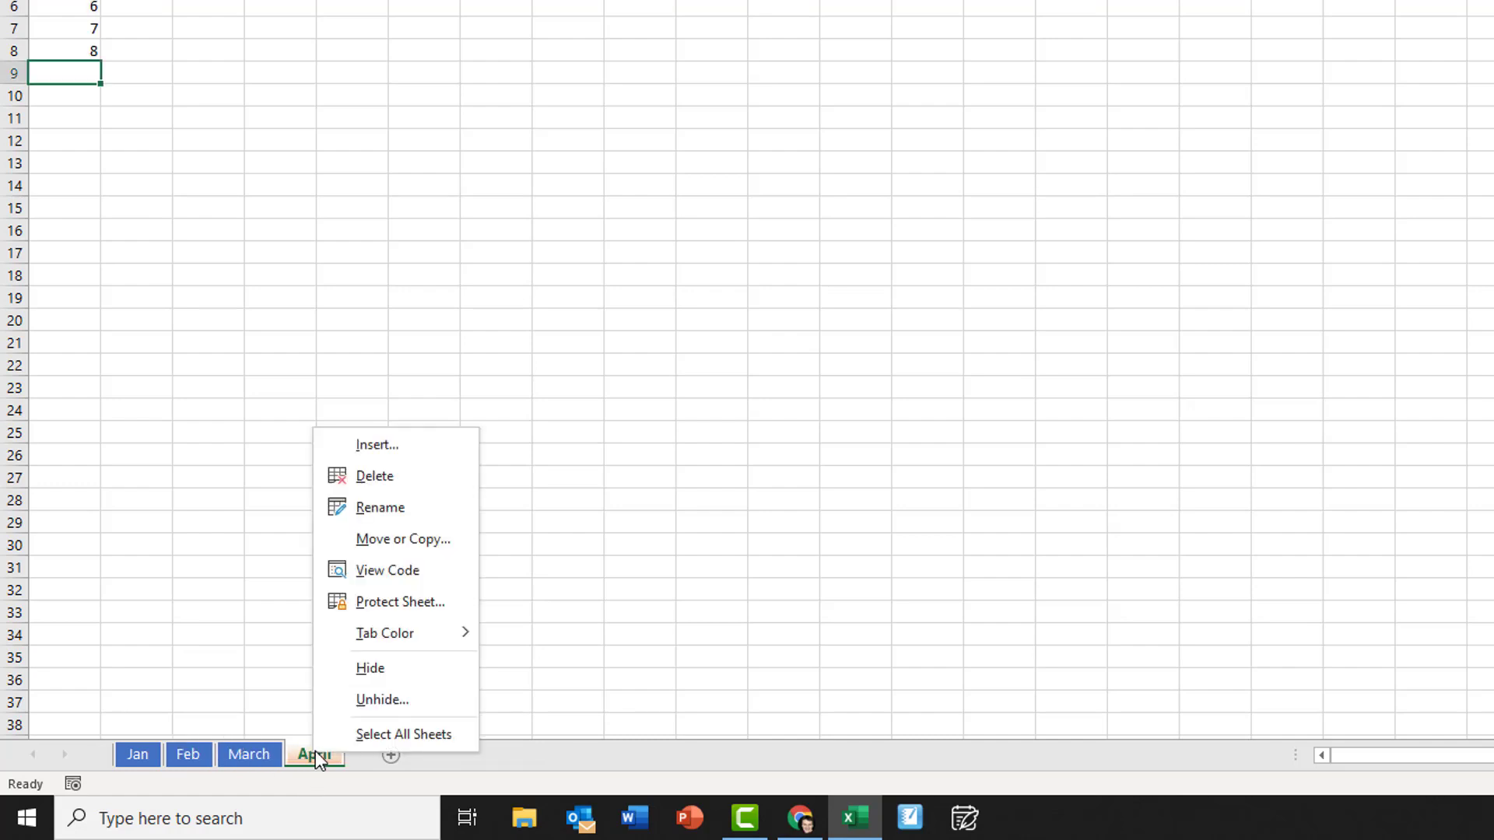
pyautogui.rightClick(249, 754)
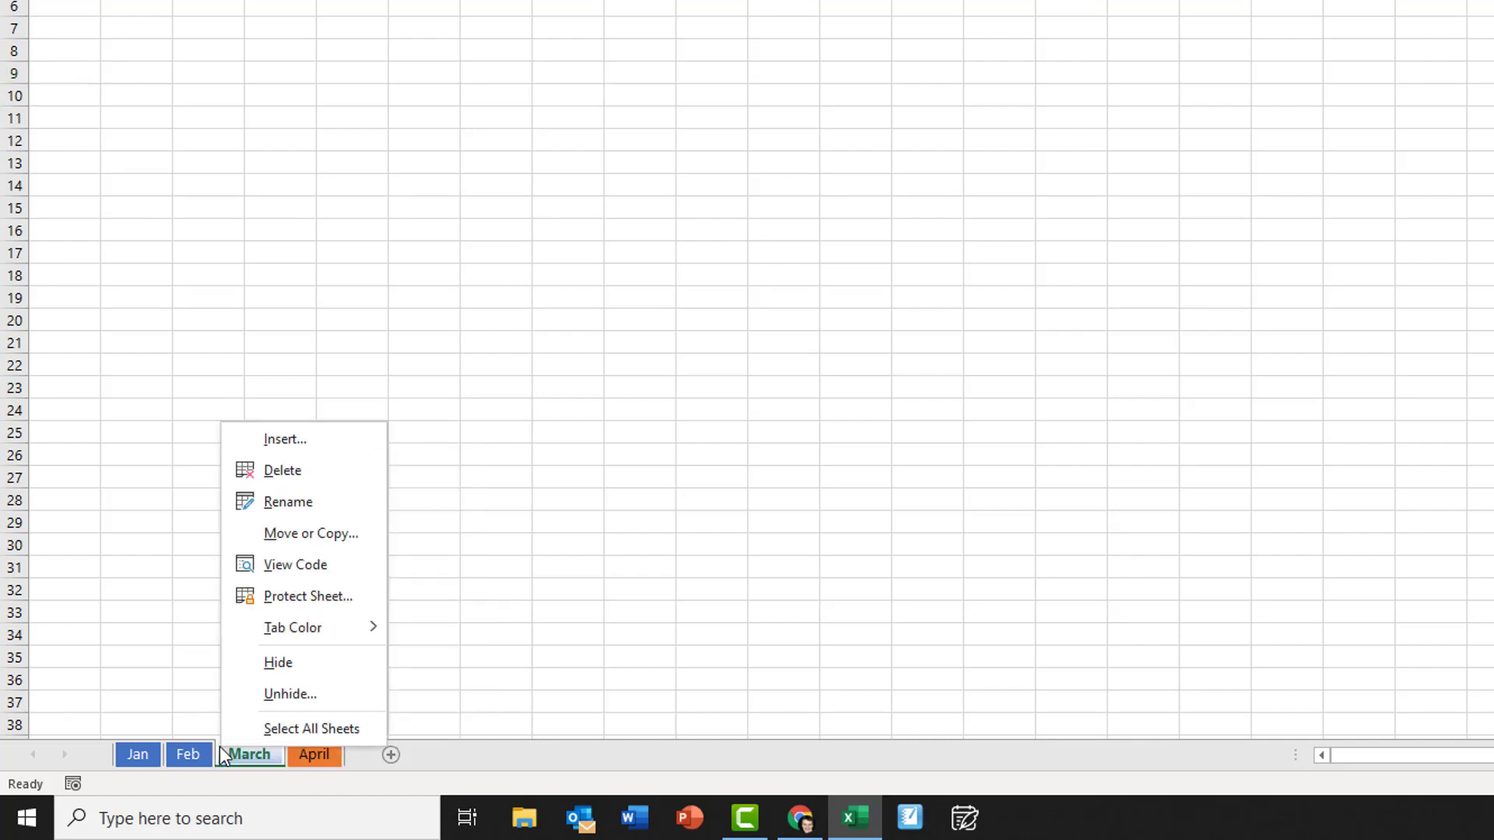
pyautogui.click(289, 694)
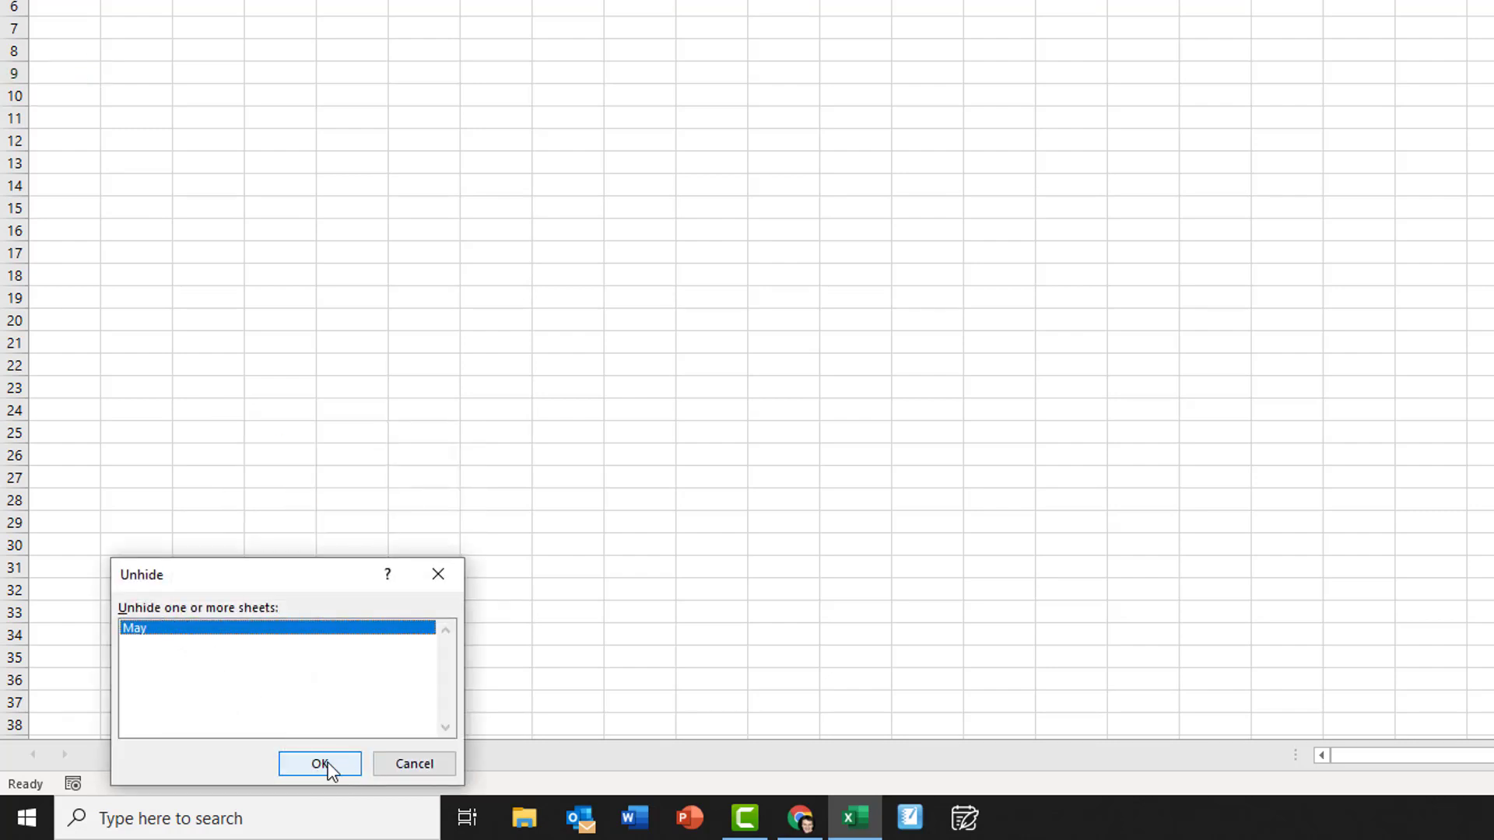
pyautogui.click(319, 762)
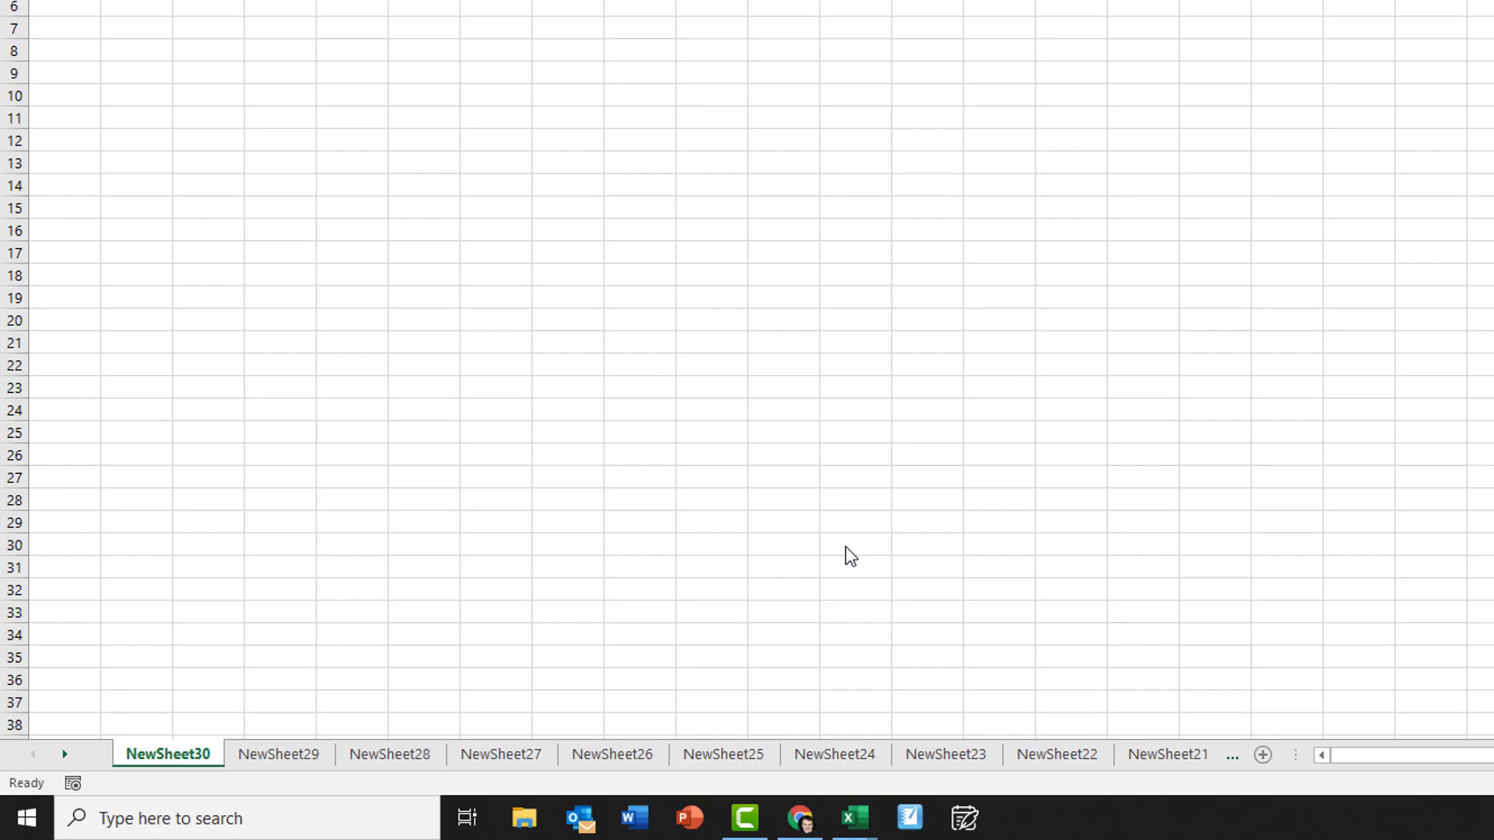
pyautogui.moveTo(316, 686)
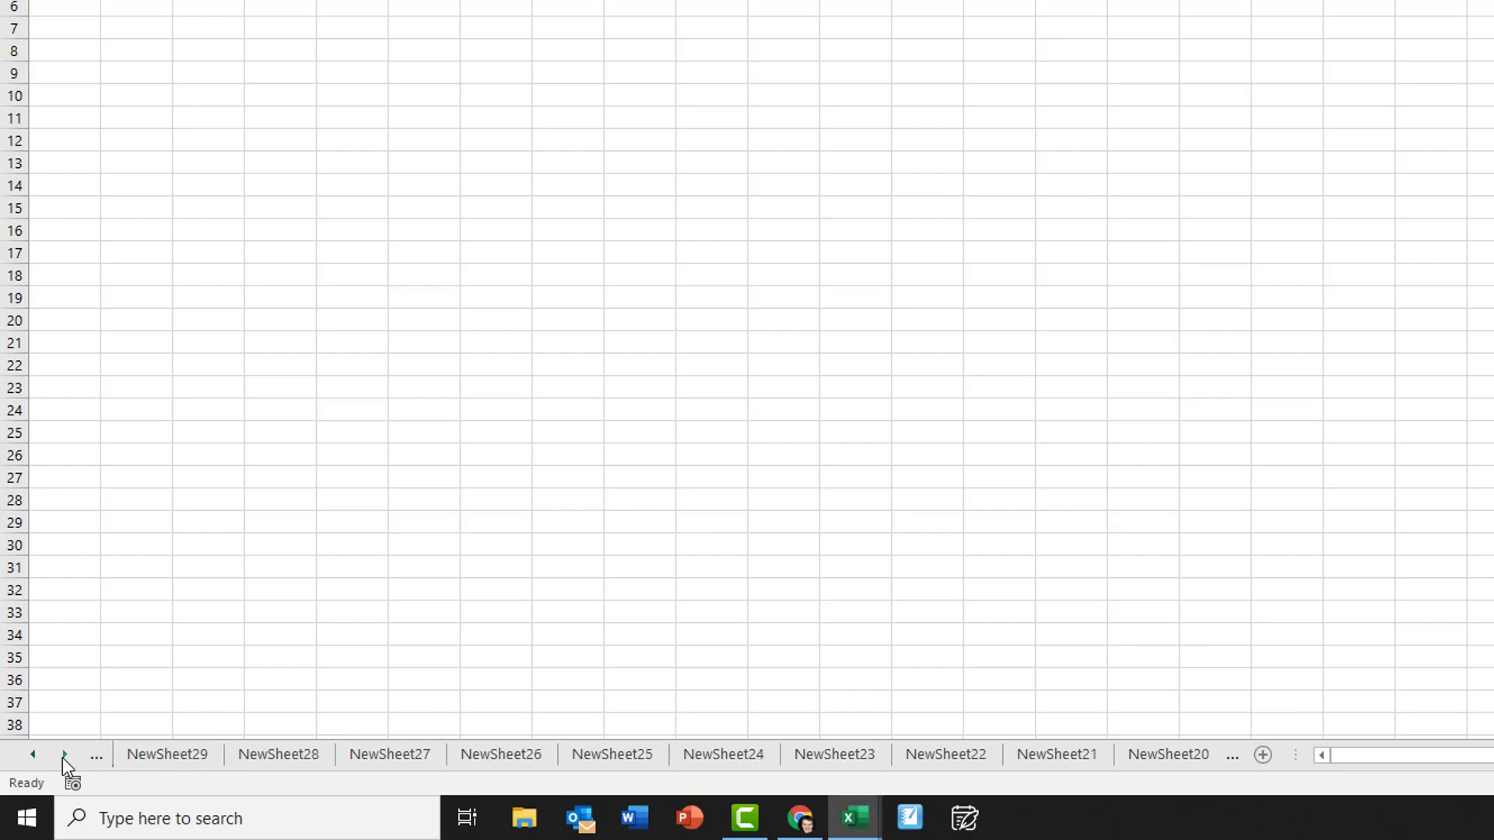
# - Scroll the sheet tabs end to end, then activate NewSheet7 from the all-sheets list
pyautogui.click(63, 755)
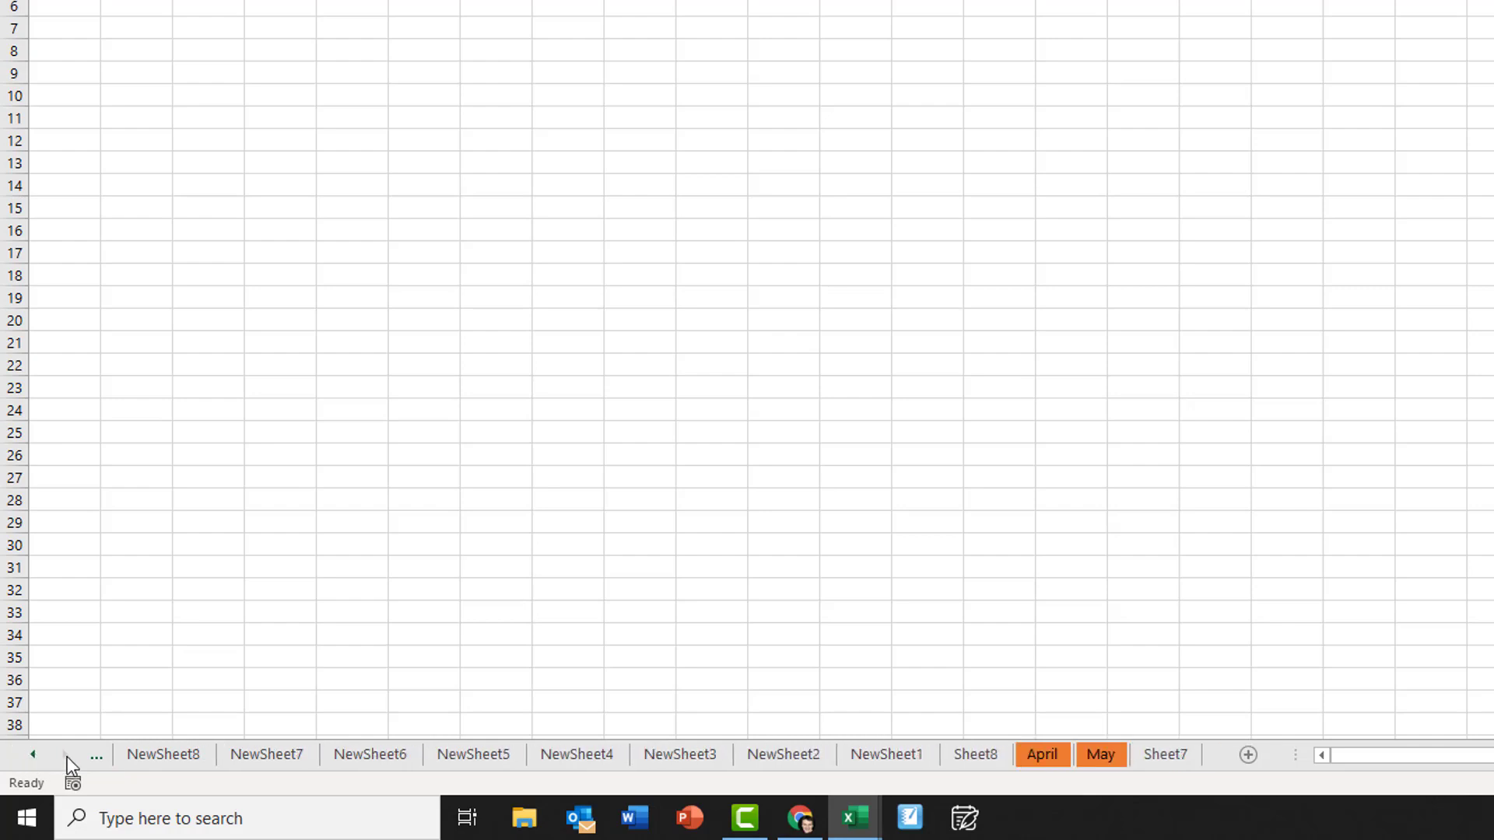
pyautogui.moveTo(32, 755)
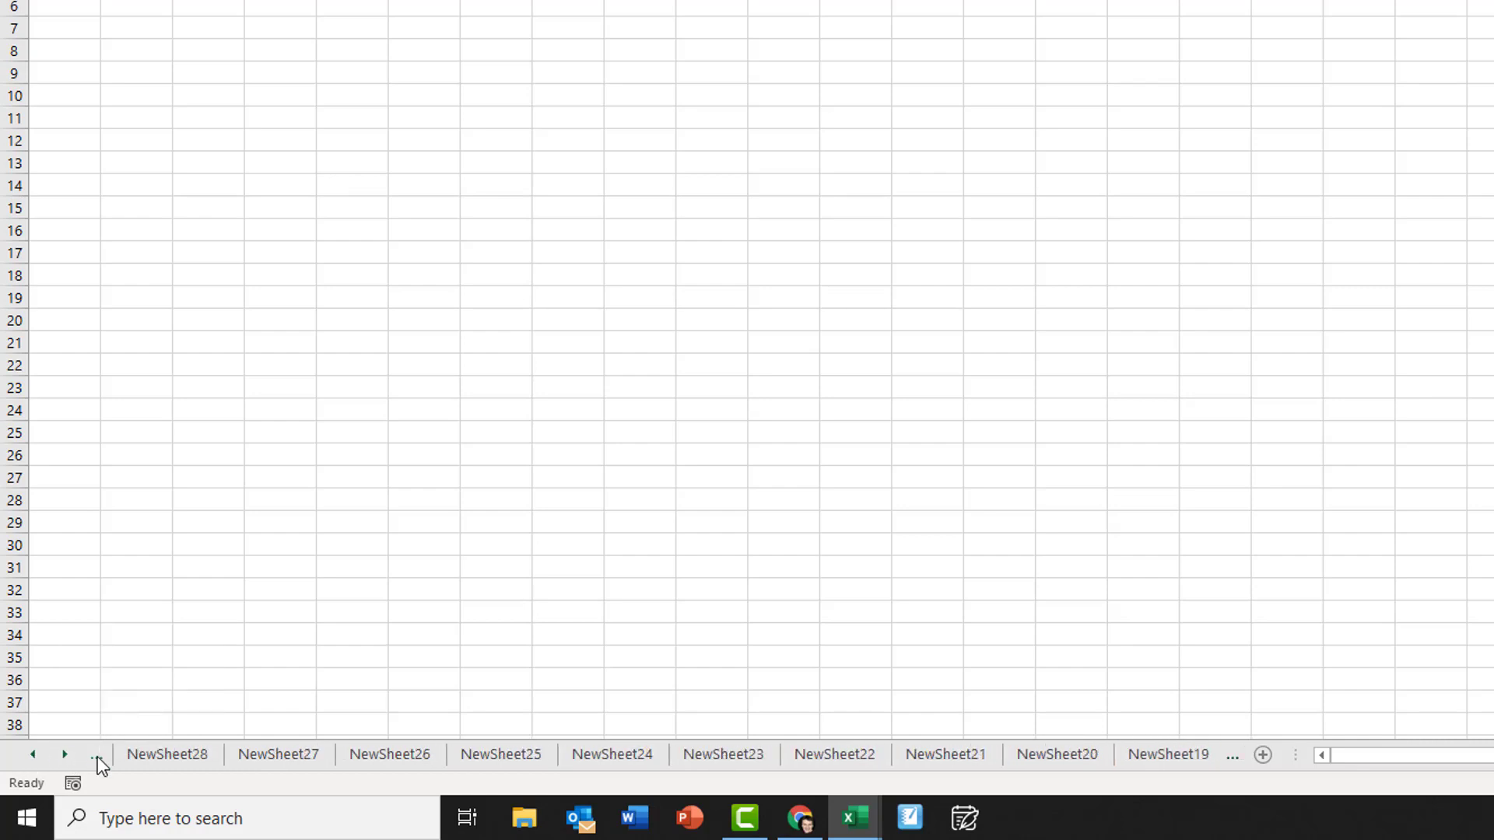
pyautogui.click(64, 755)
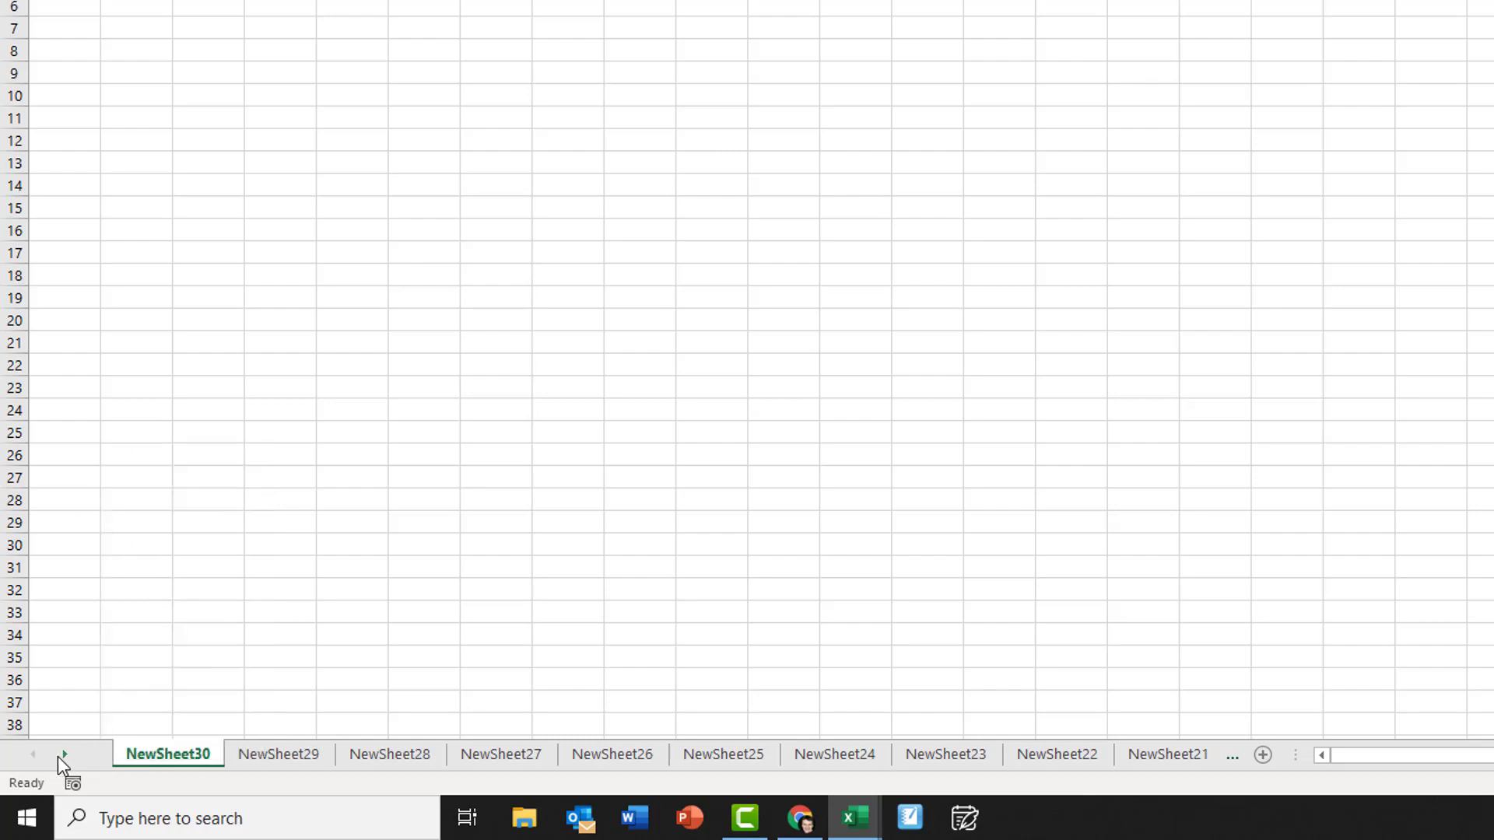
pyautogui.rightClick(61, 755)
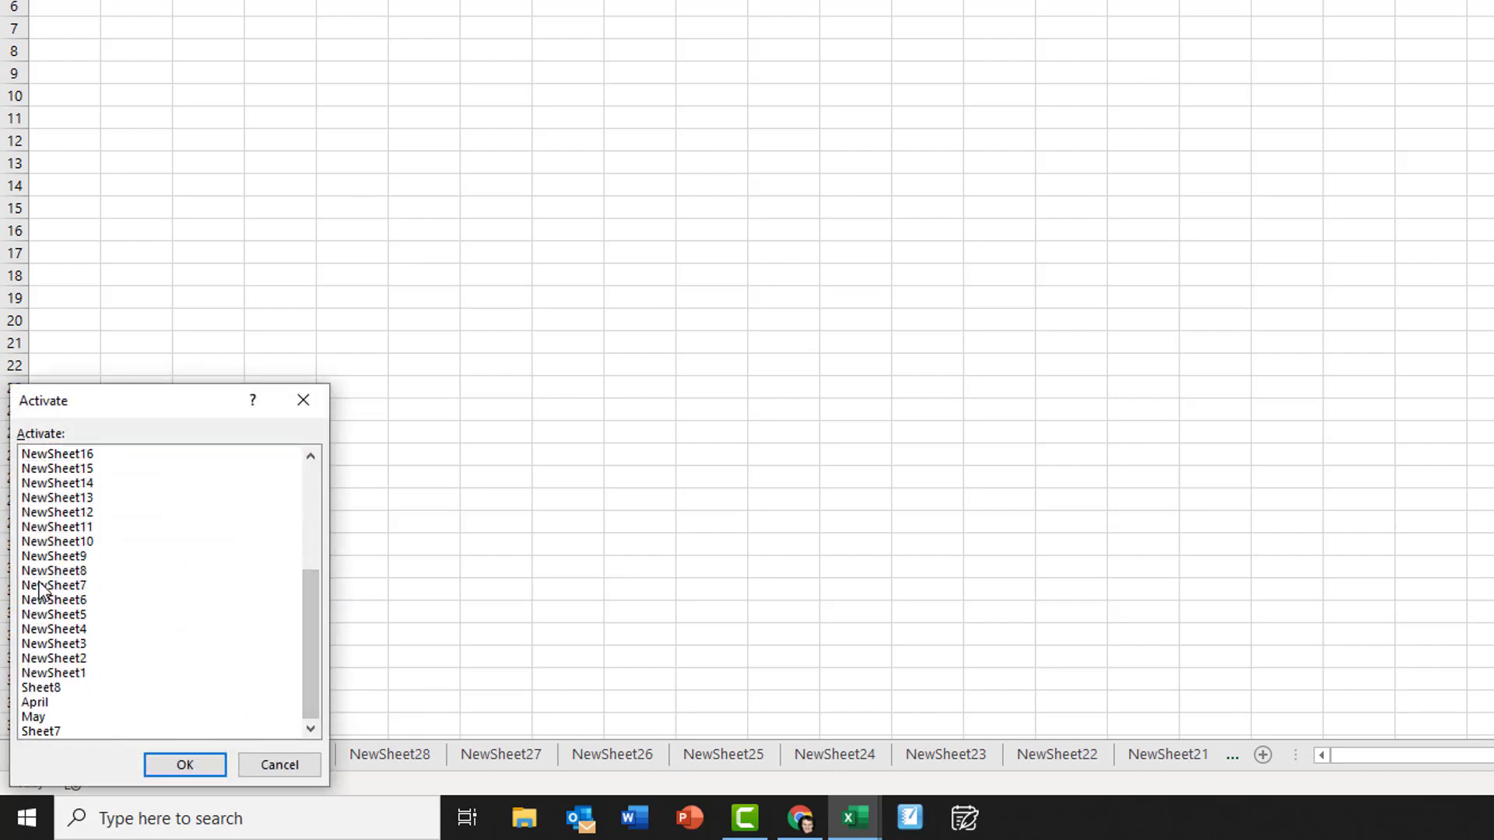
pyautogui.click(184, 764)
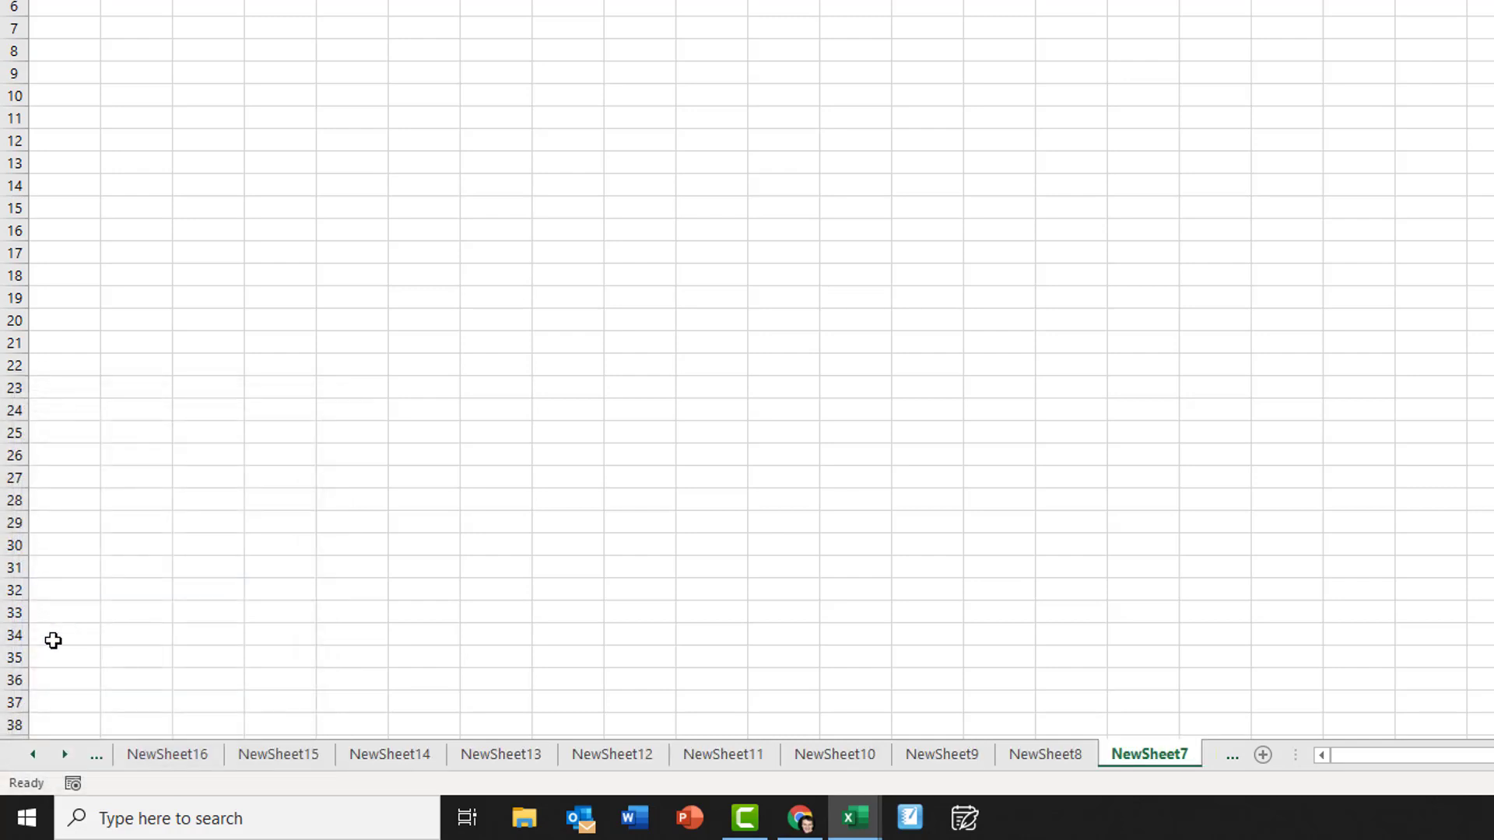